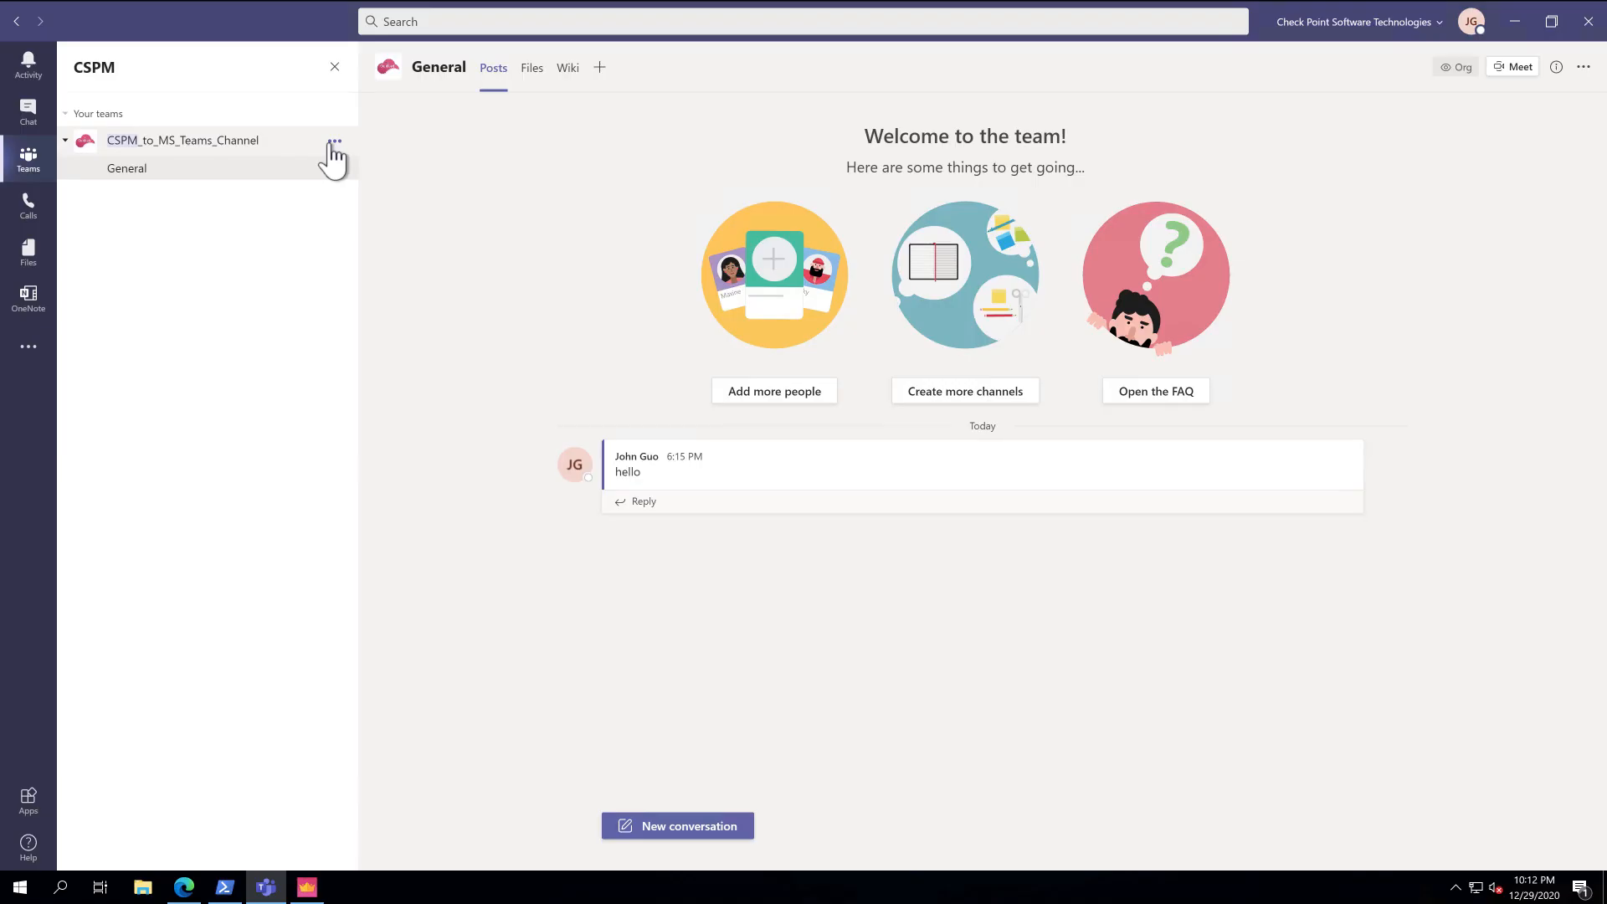
{"action": "mouse_move", "coordinate": [337, 177]}
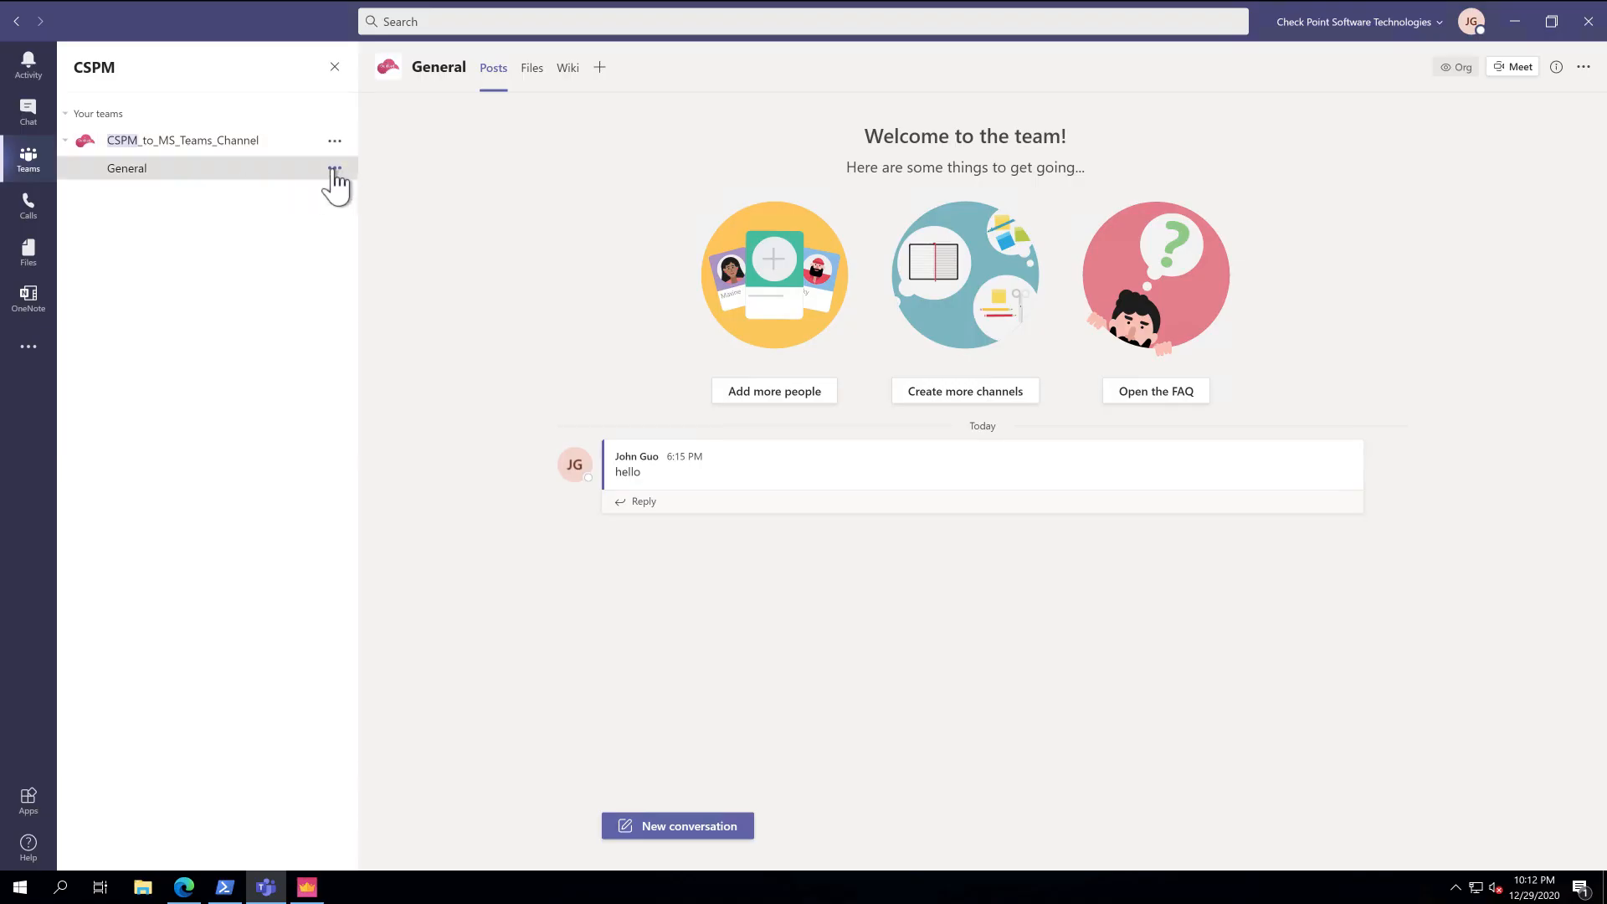
Open the Connectors list from the General channel's options menu.
{"action": "left_click", "coordinate": [335, 167]}
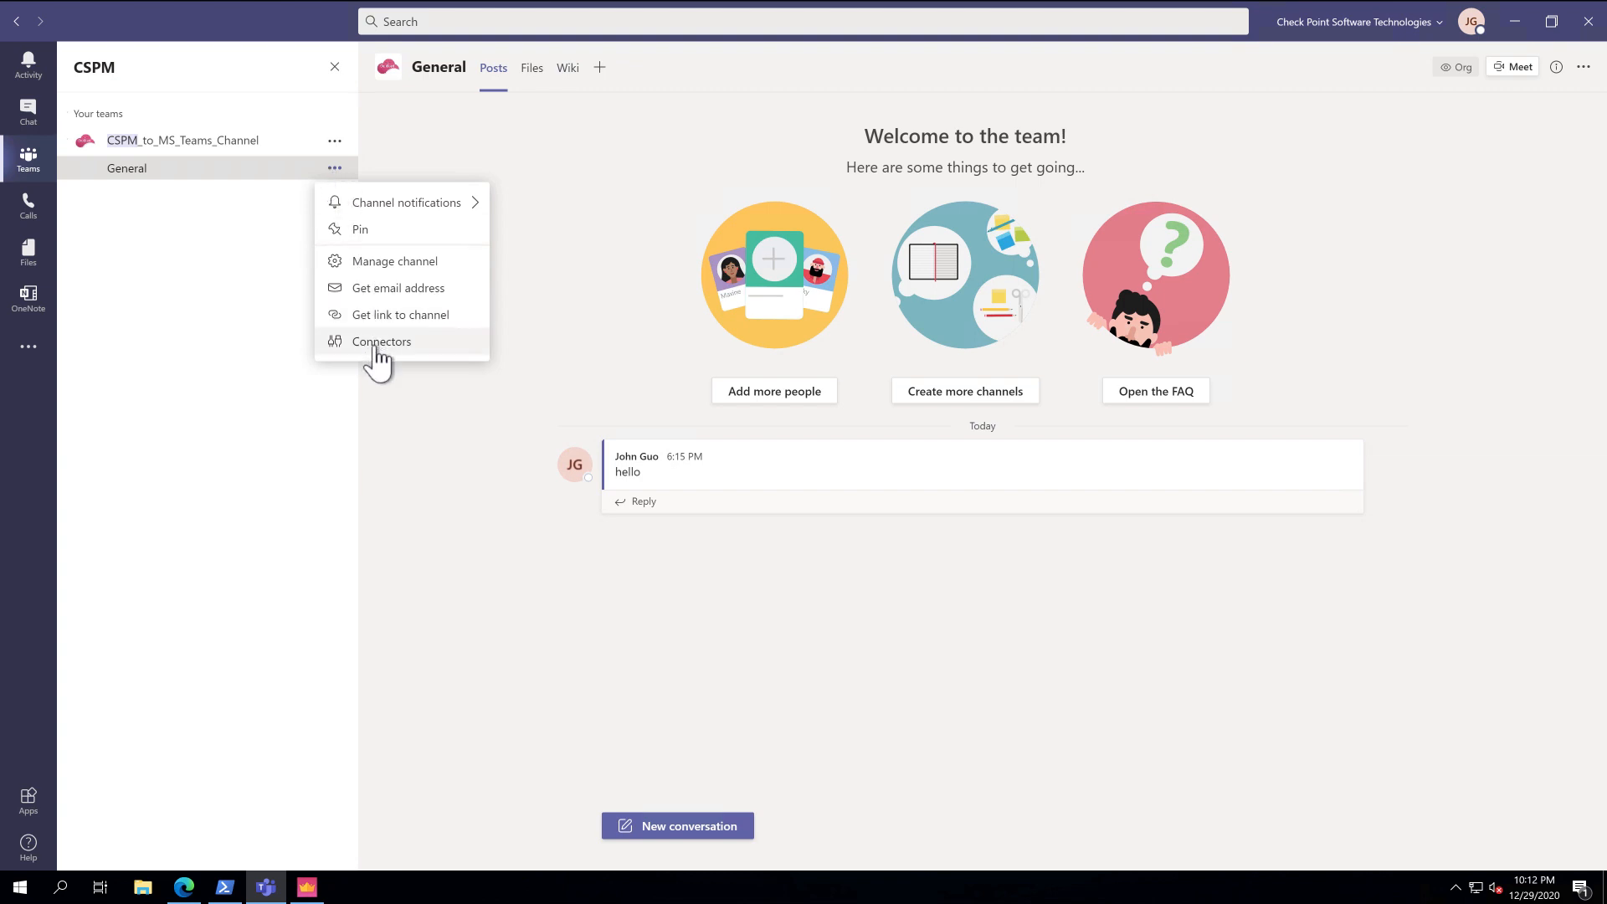
{"action": "left_click", "coordinate": [381, 342]}
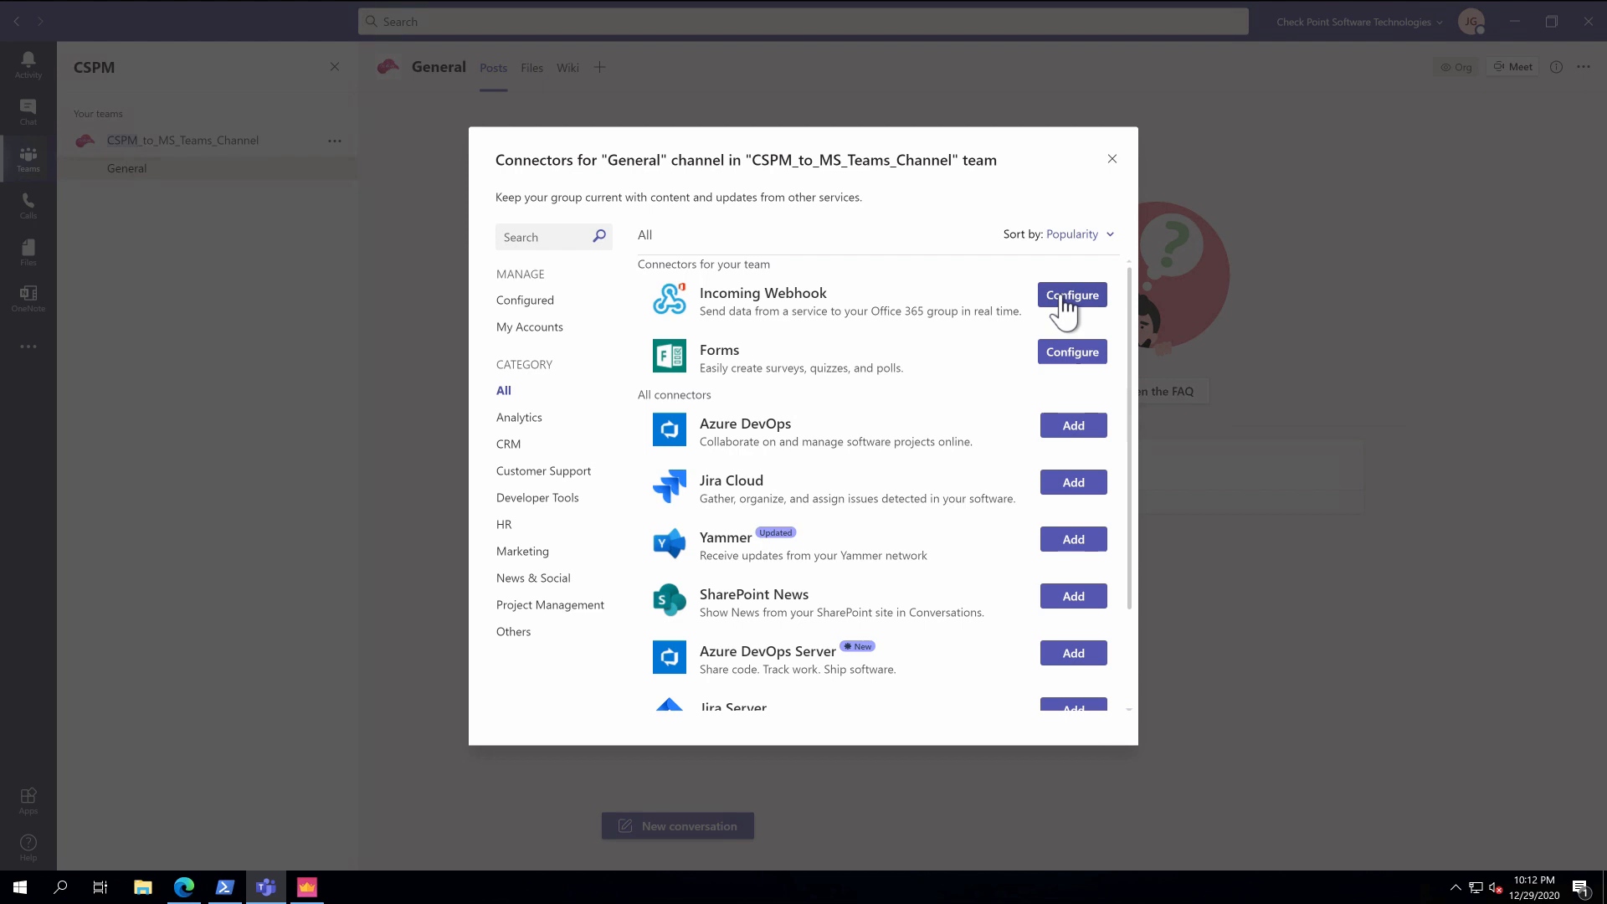
Create an Incoming Webhook named 'from_cspm' and copy its webhook URL.
{"action": "left_click", "coordinate": [1071, 295]}
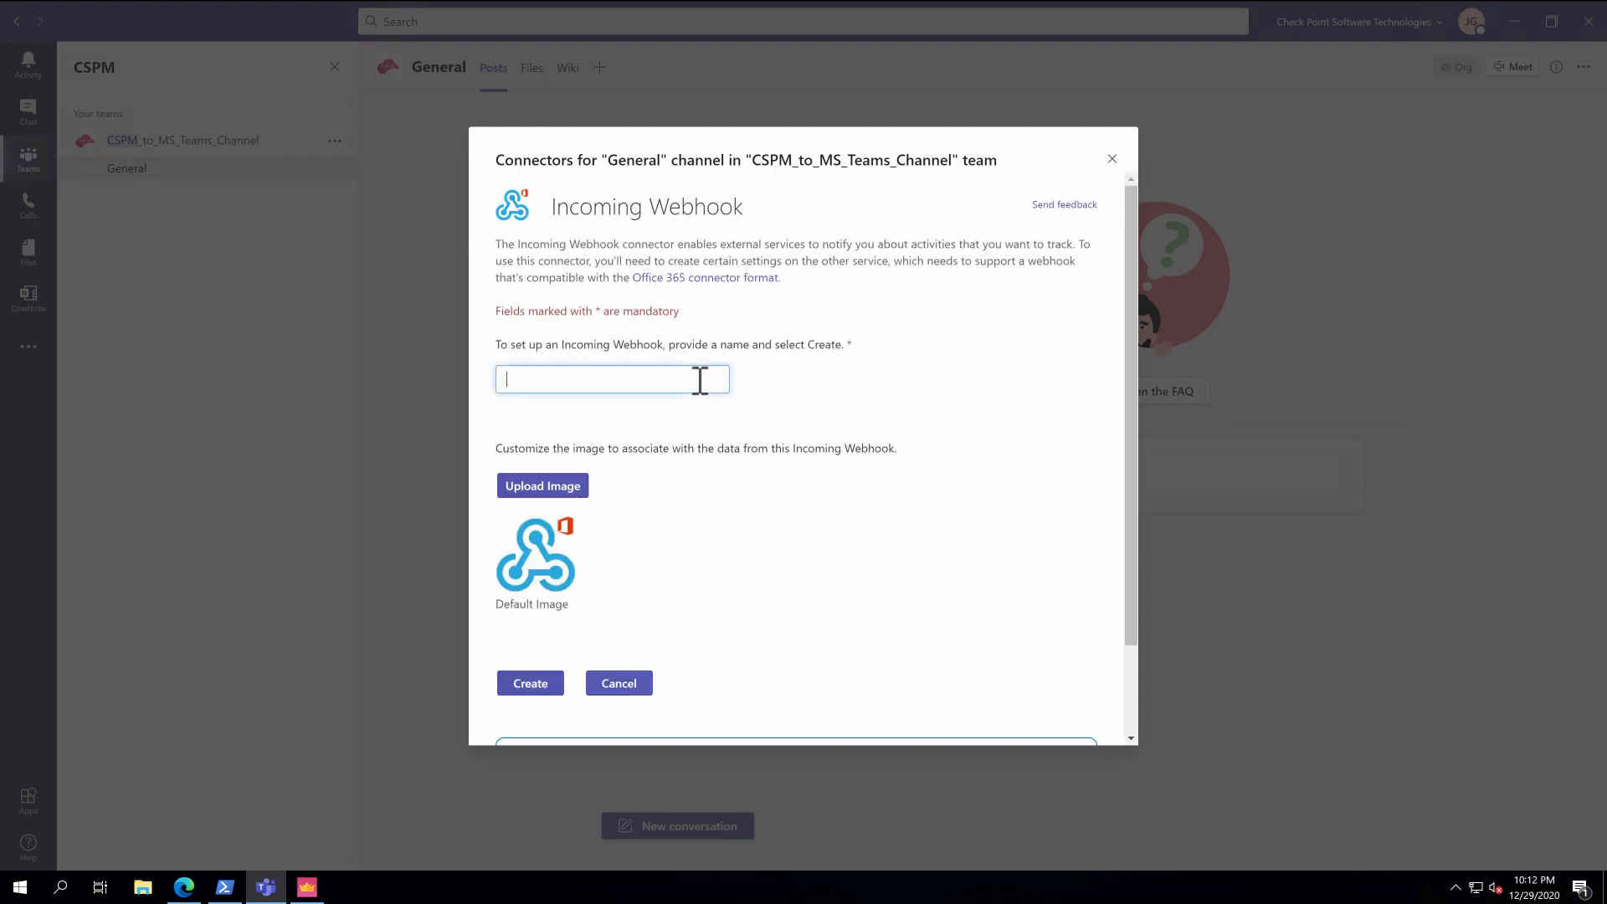
{"action": "type", "text": "from"}
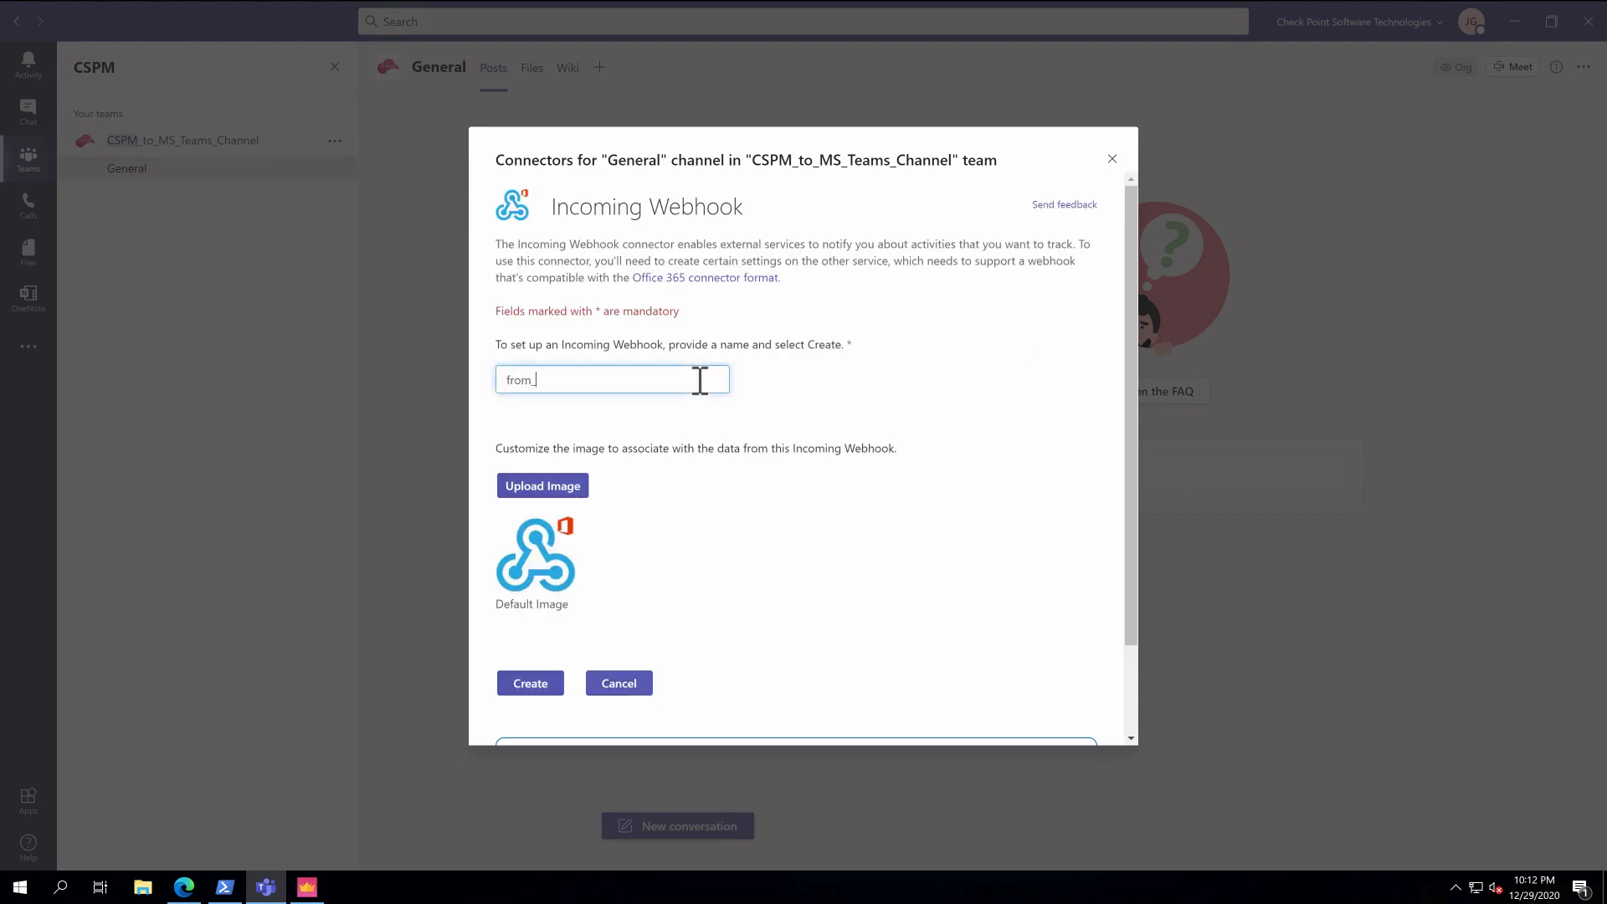
{"action": "type", "text": "cspm"}
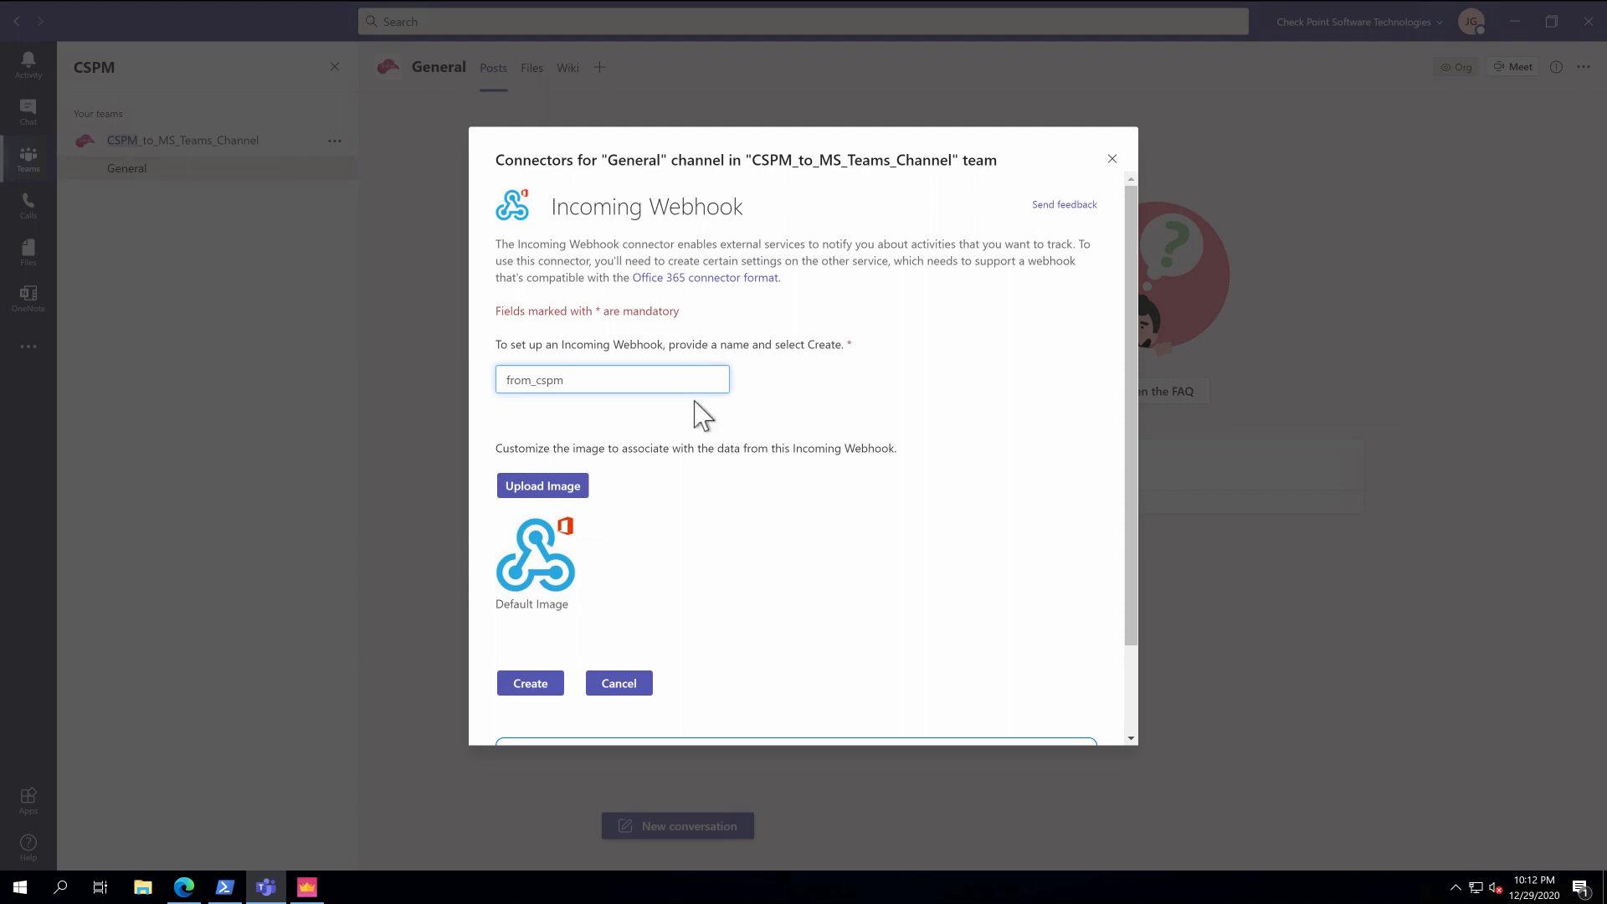
{"action": "scroll", "scroll_direction": "down", "scroll_amount": 3}
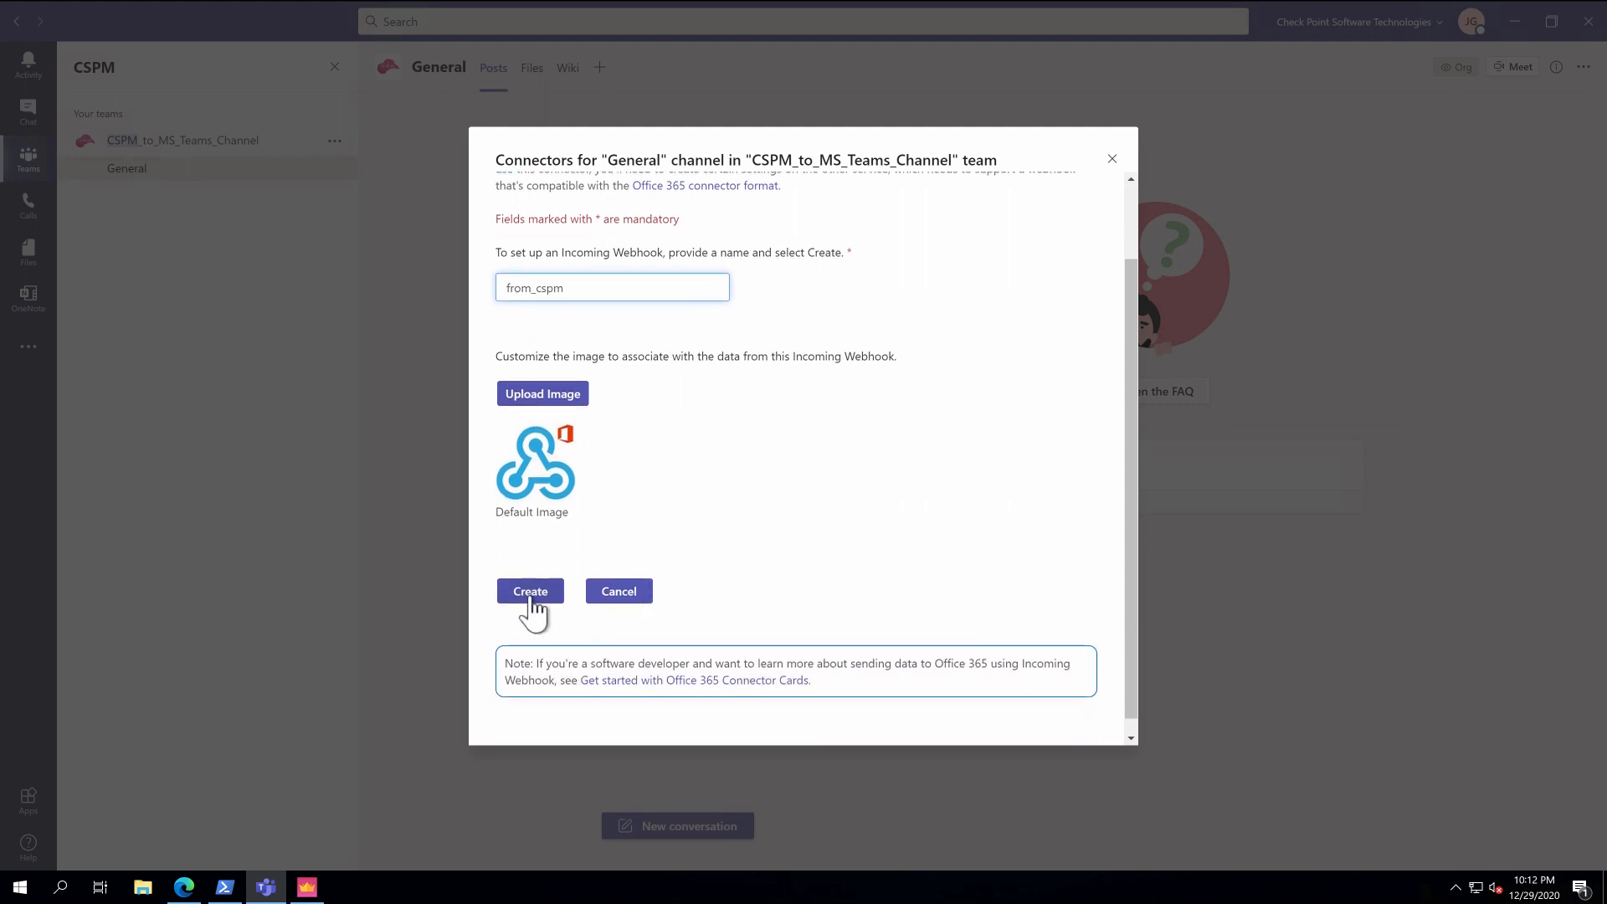
{"action": "left_click", "coordinate": [529, 590]}
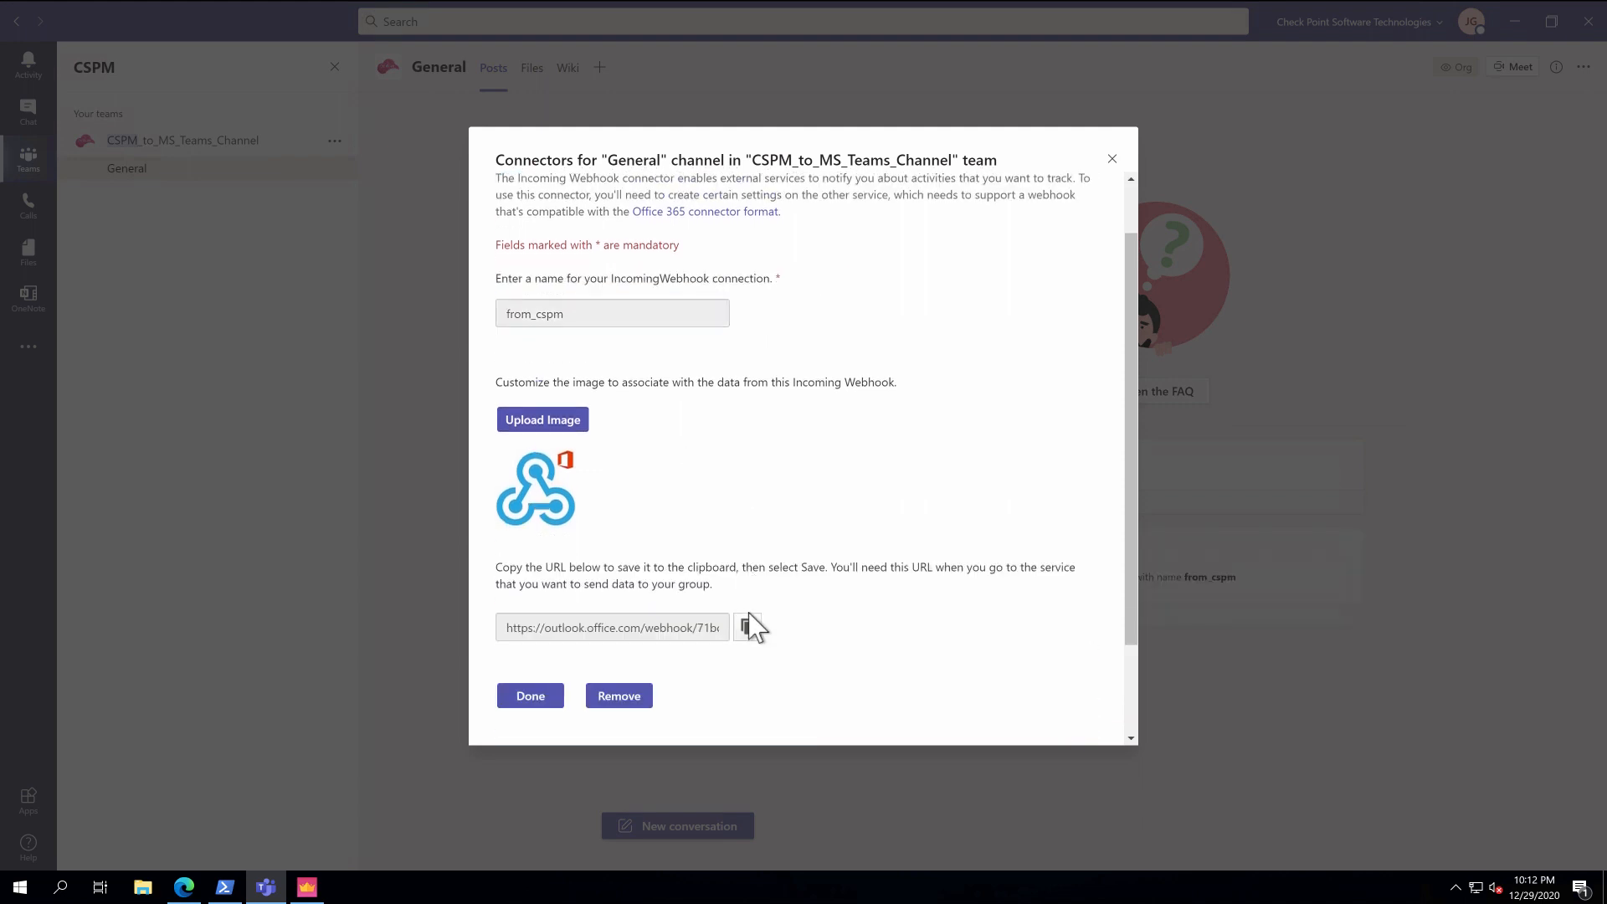
{"action": "left_click", "coordinate": [530, 695]}
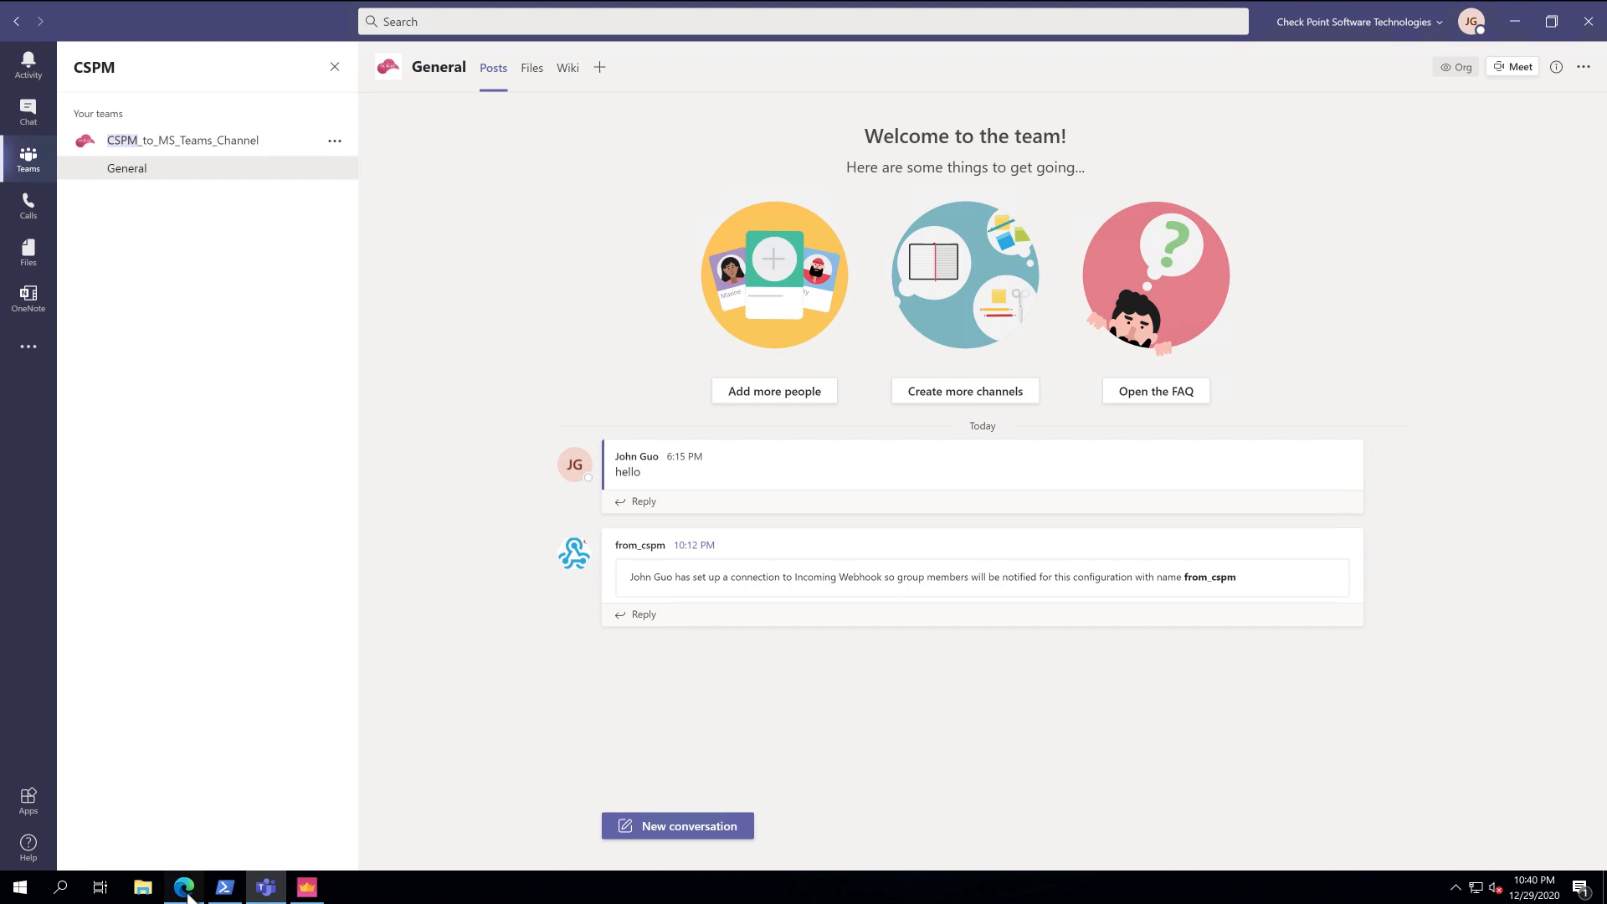
Validate and create the custom deployment into cspm-teams-rg with the Teams webhook URL.
{"action": "left_click", "coordinate": [183, 886]}
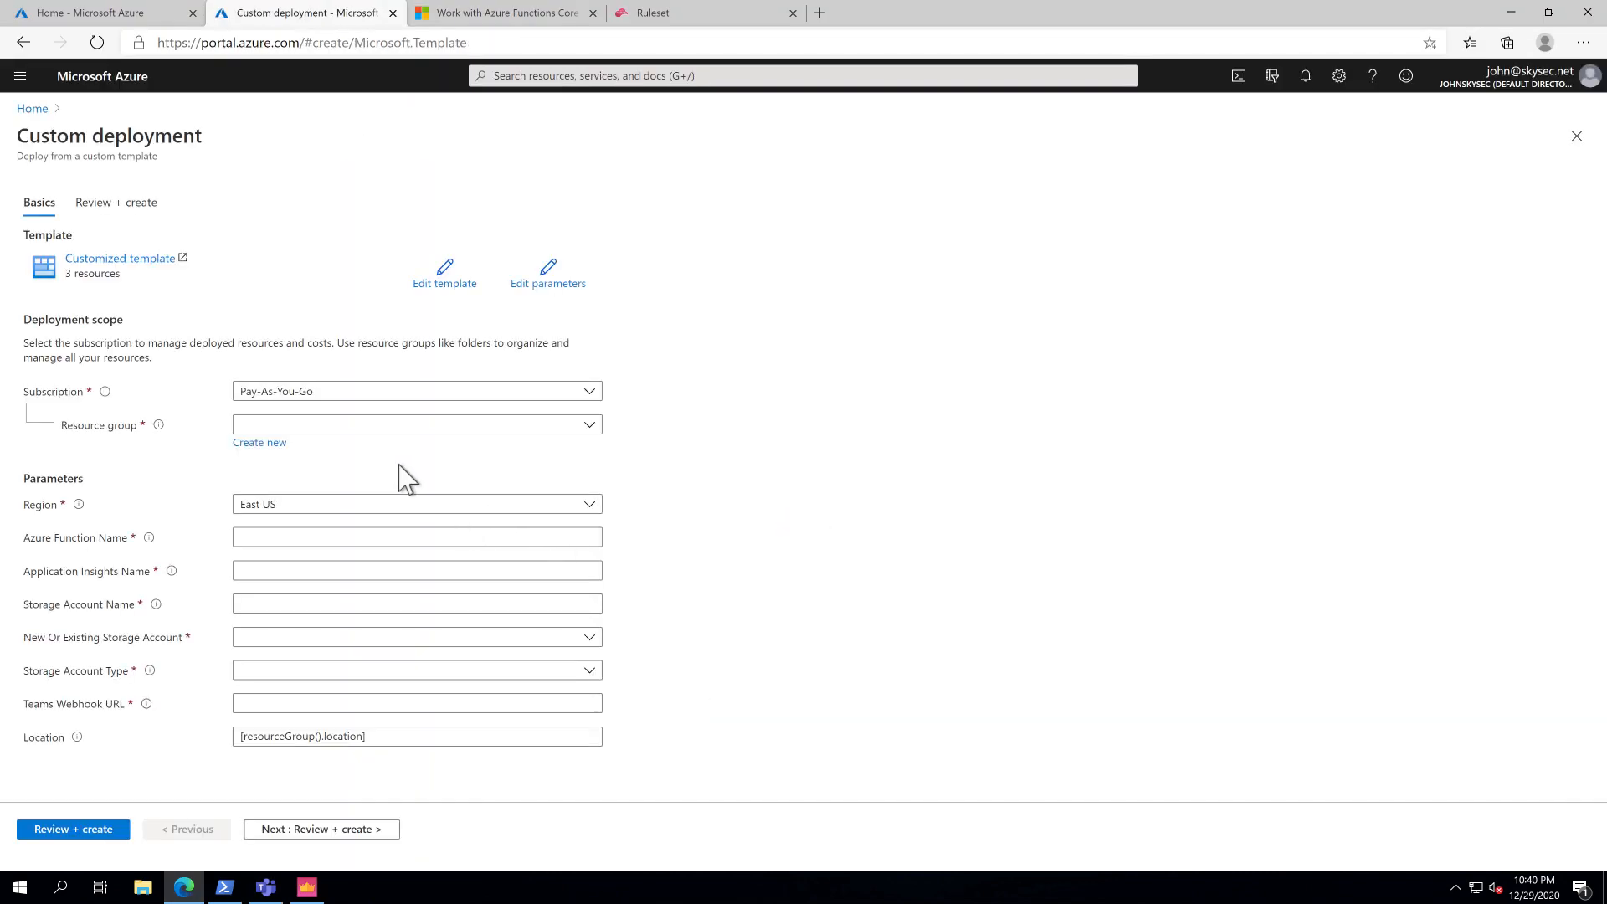
{"action": "mouse_move", "coordinate": [259, 442]}
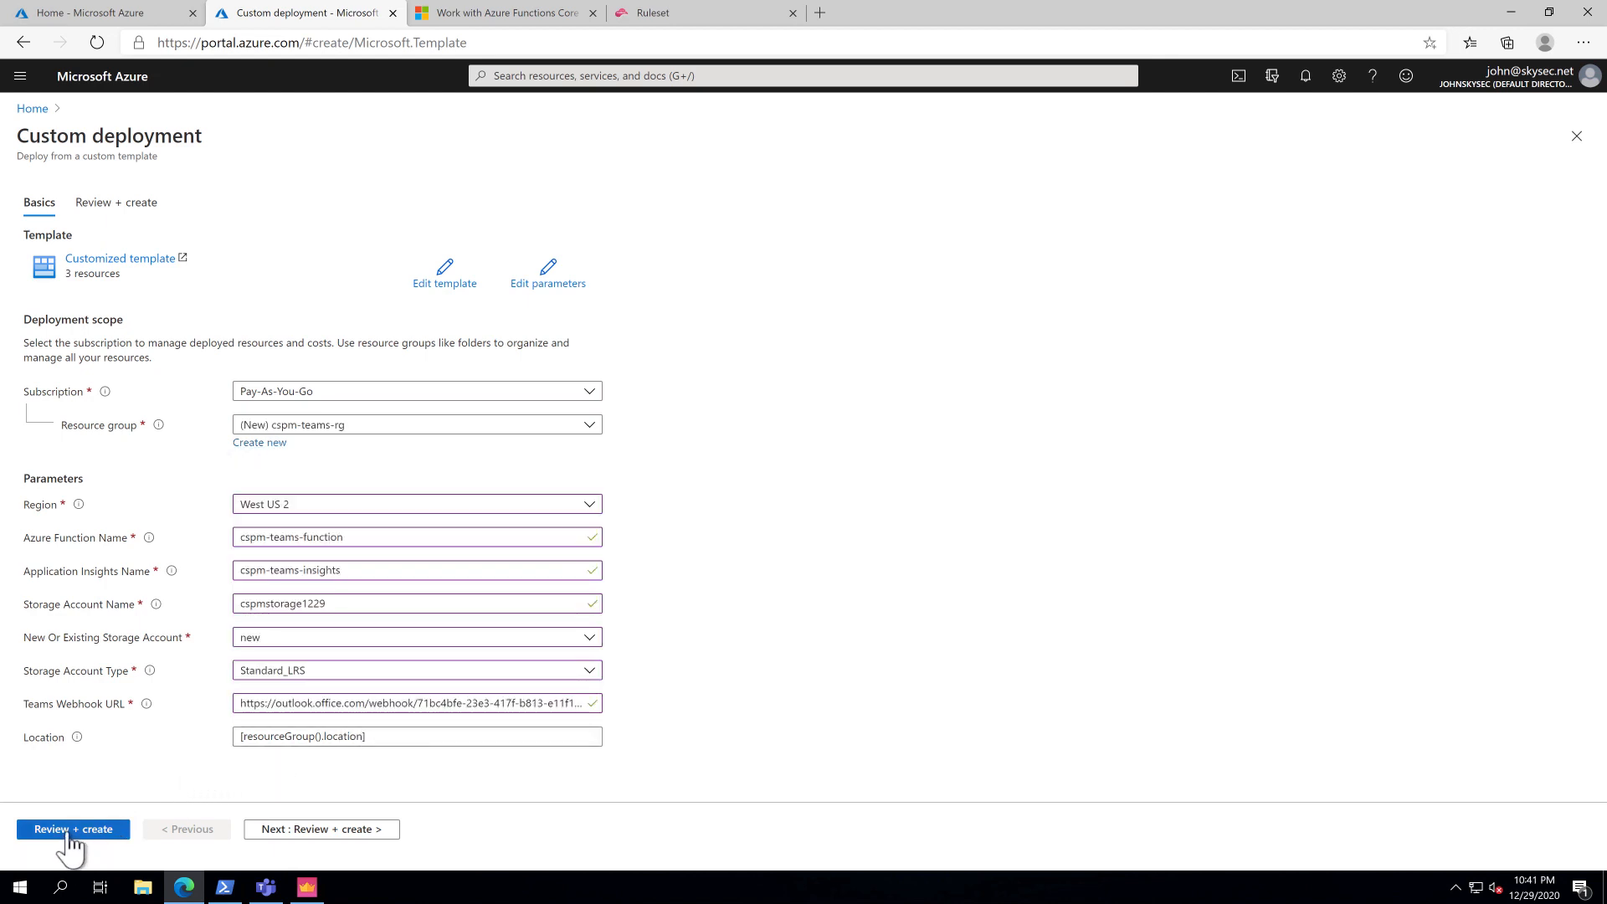
{"action": "left_click", "coordinate": [73, 829]}
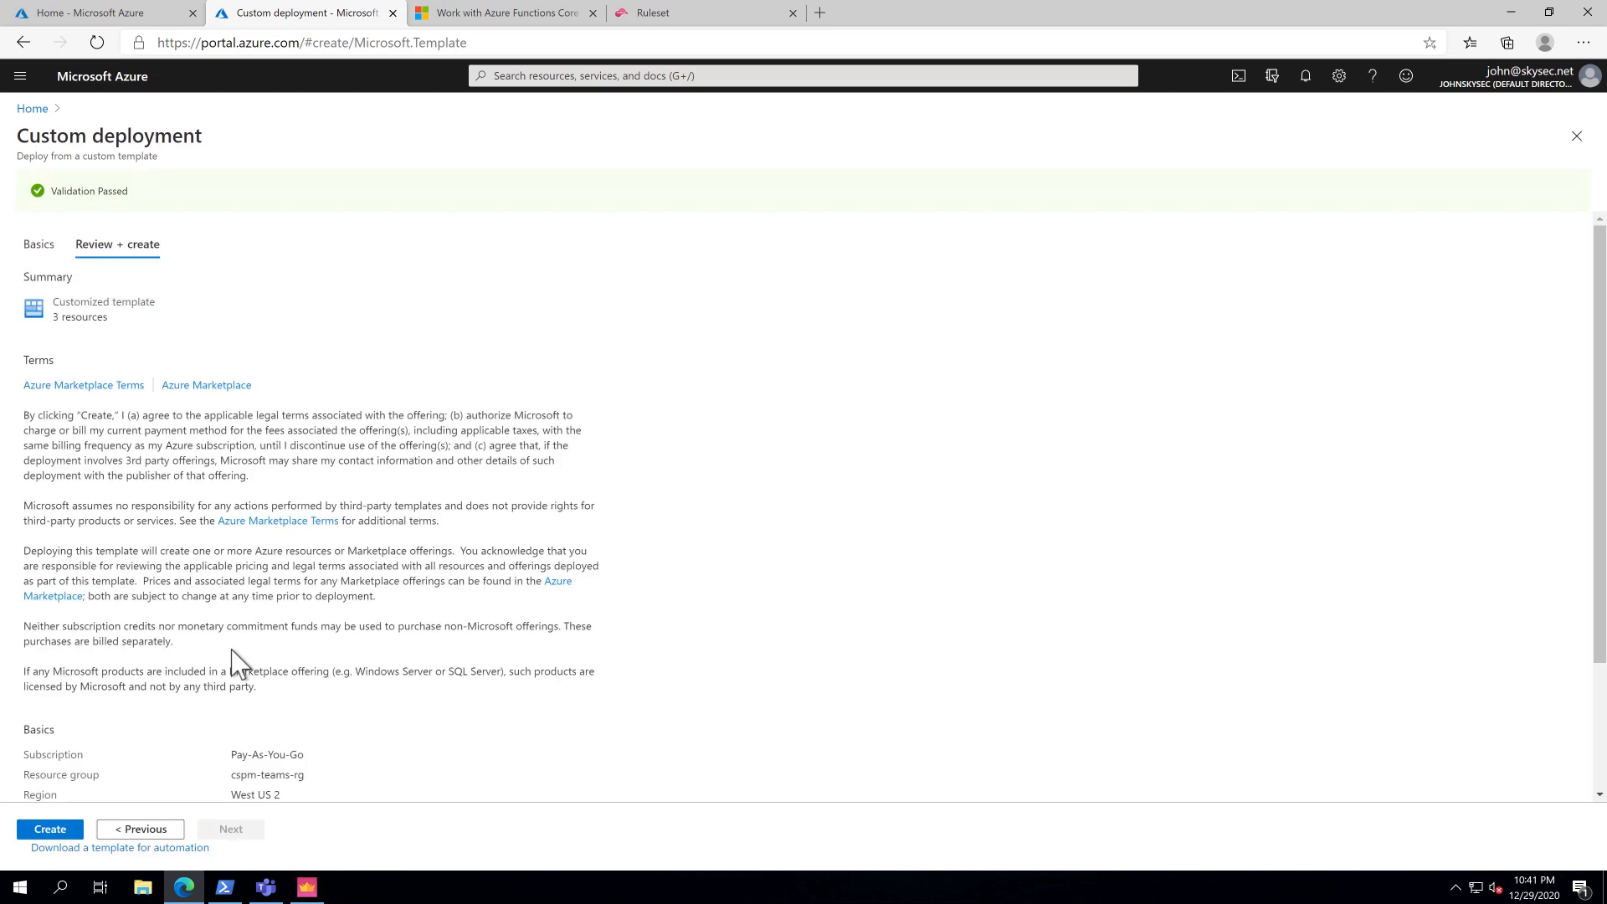
{"action": "left_click", "coordinate": [50, 828]}
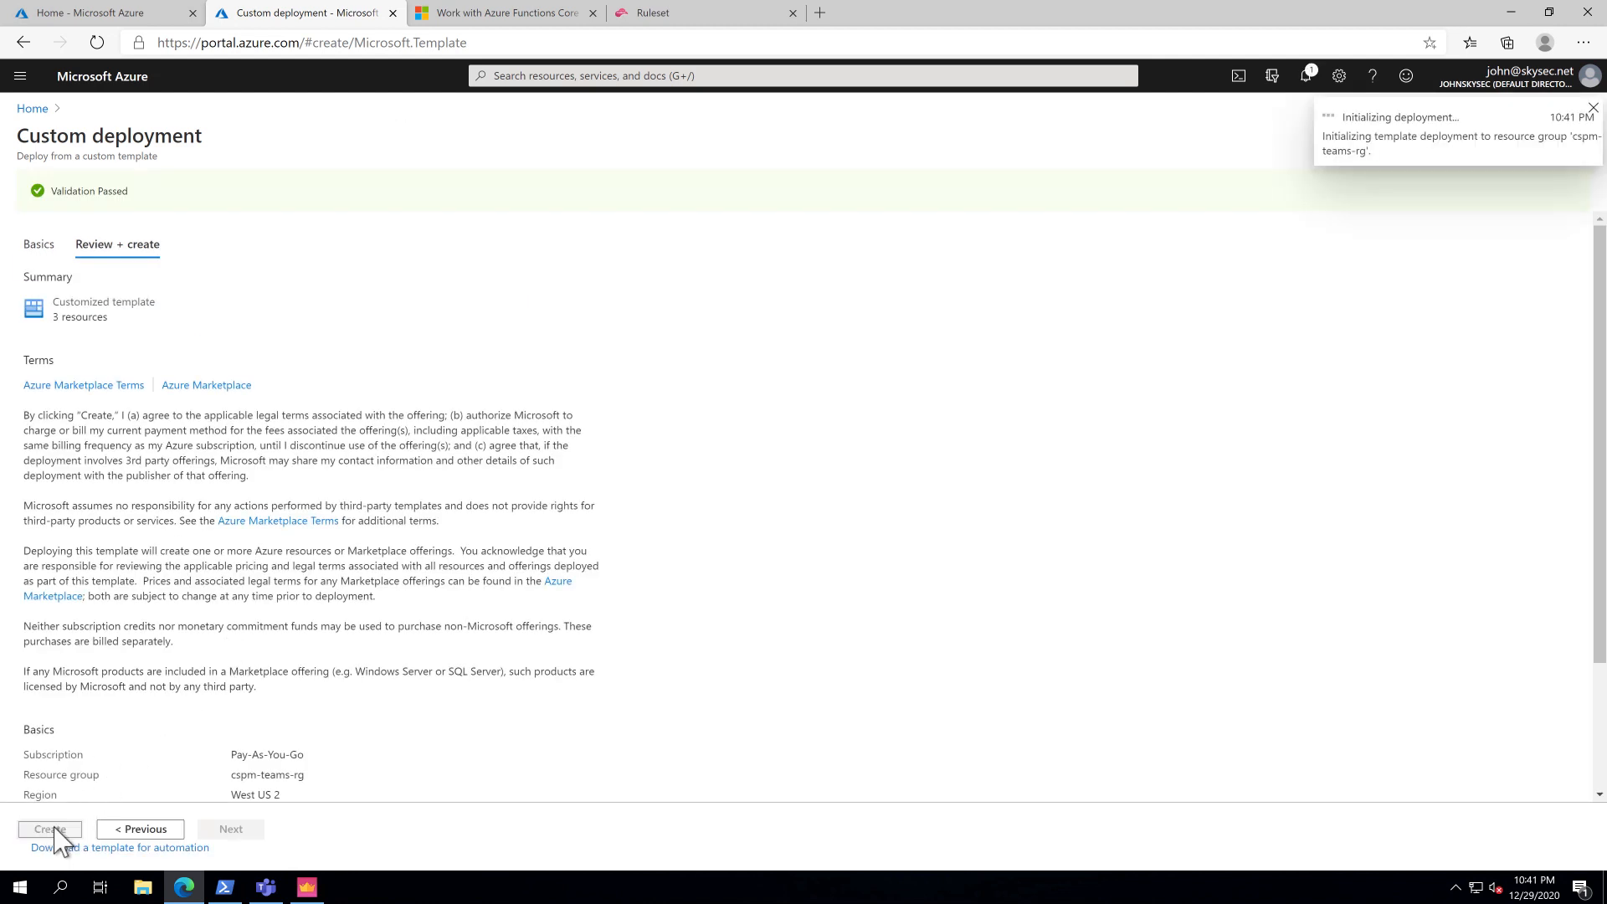
{"action": "left_click", "coordinate": [50, 827]}
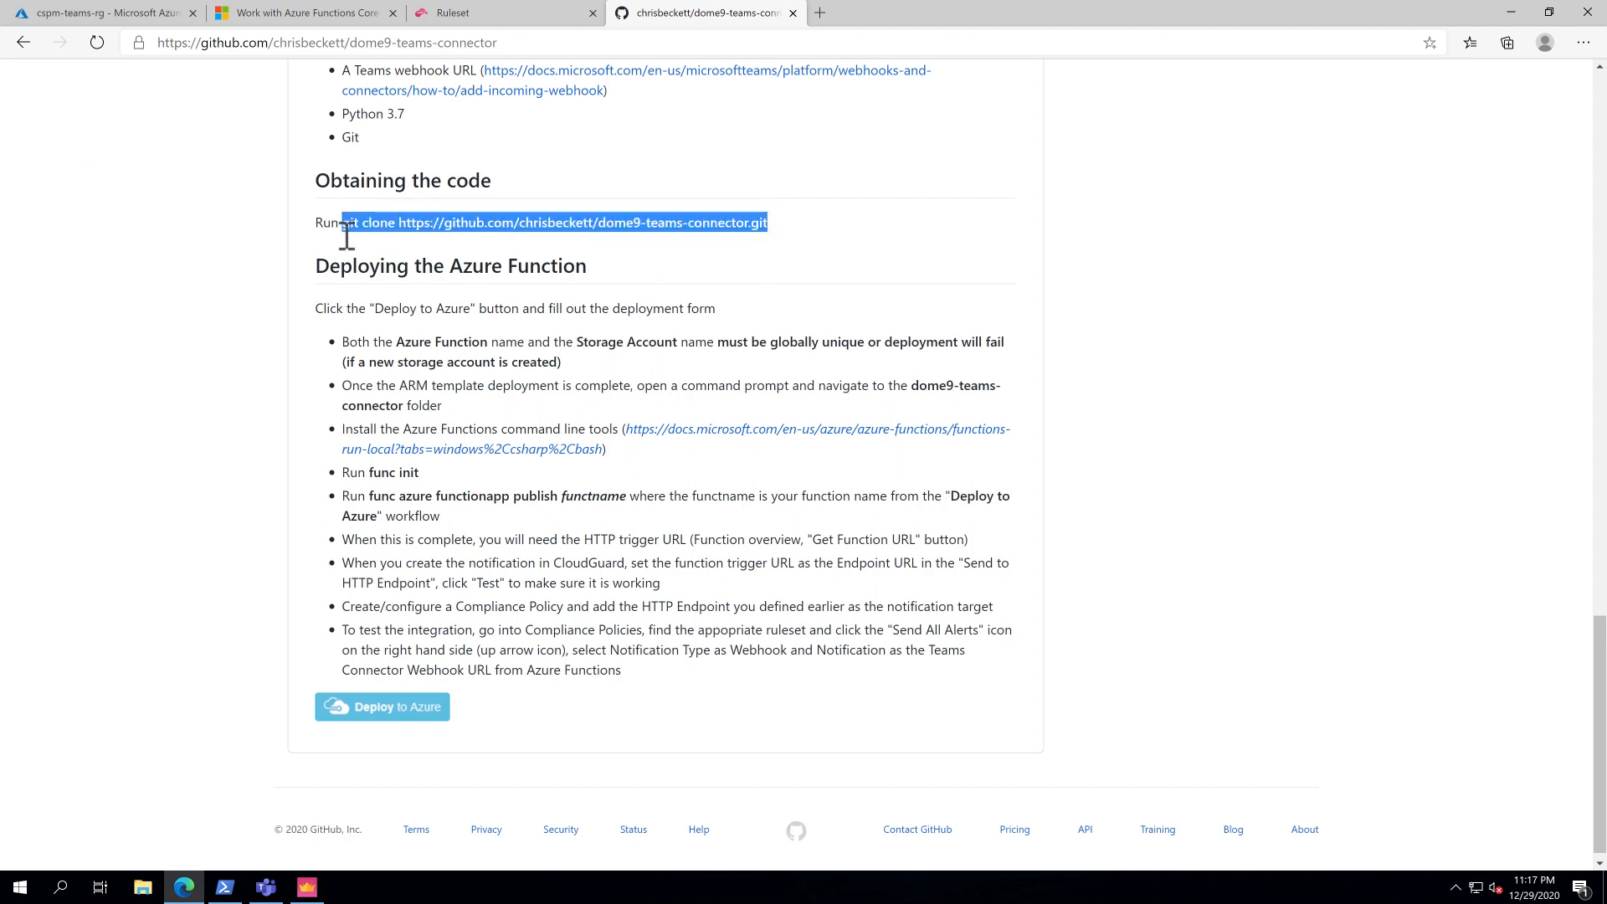
Enter dome9-teams-connector and run func init choosing the Python runtime (option 3).
{"action": "left_click", "coordinate": [223, 886]}
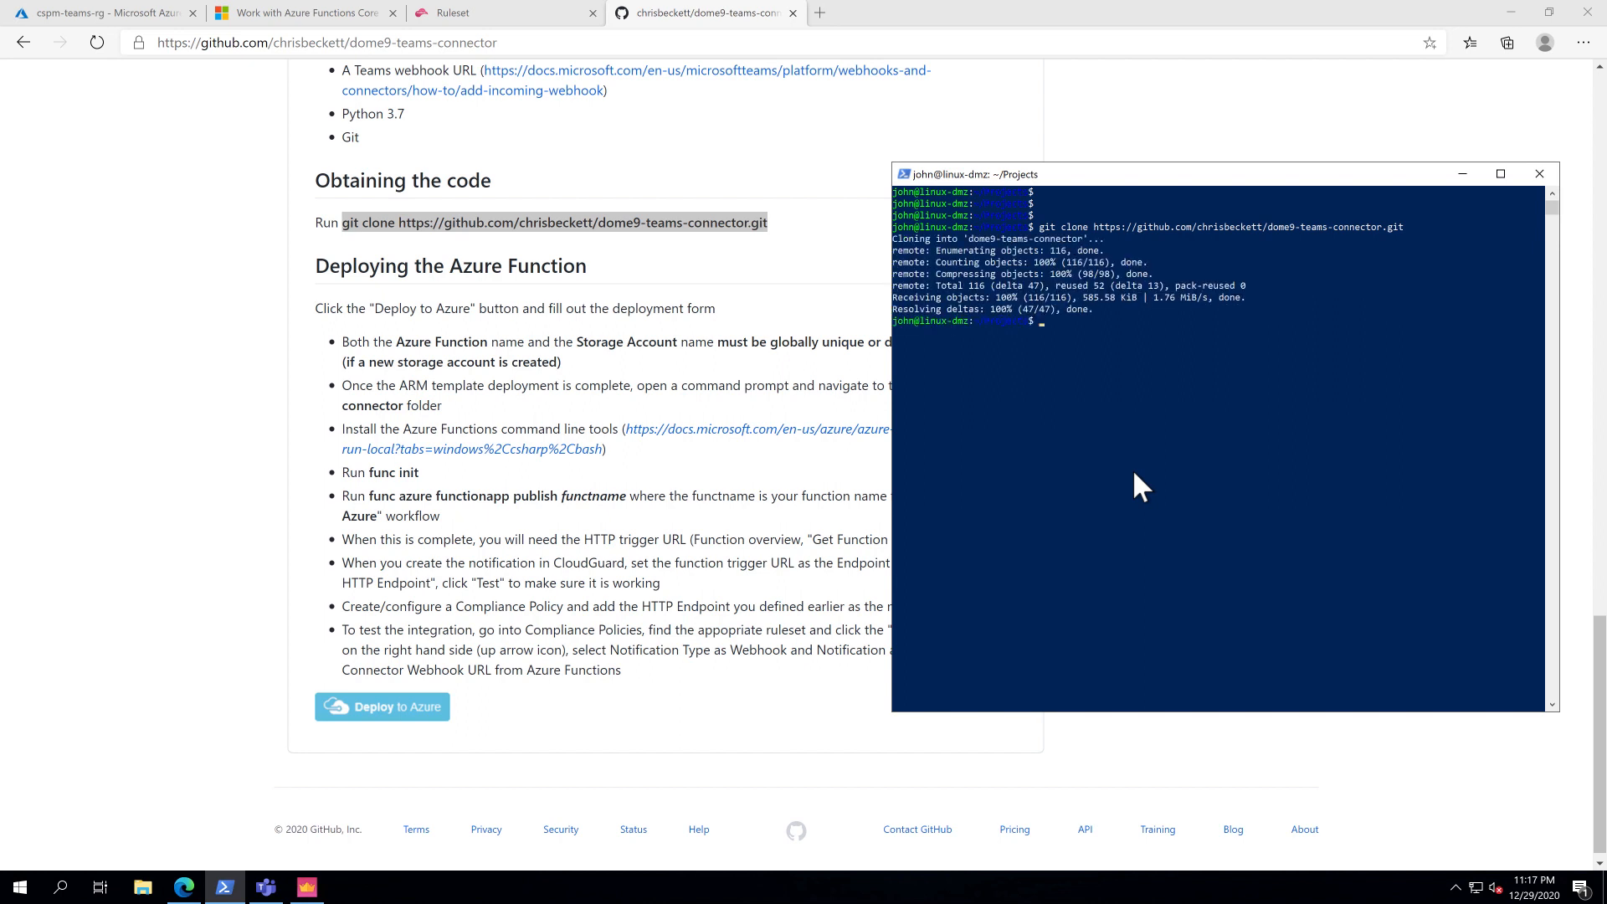
{"action": "type", "text": "cd dome9-teams-connector/"}
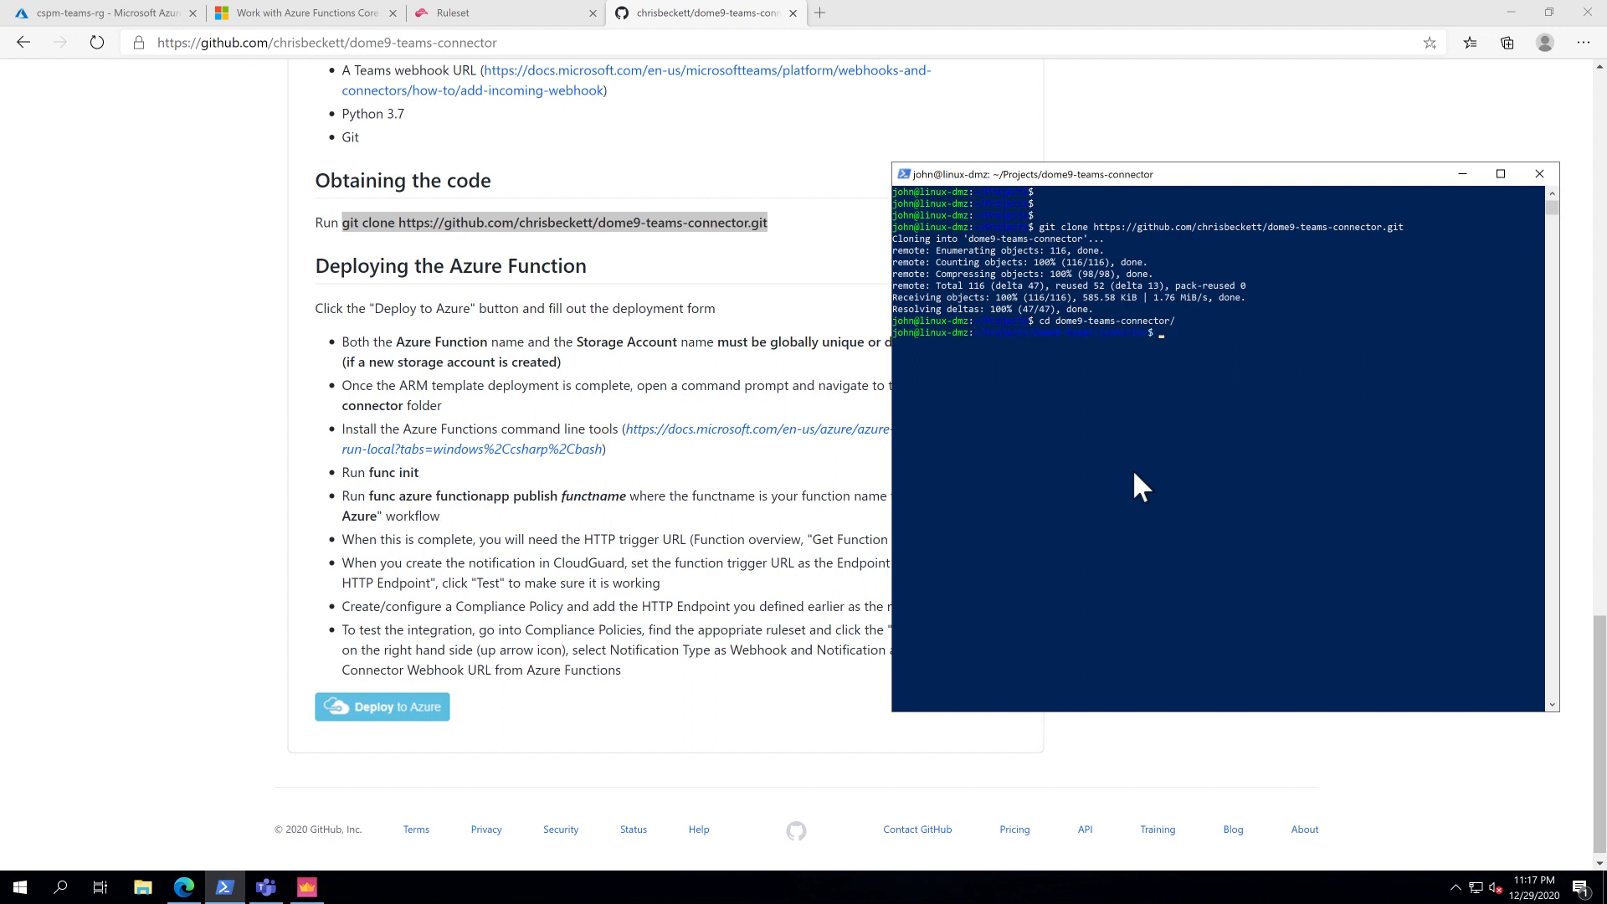
{"action": "type", "text": "func init"}
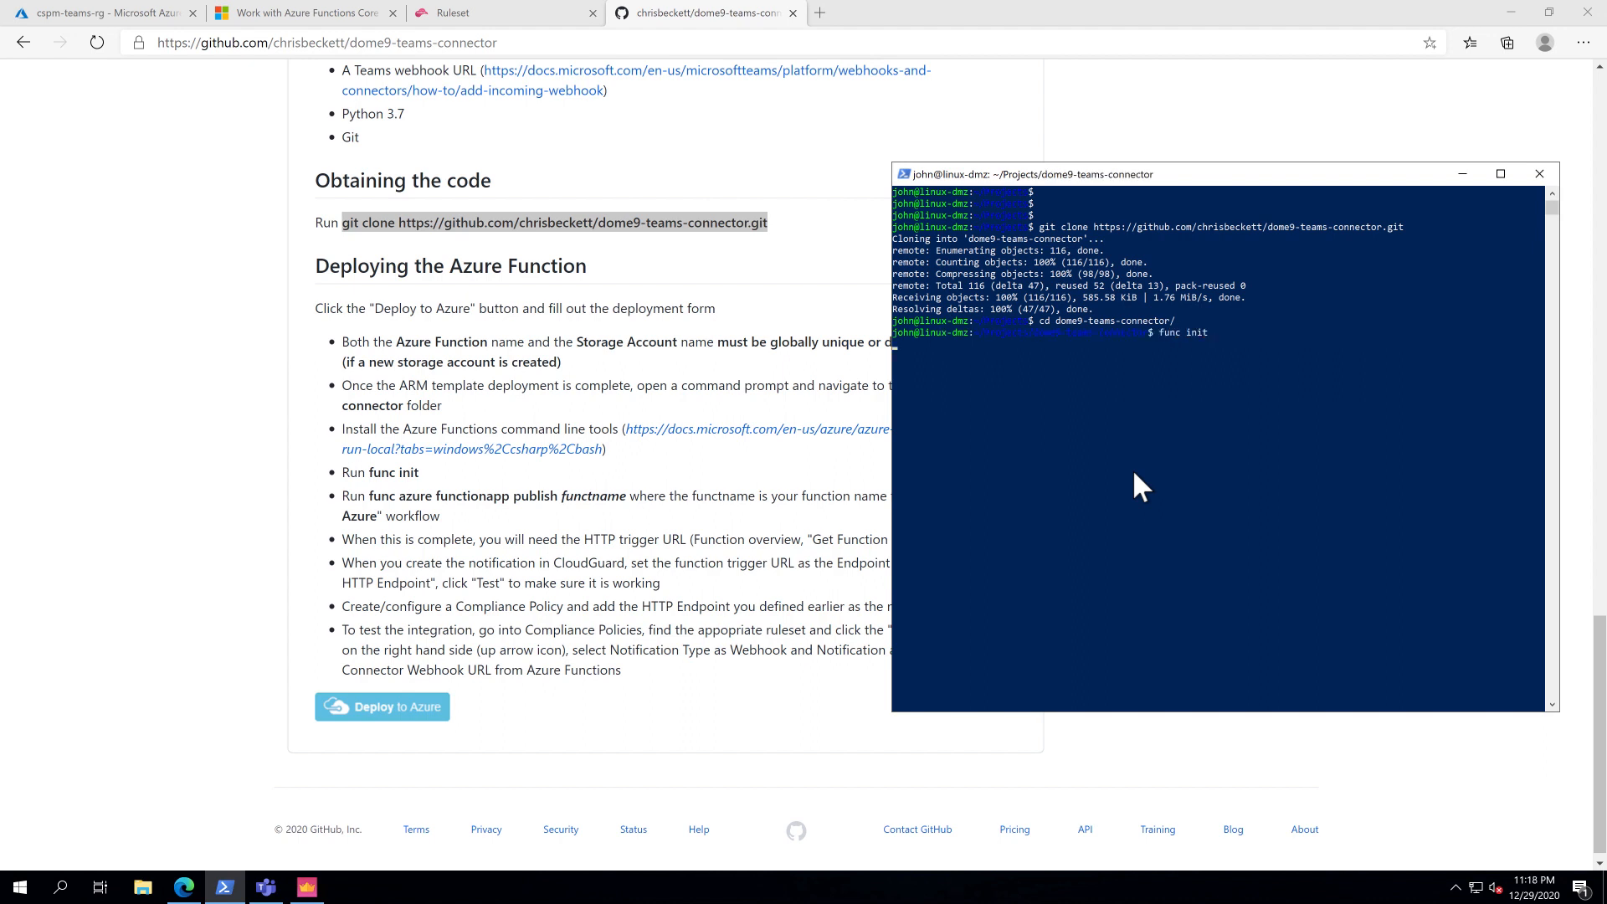
{"action": "key", "text": "Return"}
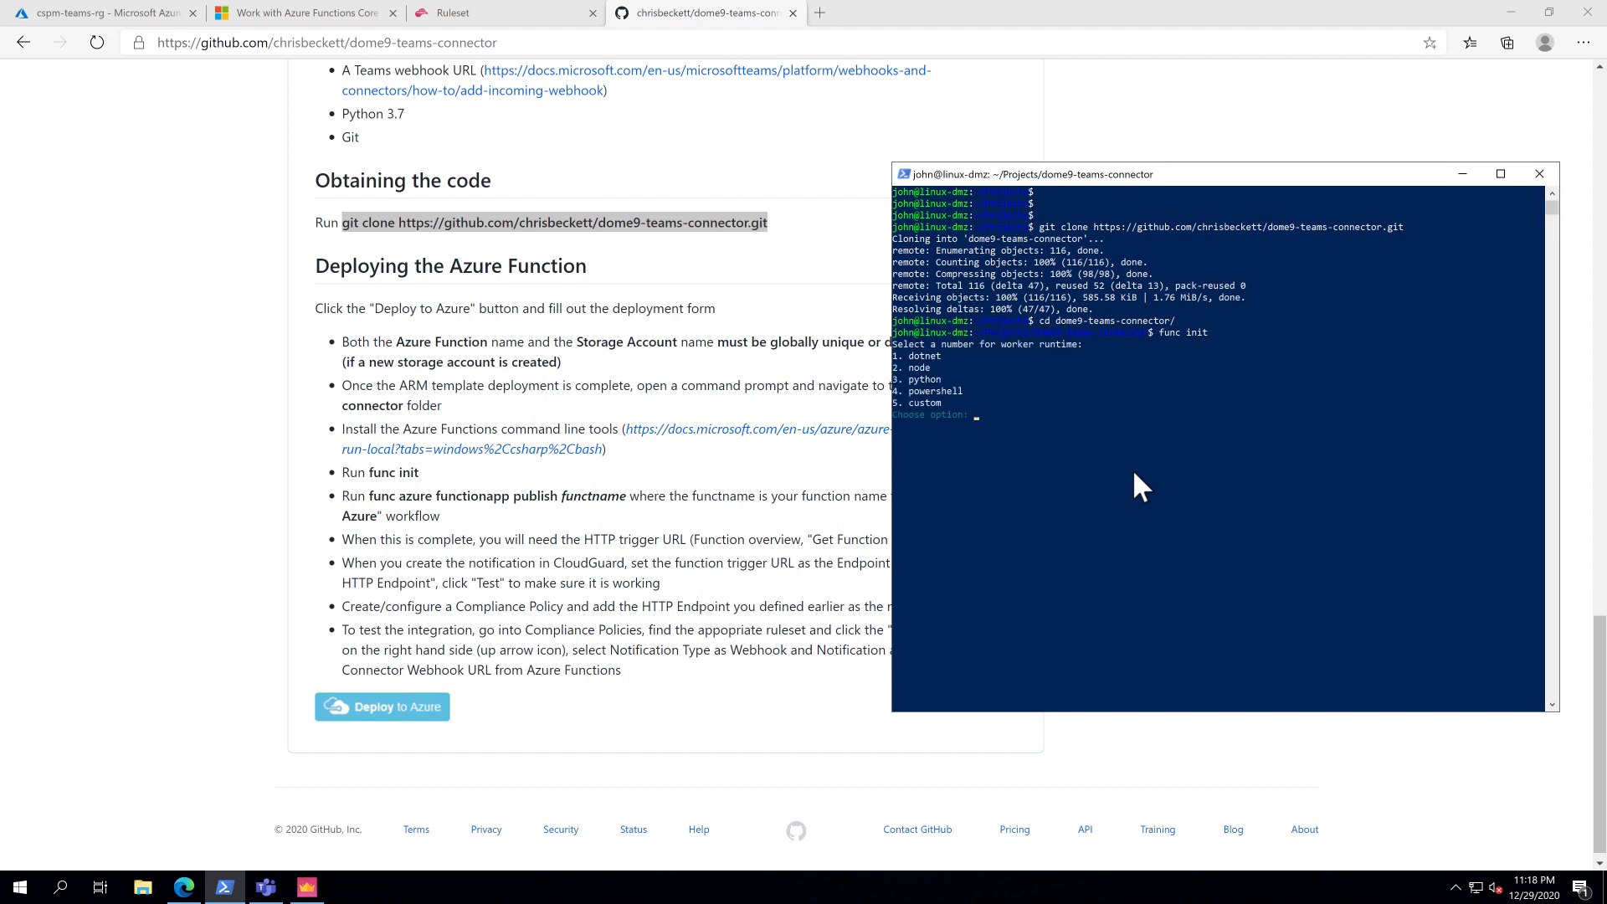
{"action": "type", "text": "3"}
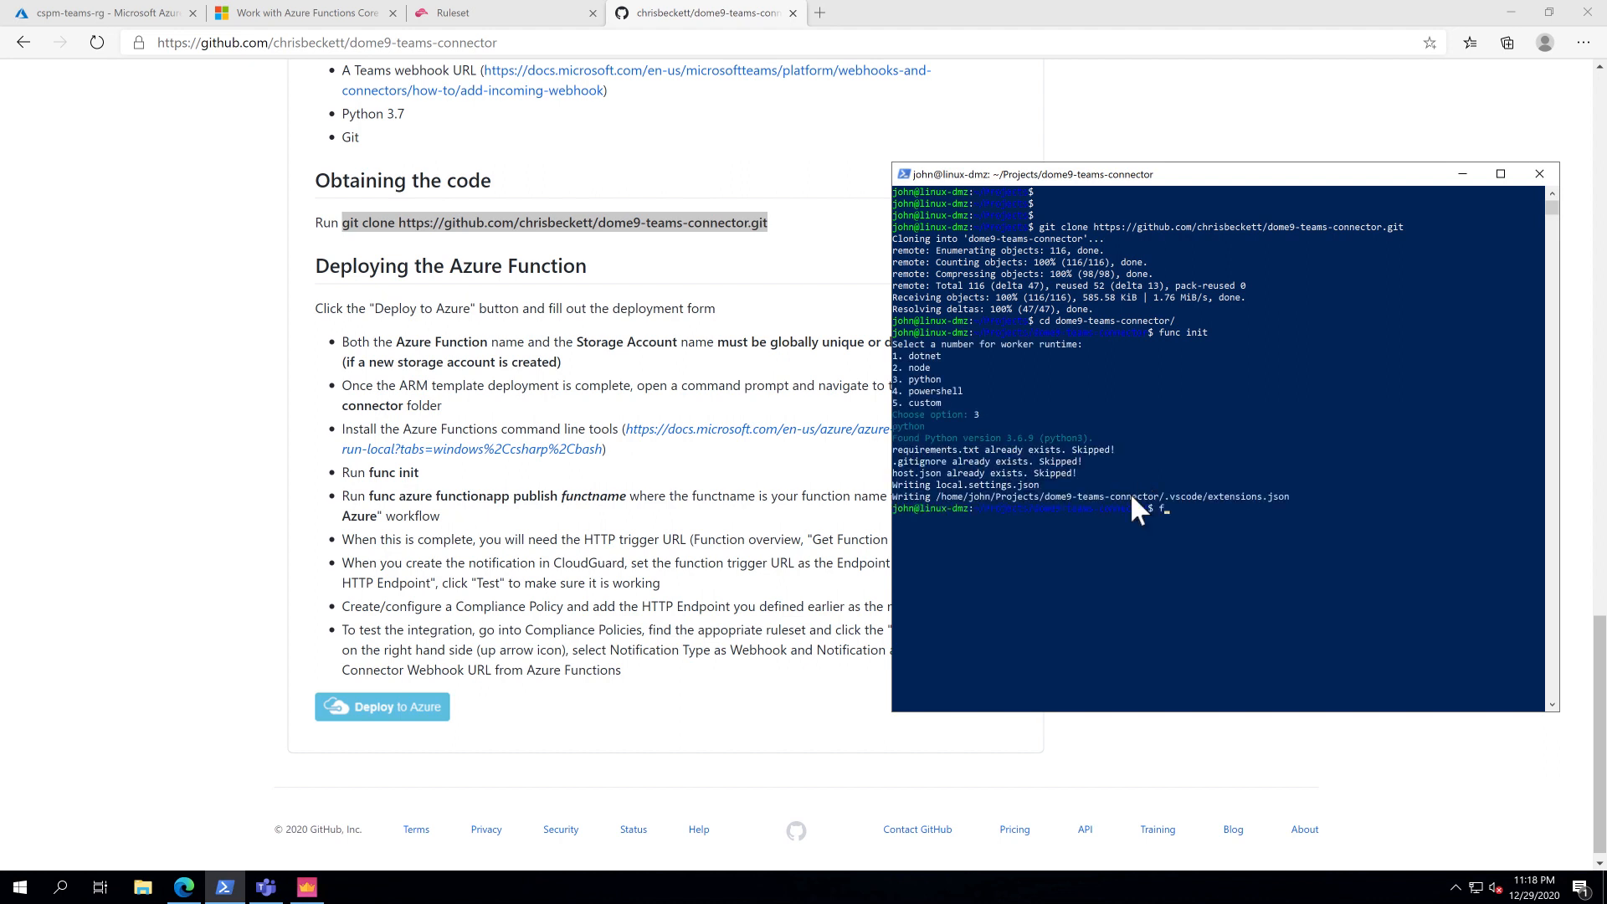
{"action": "type", "text": "func azure functionapp publish"}
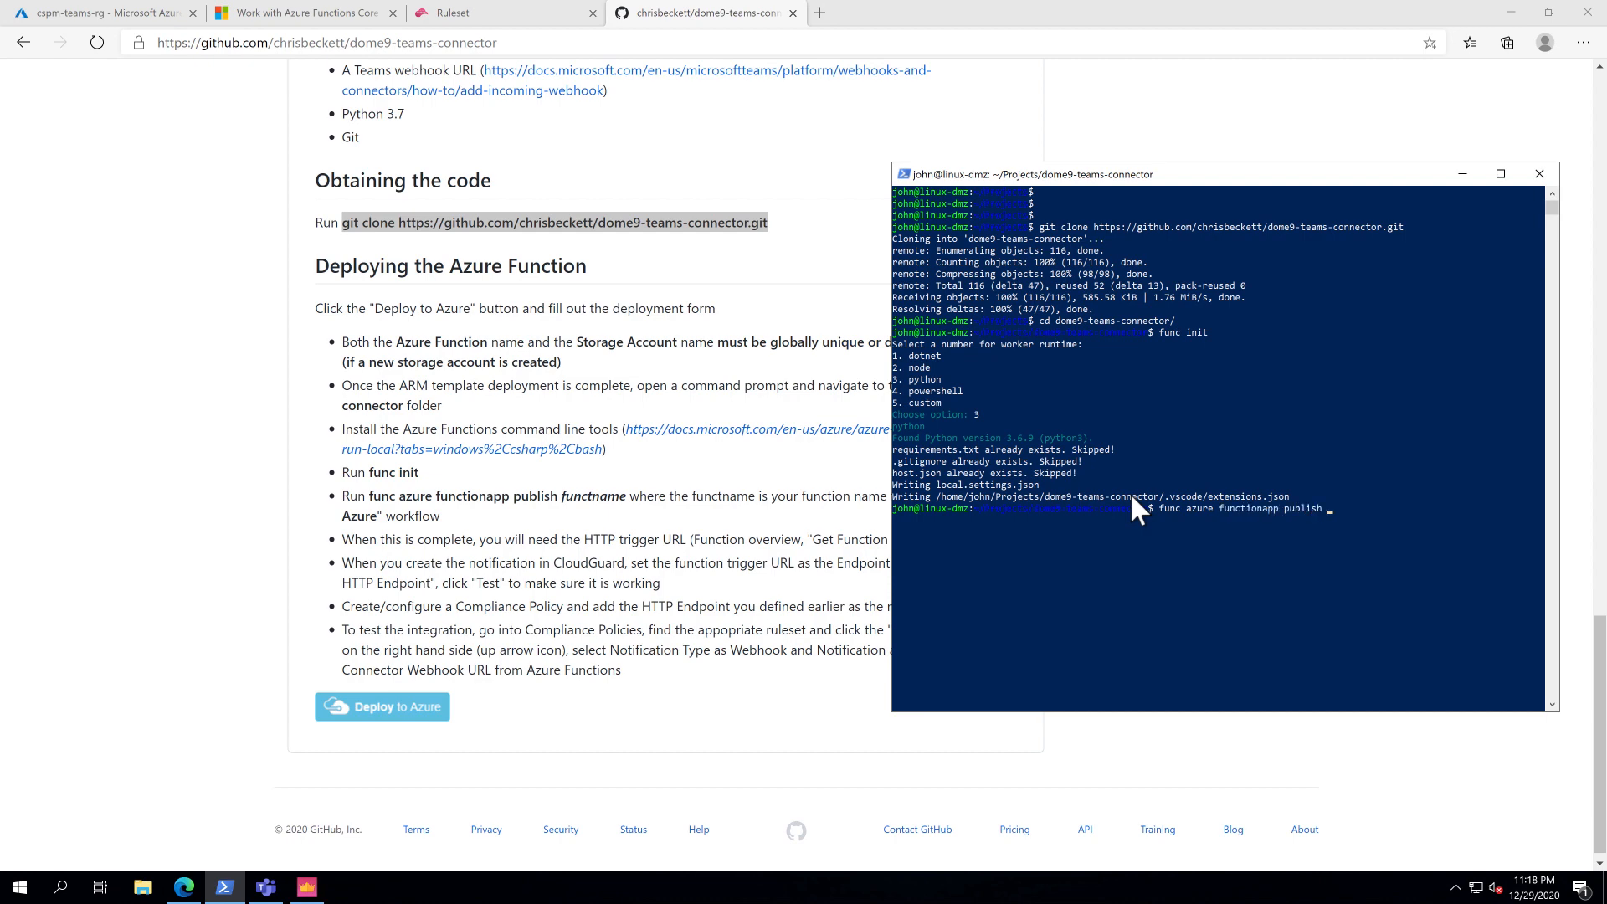
{"action": "left_click", "coordinate": [102, 13]}
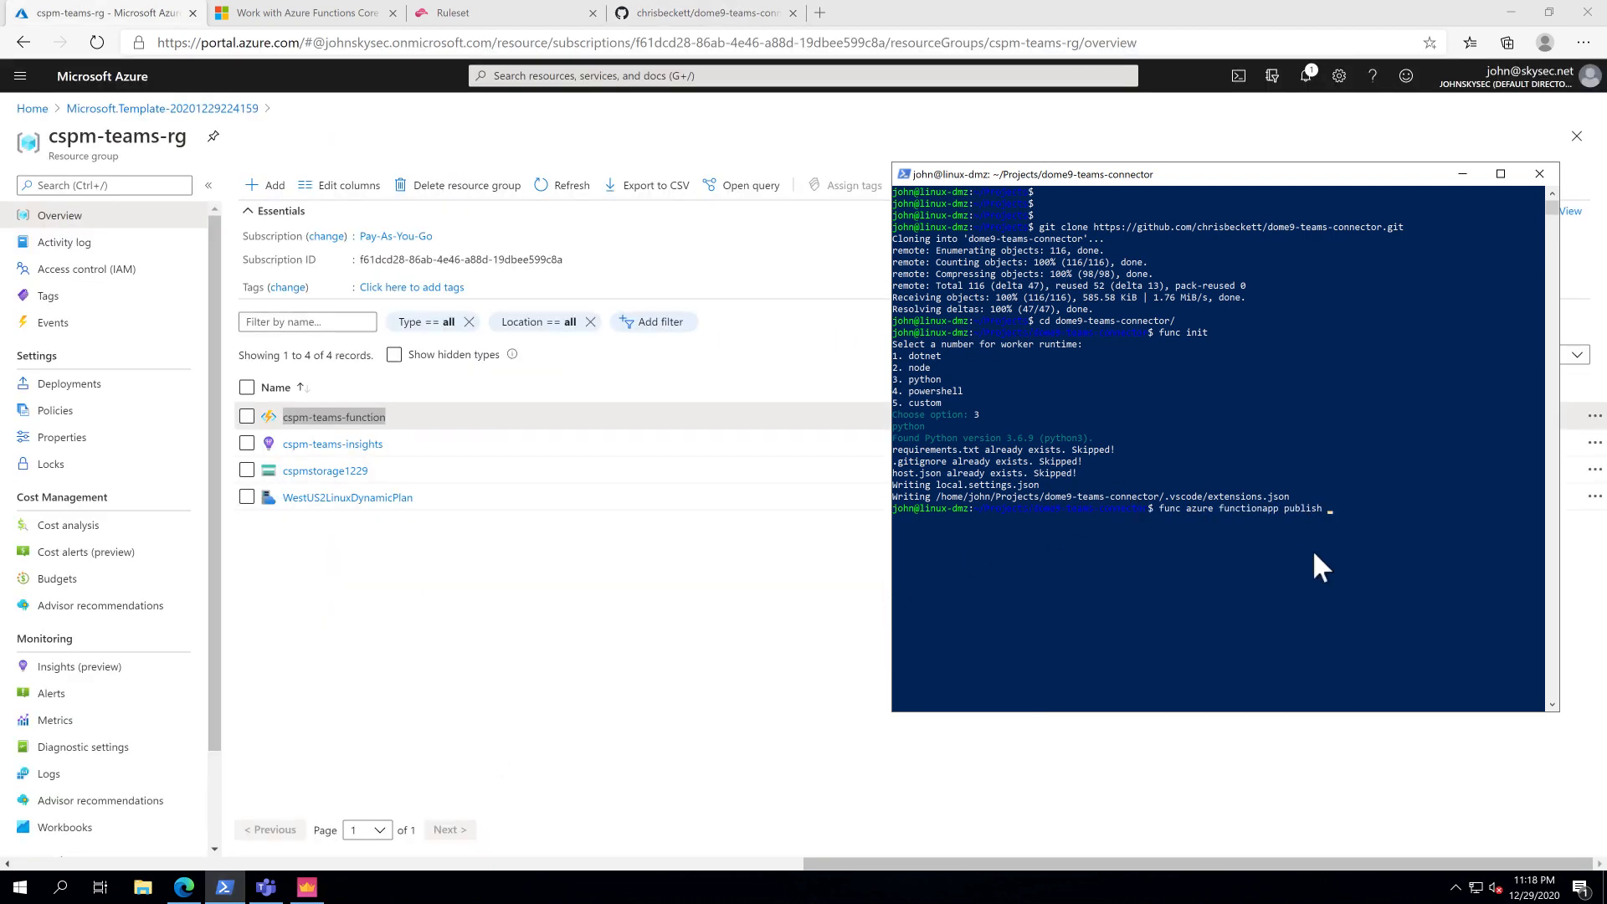
Publish the connector with 'func azure functionapp publish cspm-teams-function'.
{"action": "type", "text": "cspm-teams-function"}
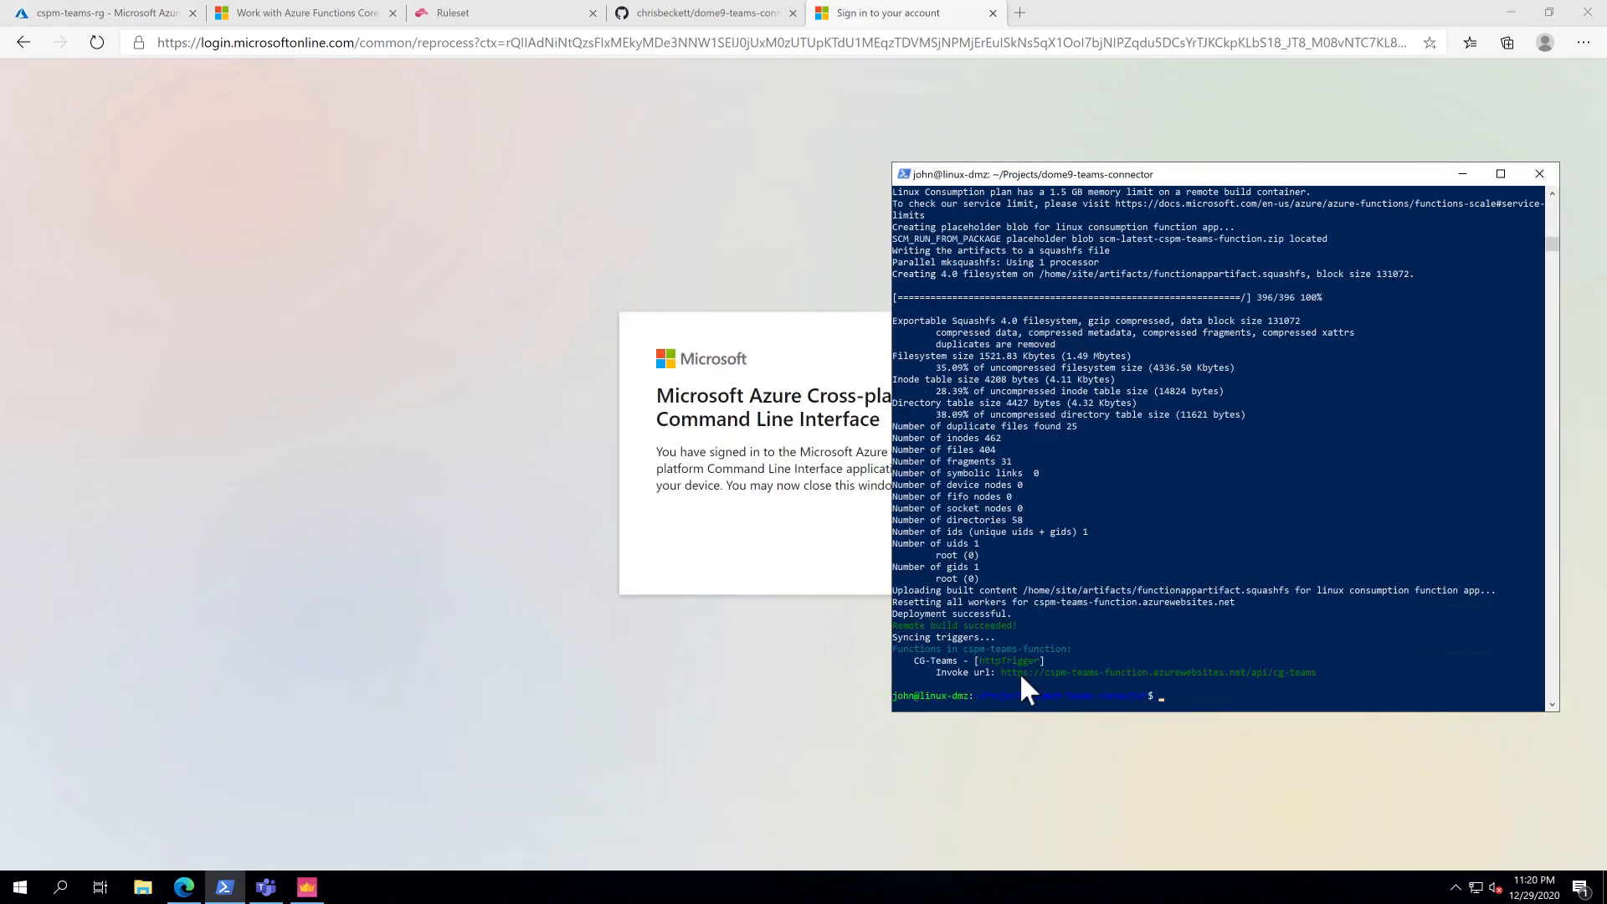
{"action": "mouse_move", "coordinate": [588, 164]}
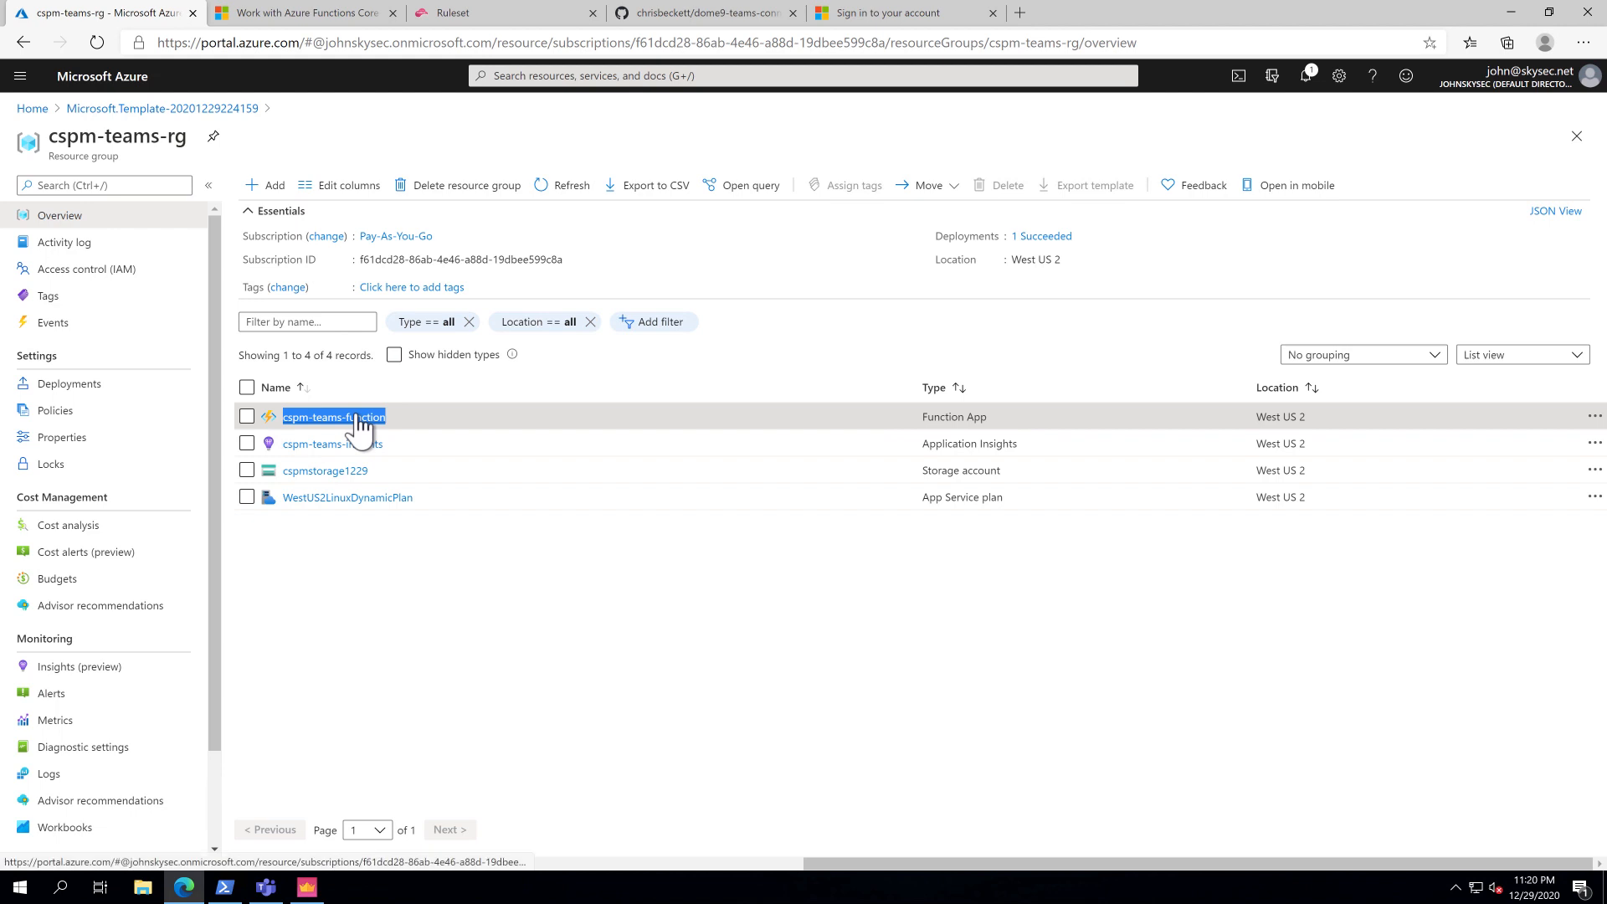
Copy the CG-Teams function URL from the cspm-teams-function app.
{"action": "left_click", "coordinate": [333, 416]}
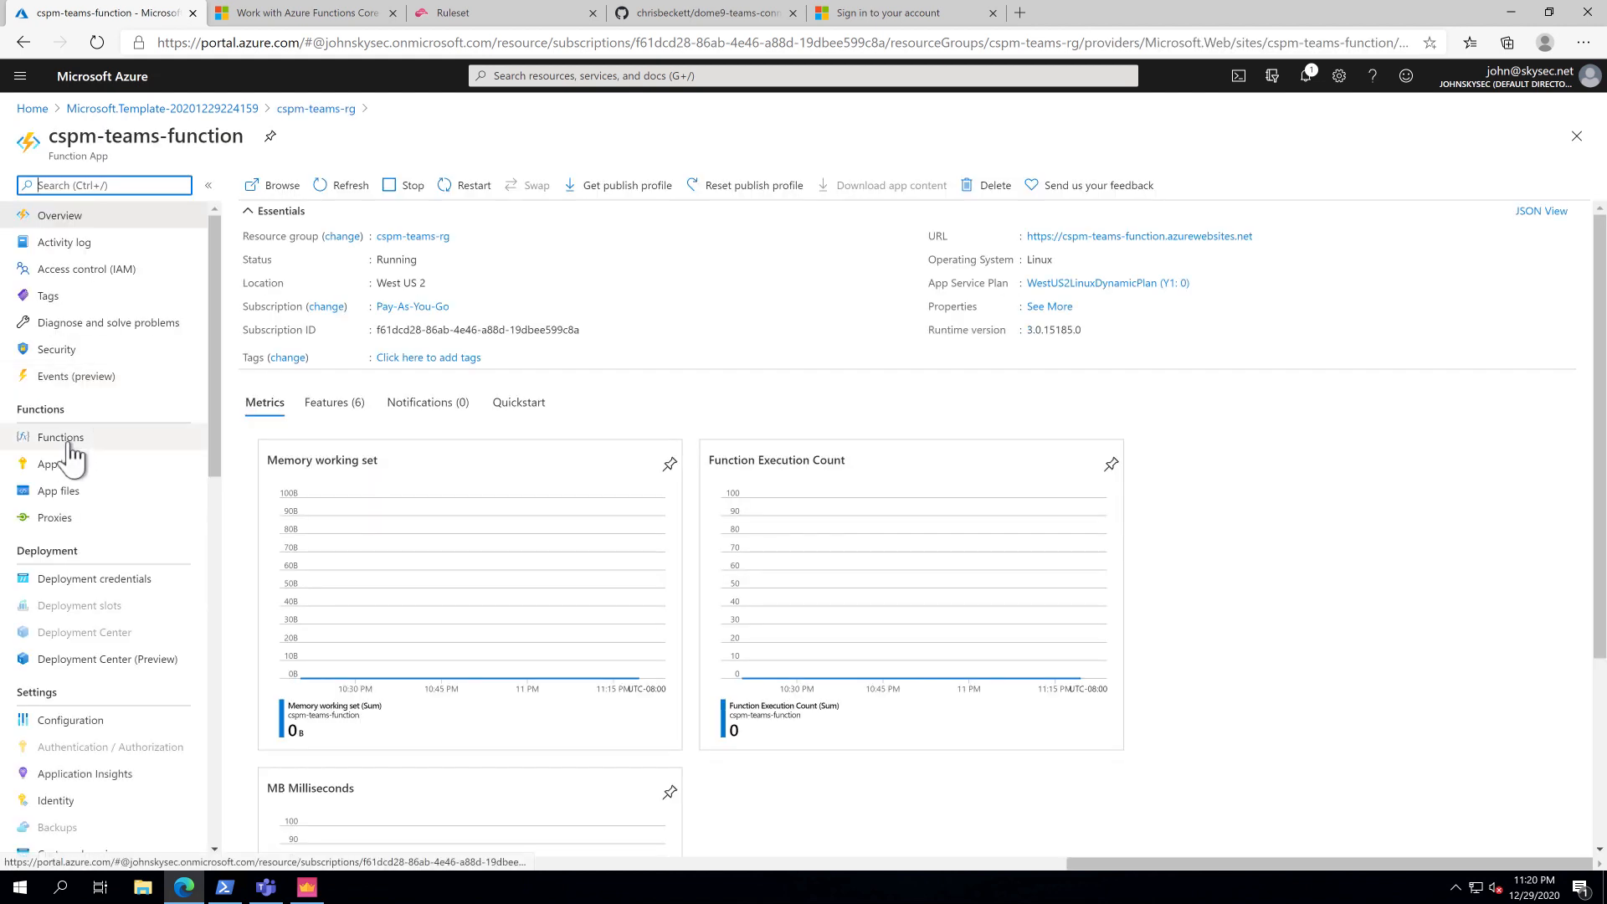
{"action": "left_click", "coordinate": [60, 437]}
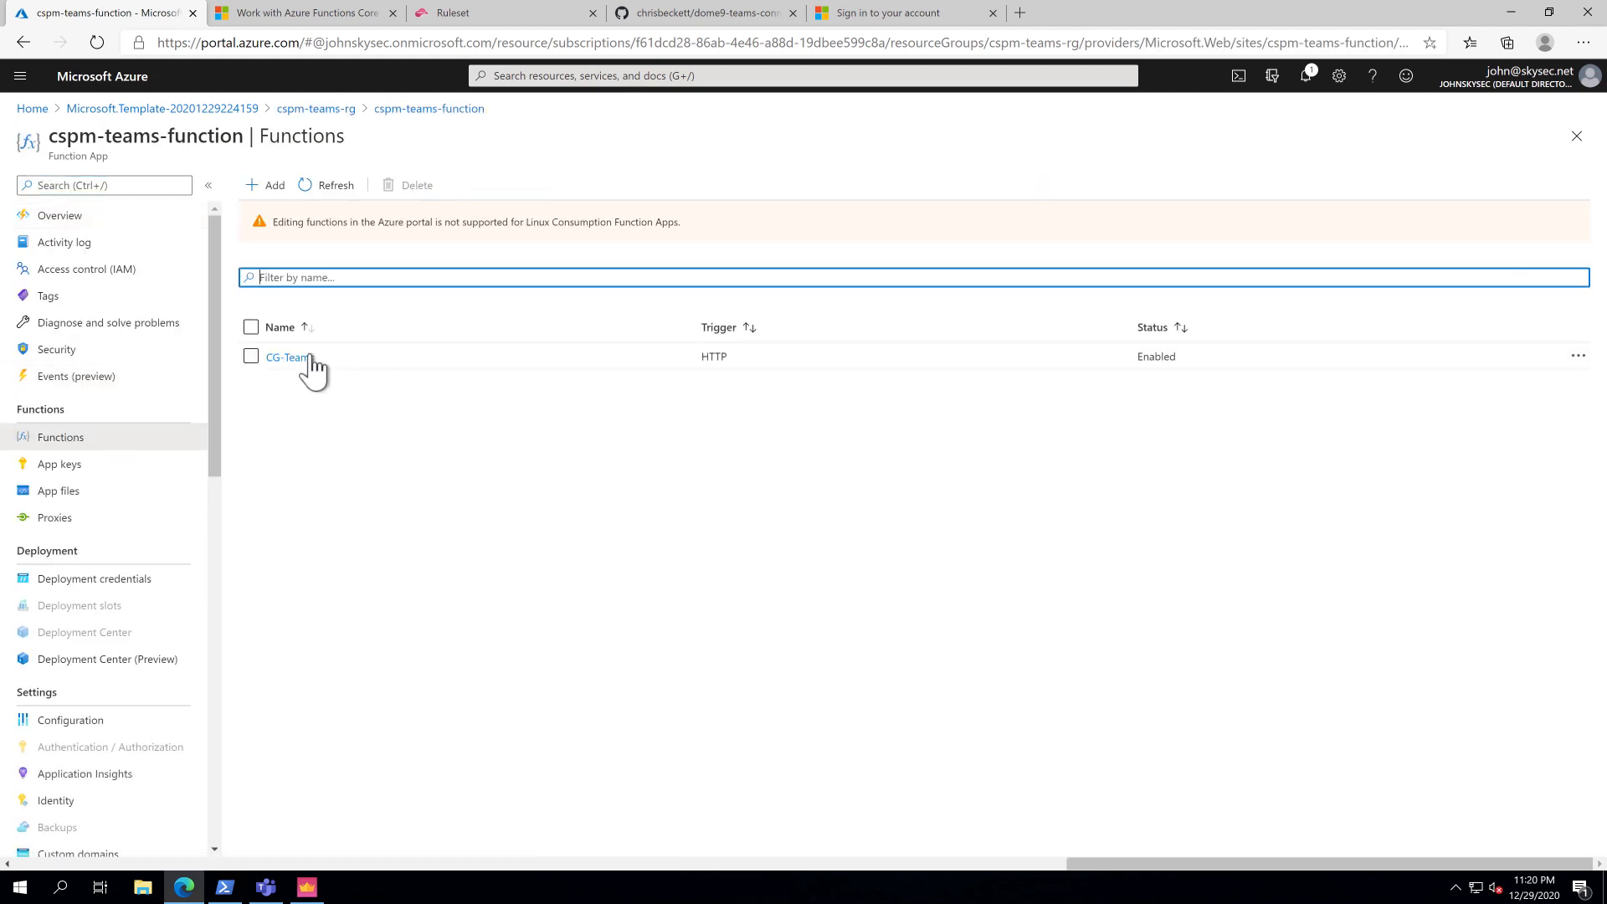
{"action": "left_click", "coordinate": [288, 357]}
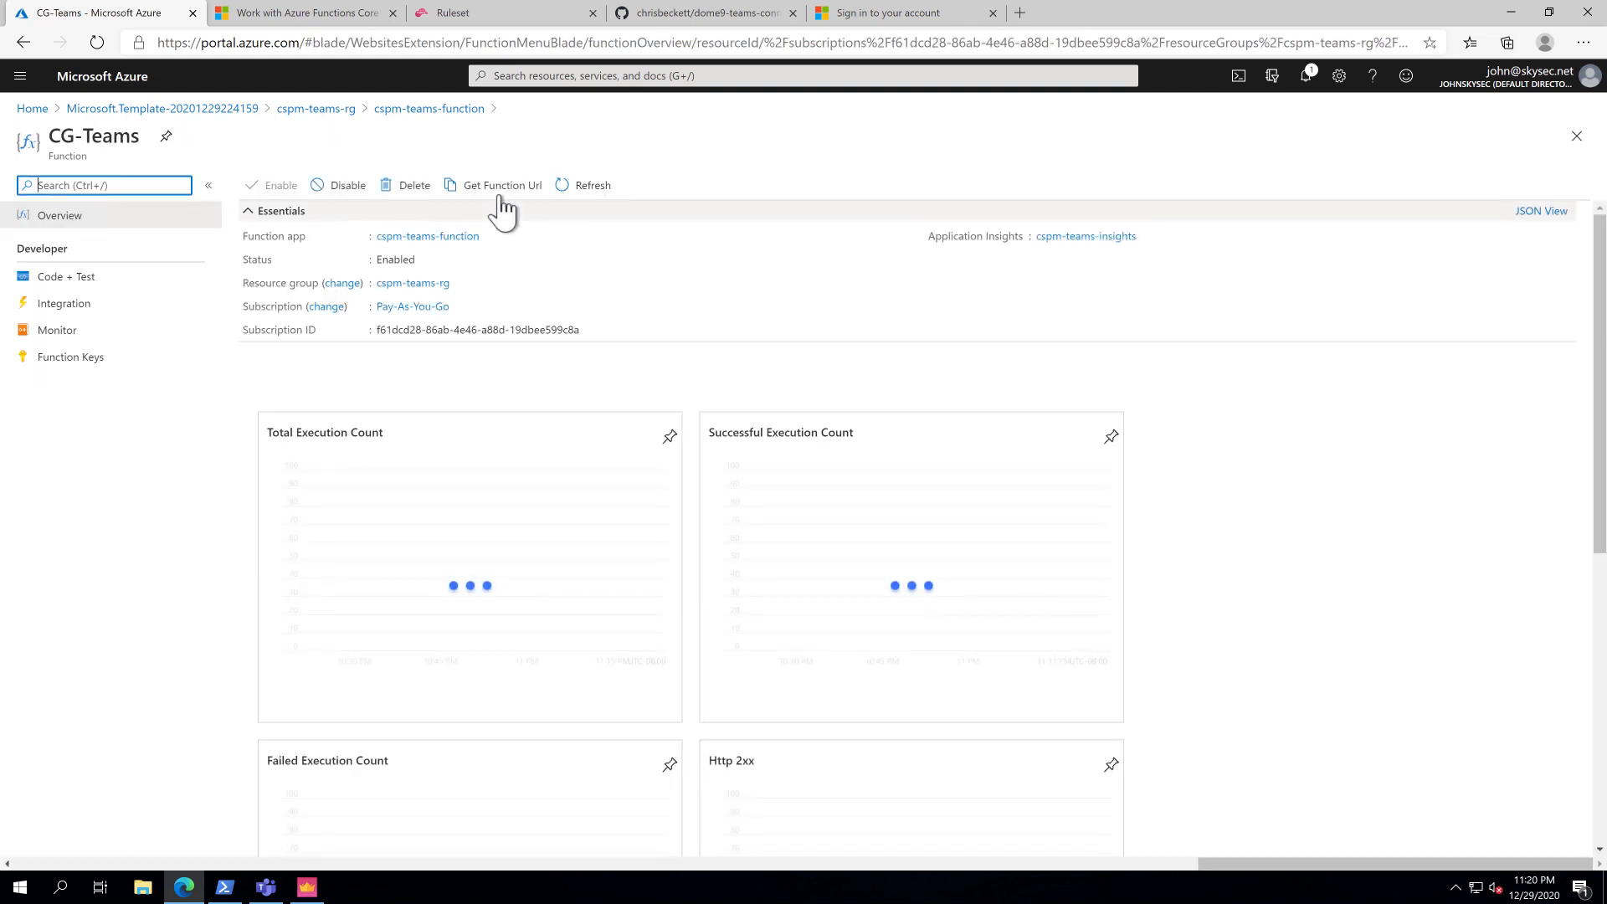
{"action": "left_click", "coordinate": [501, 186]}
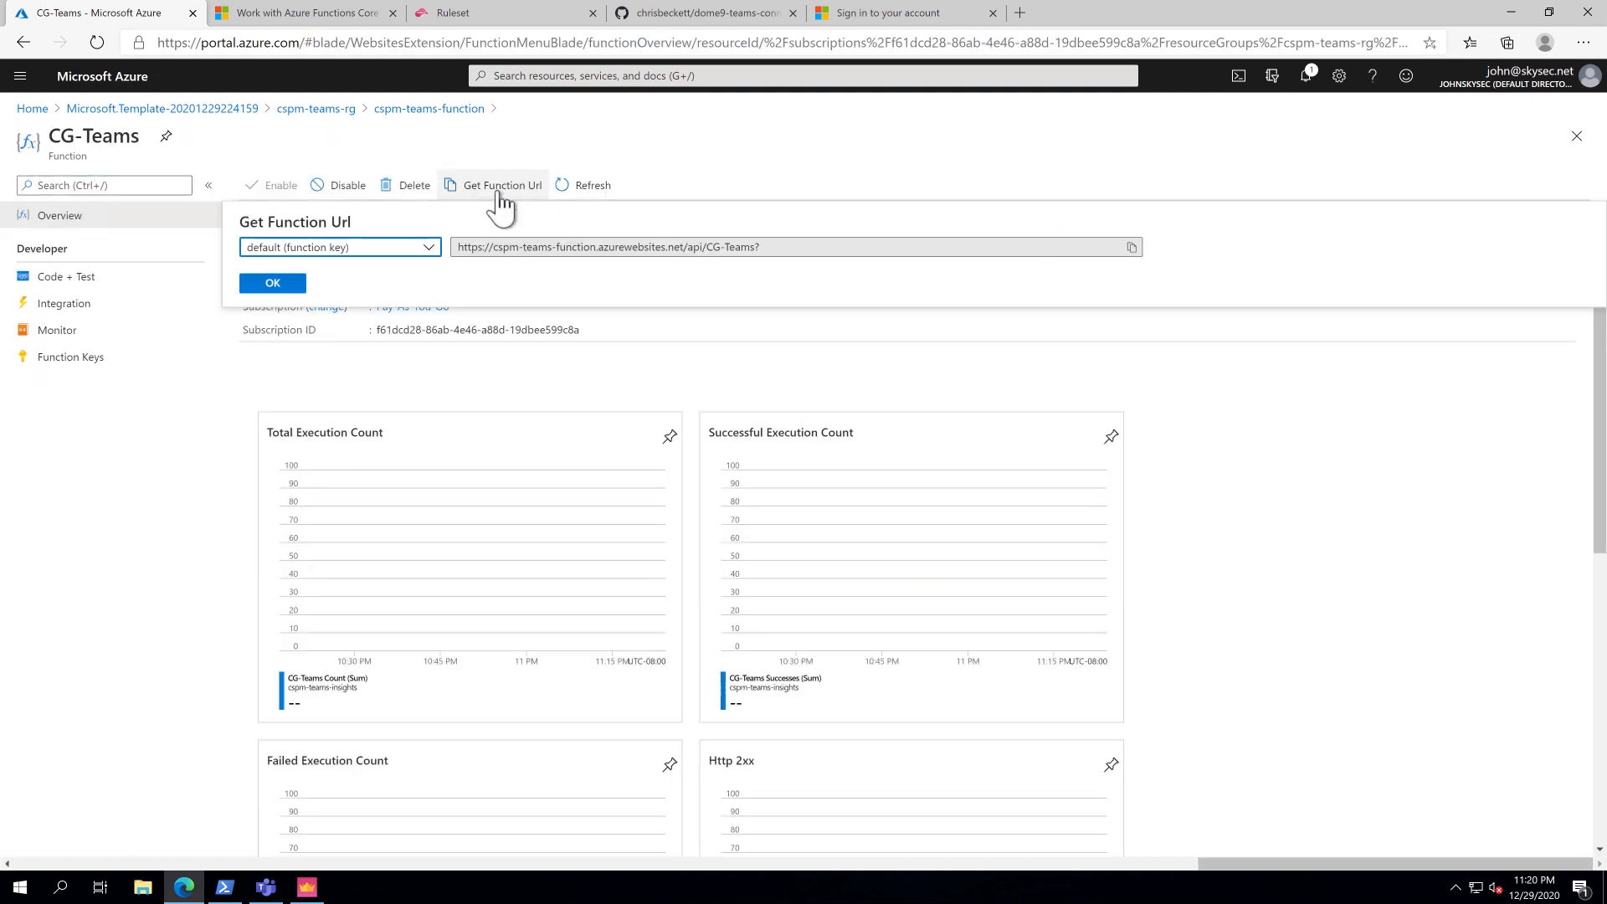
{"action": "left_click", "coordinate": [1130, 247]}
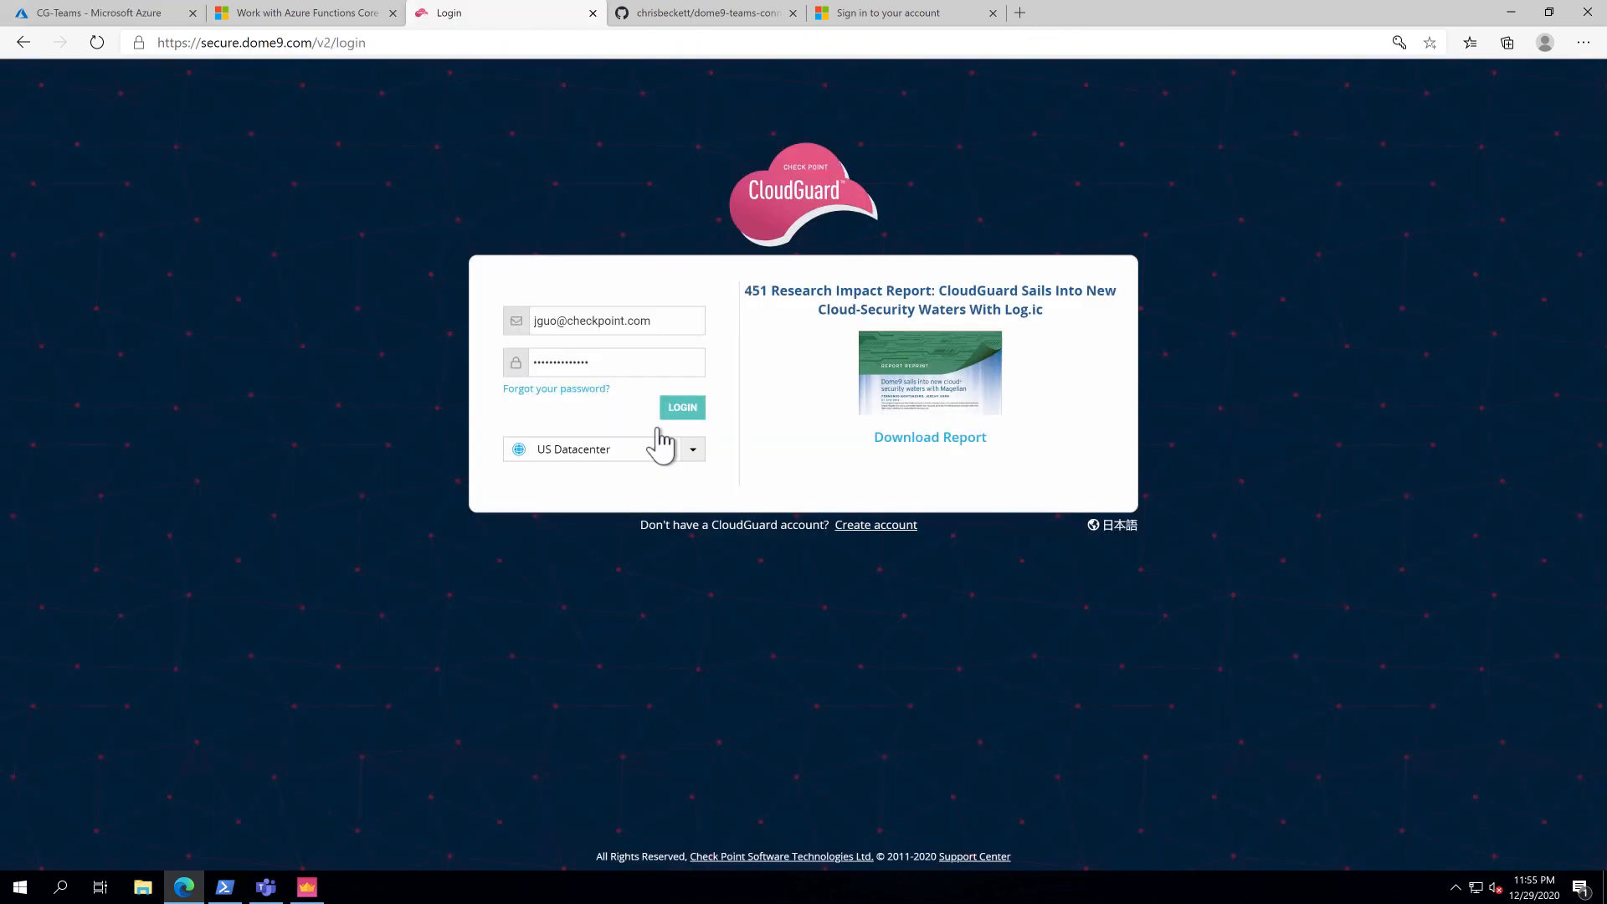
Log in to CloudGuard with the saved credentials.
{"action": "left_click", "coordinate": [681, 407]}
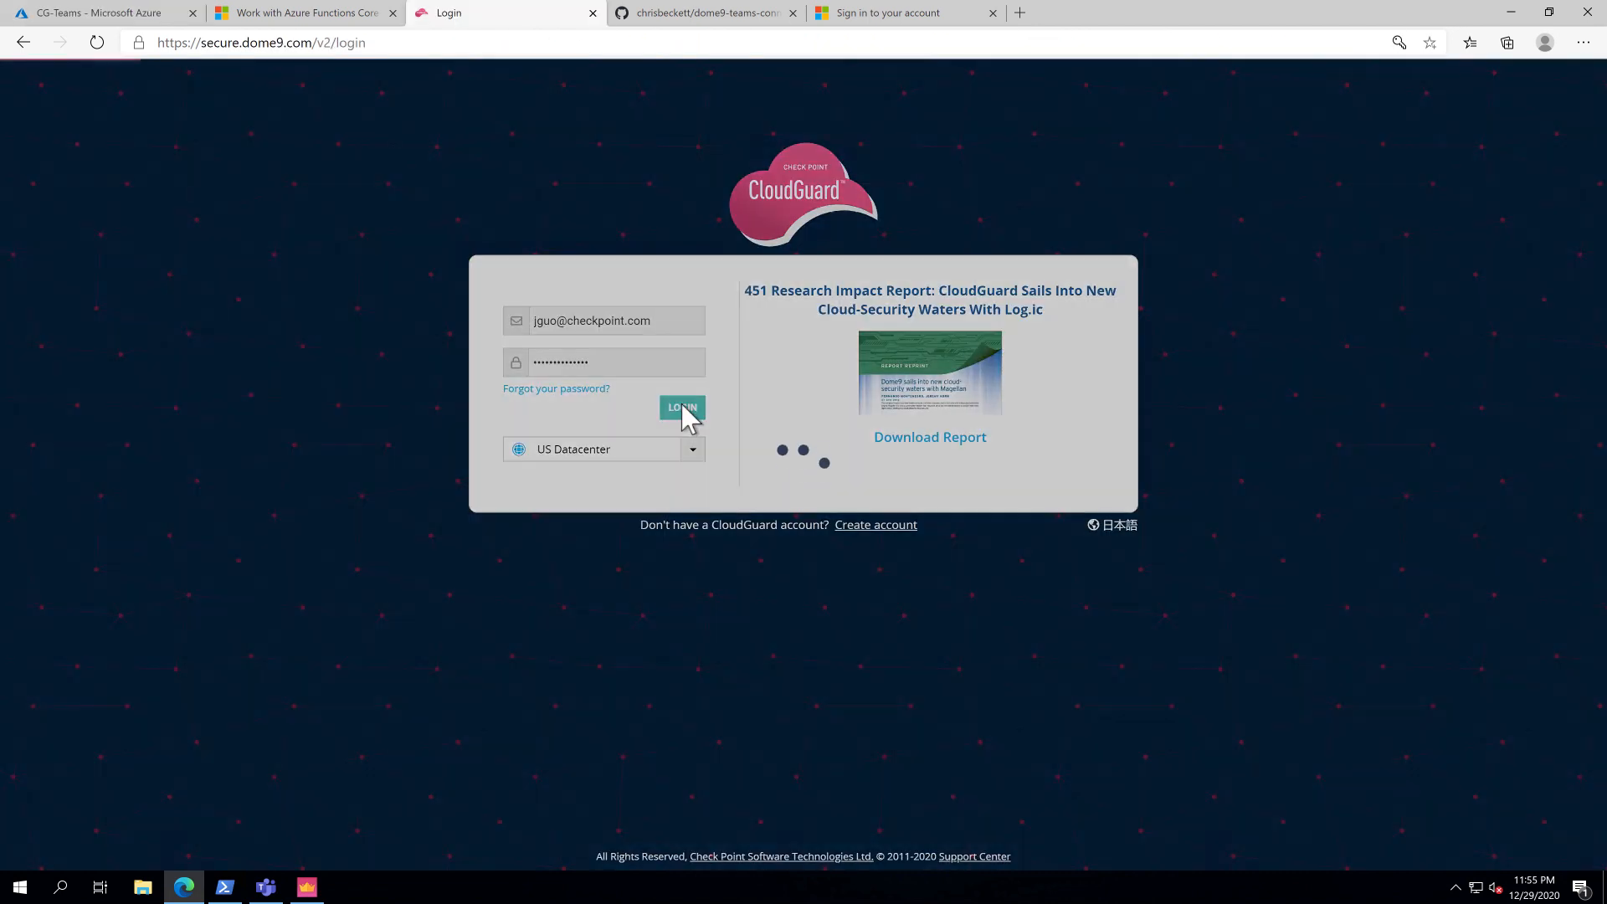
{"action": "left_click", "coordinate": [681, 407]}
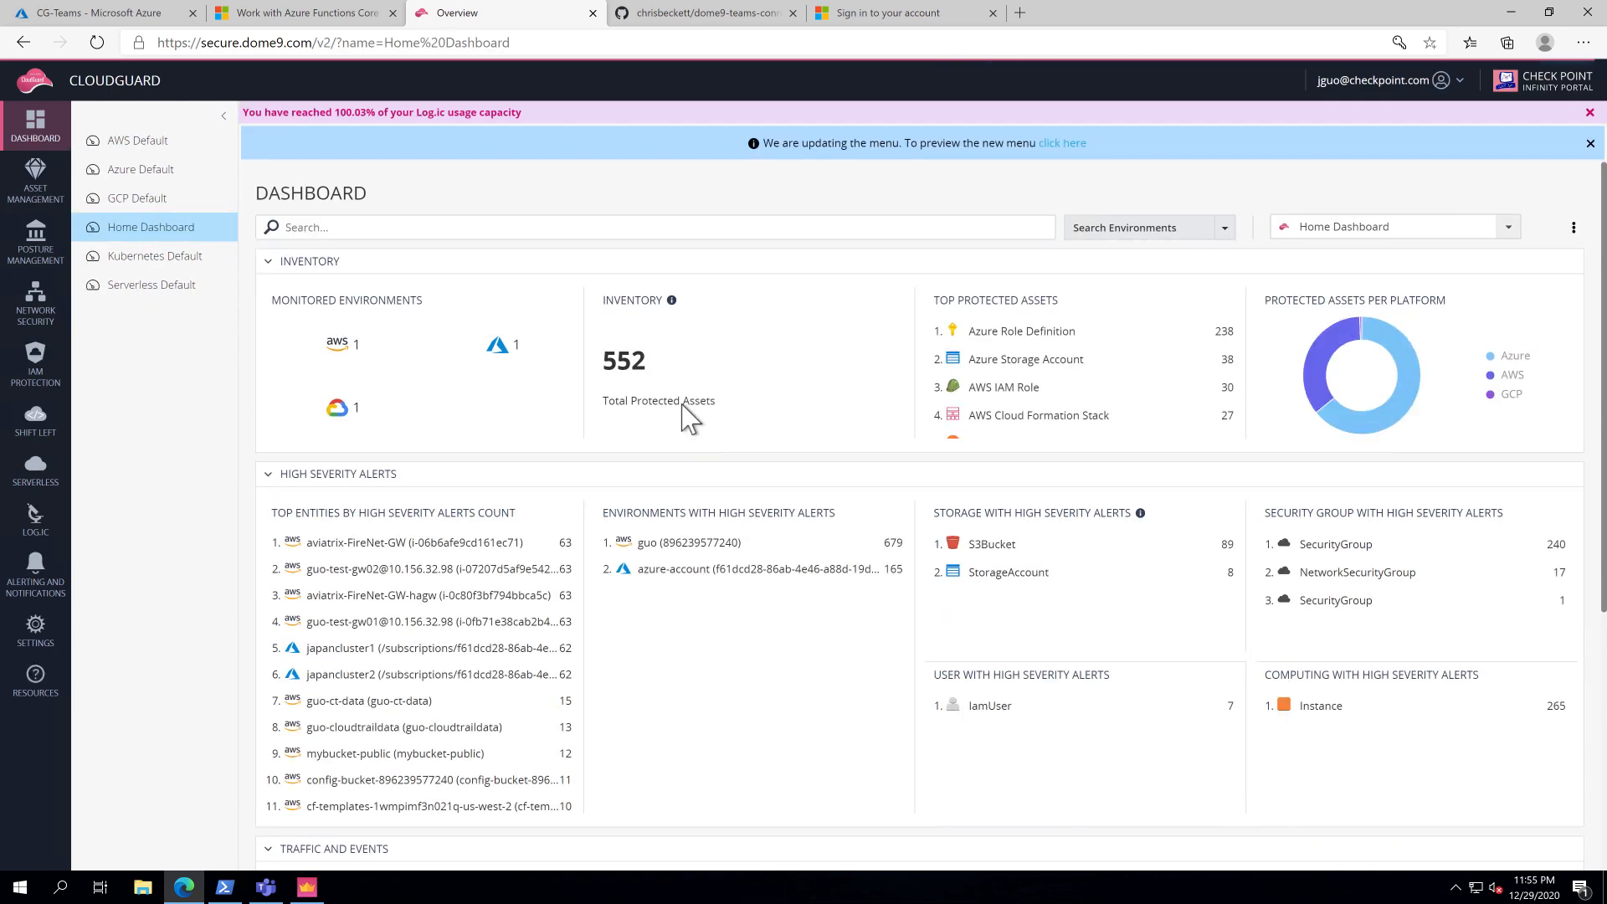
{"action": "mouse_move", "coordinate": [266, 310]}
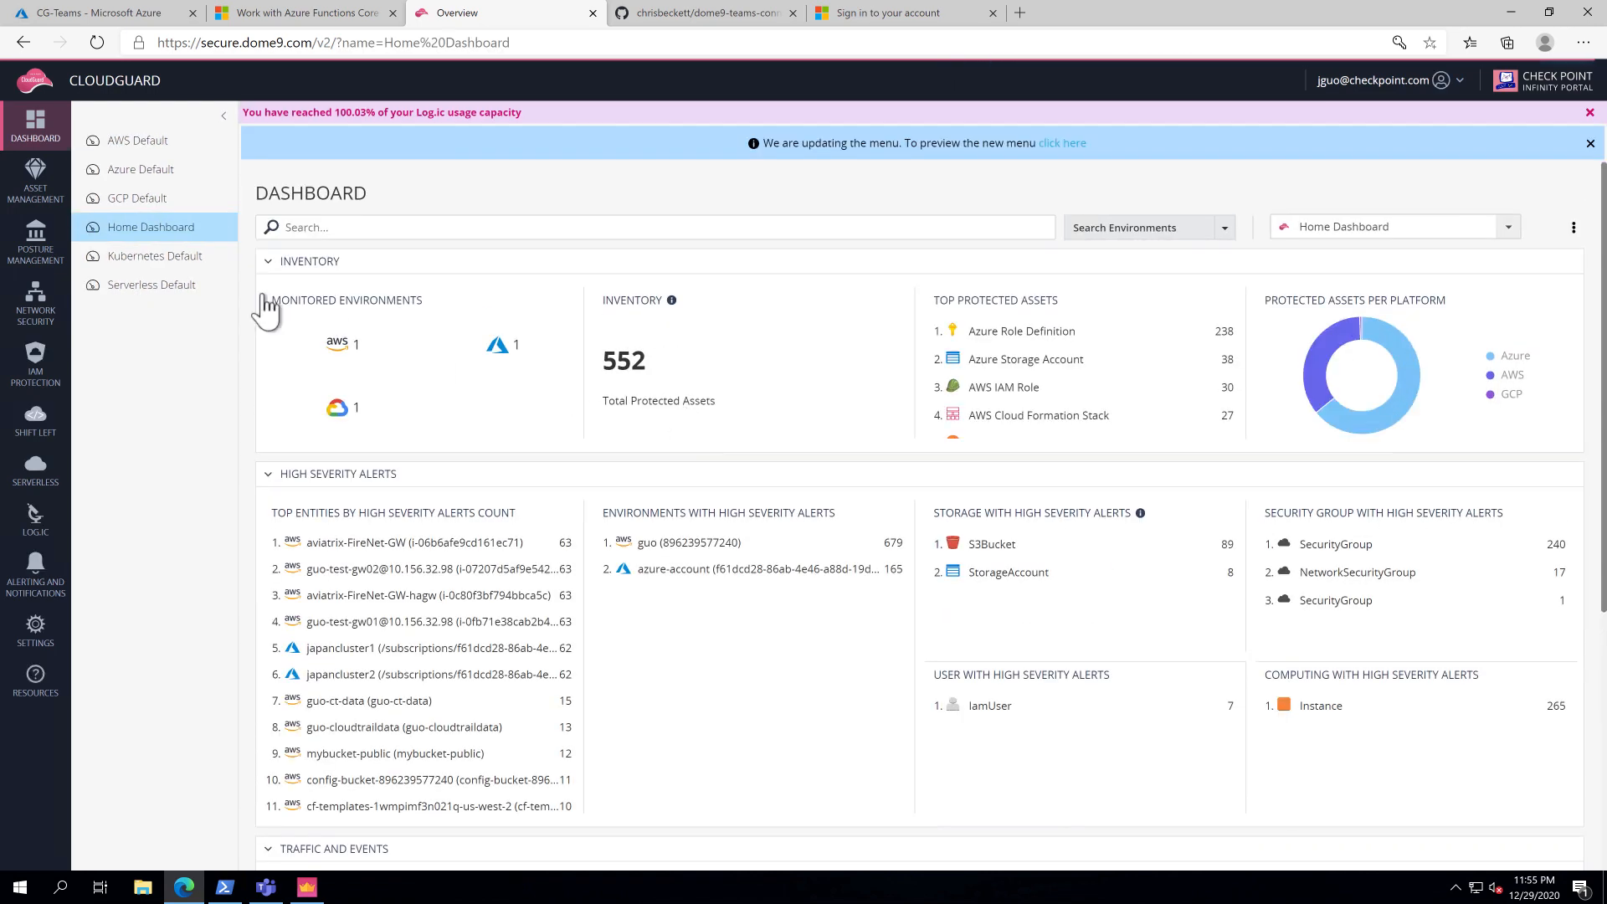
Search compliance policies for 'azure pci', open Azure PCI-DSS 3.2, and start adding a policy.
{"action": "left_click", "coordinate": [35, 241]}
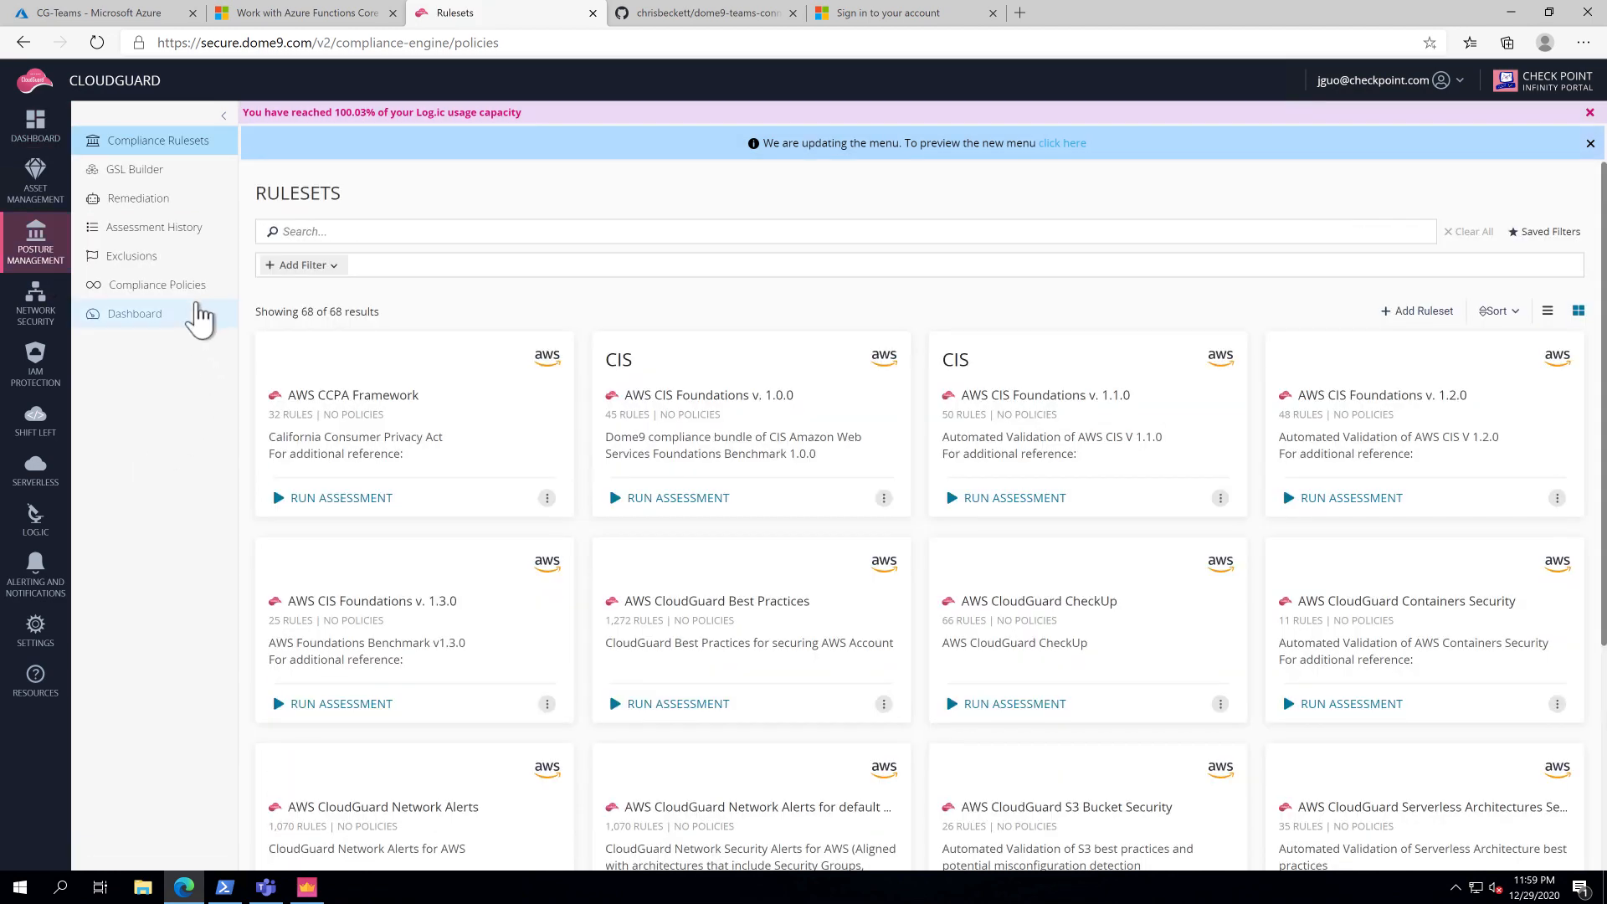
{"action": "left_click", "coordinate": [155, 284]}
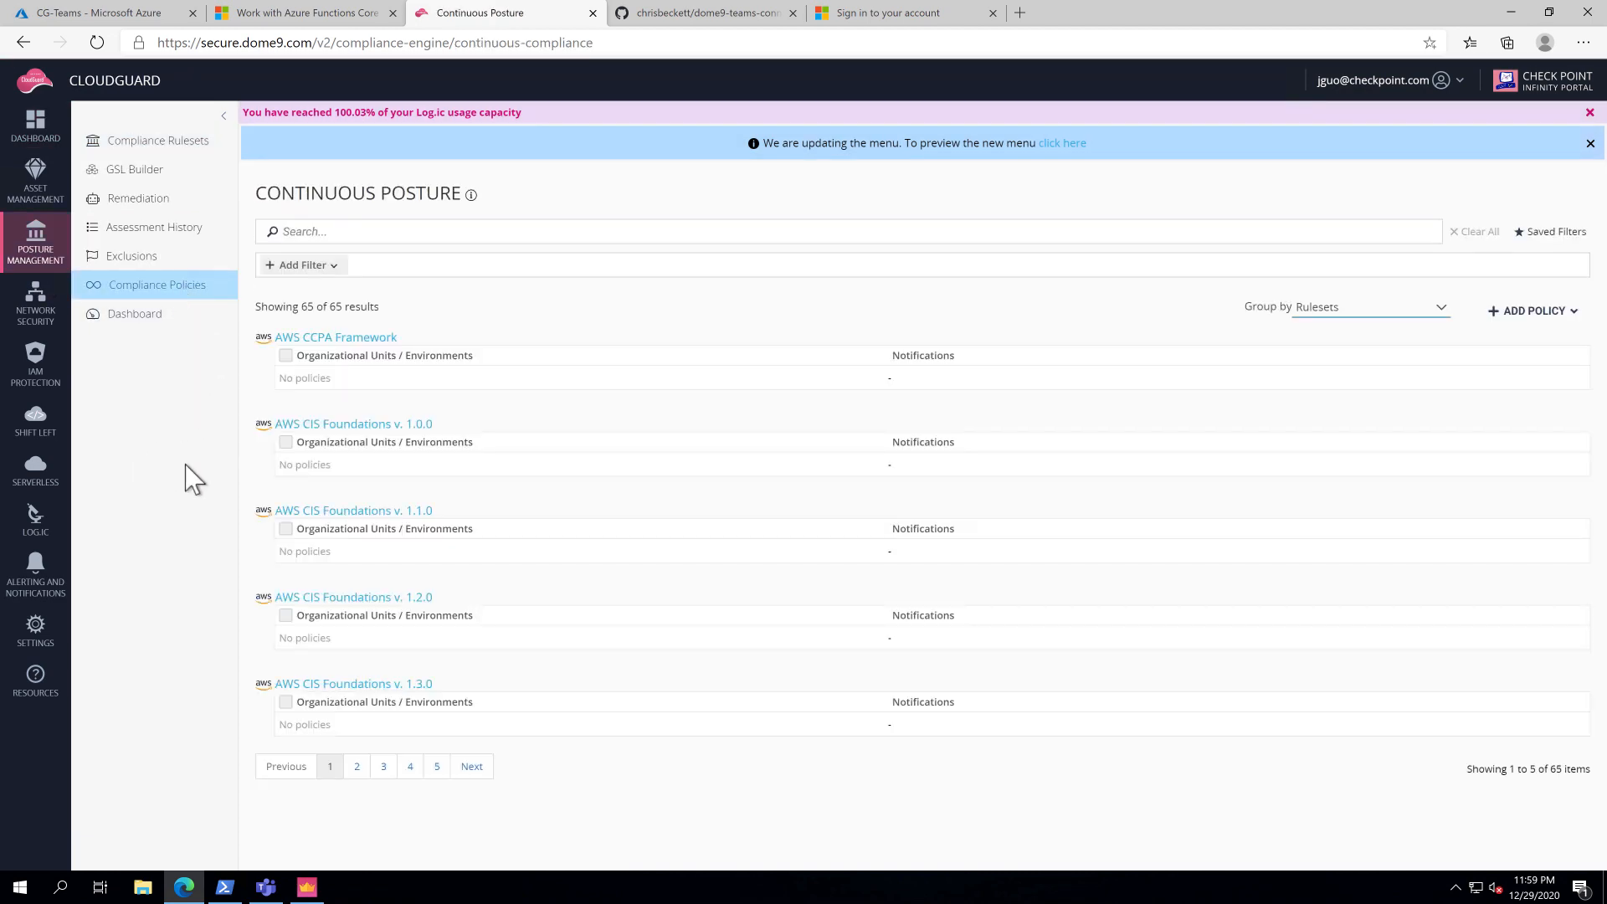
{"action": "type", "text": "a"}
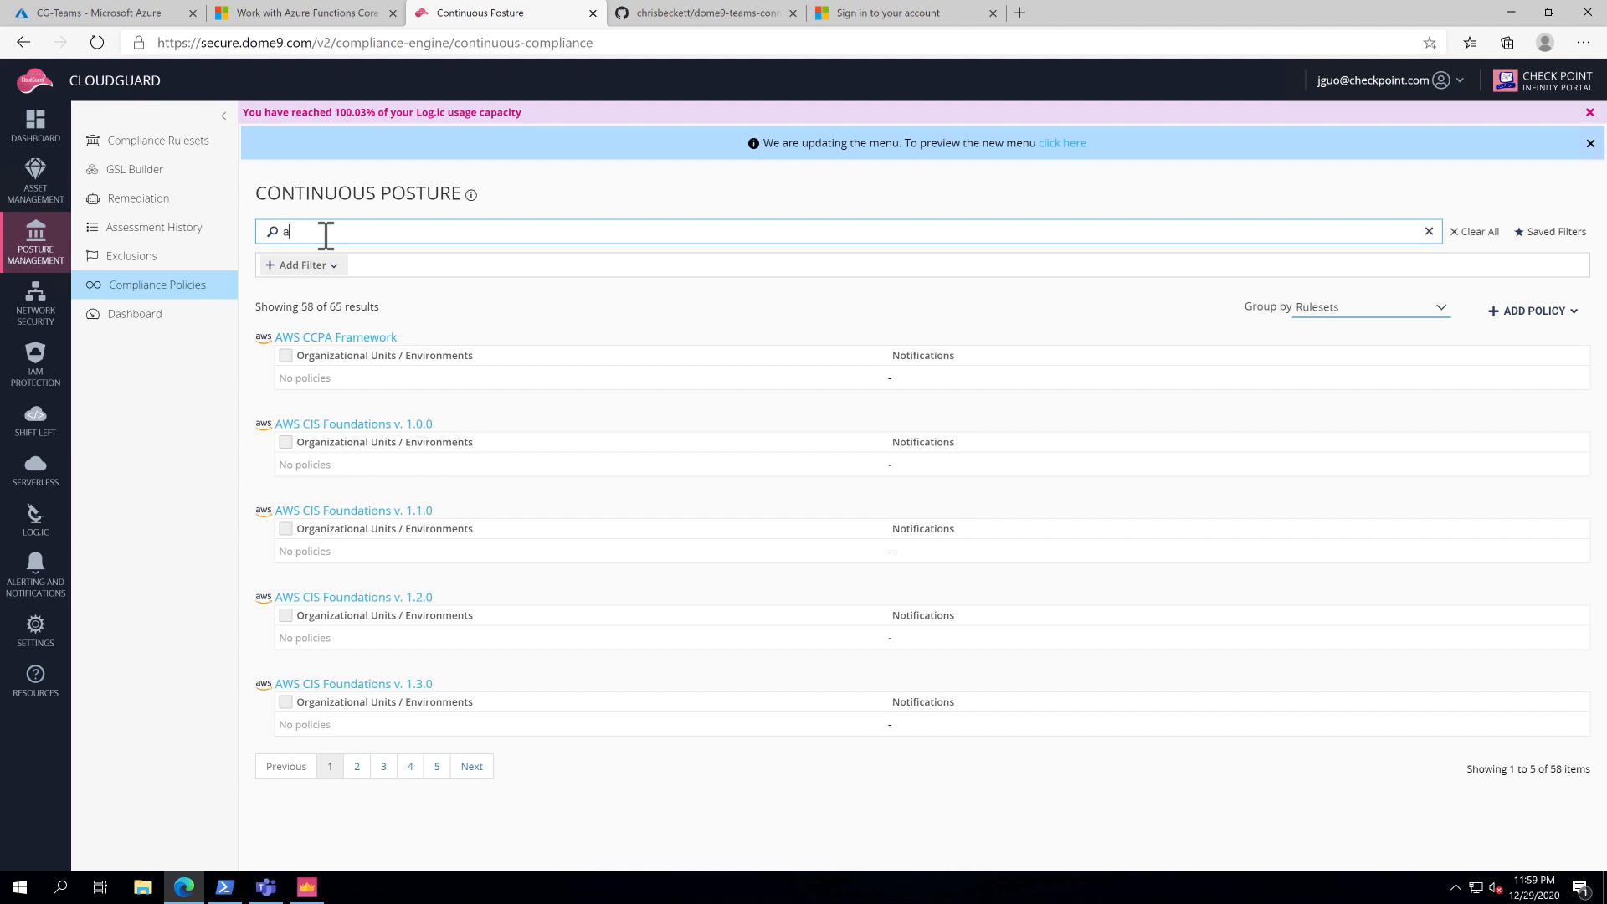
{"action": "type", "text": "zure pci"}
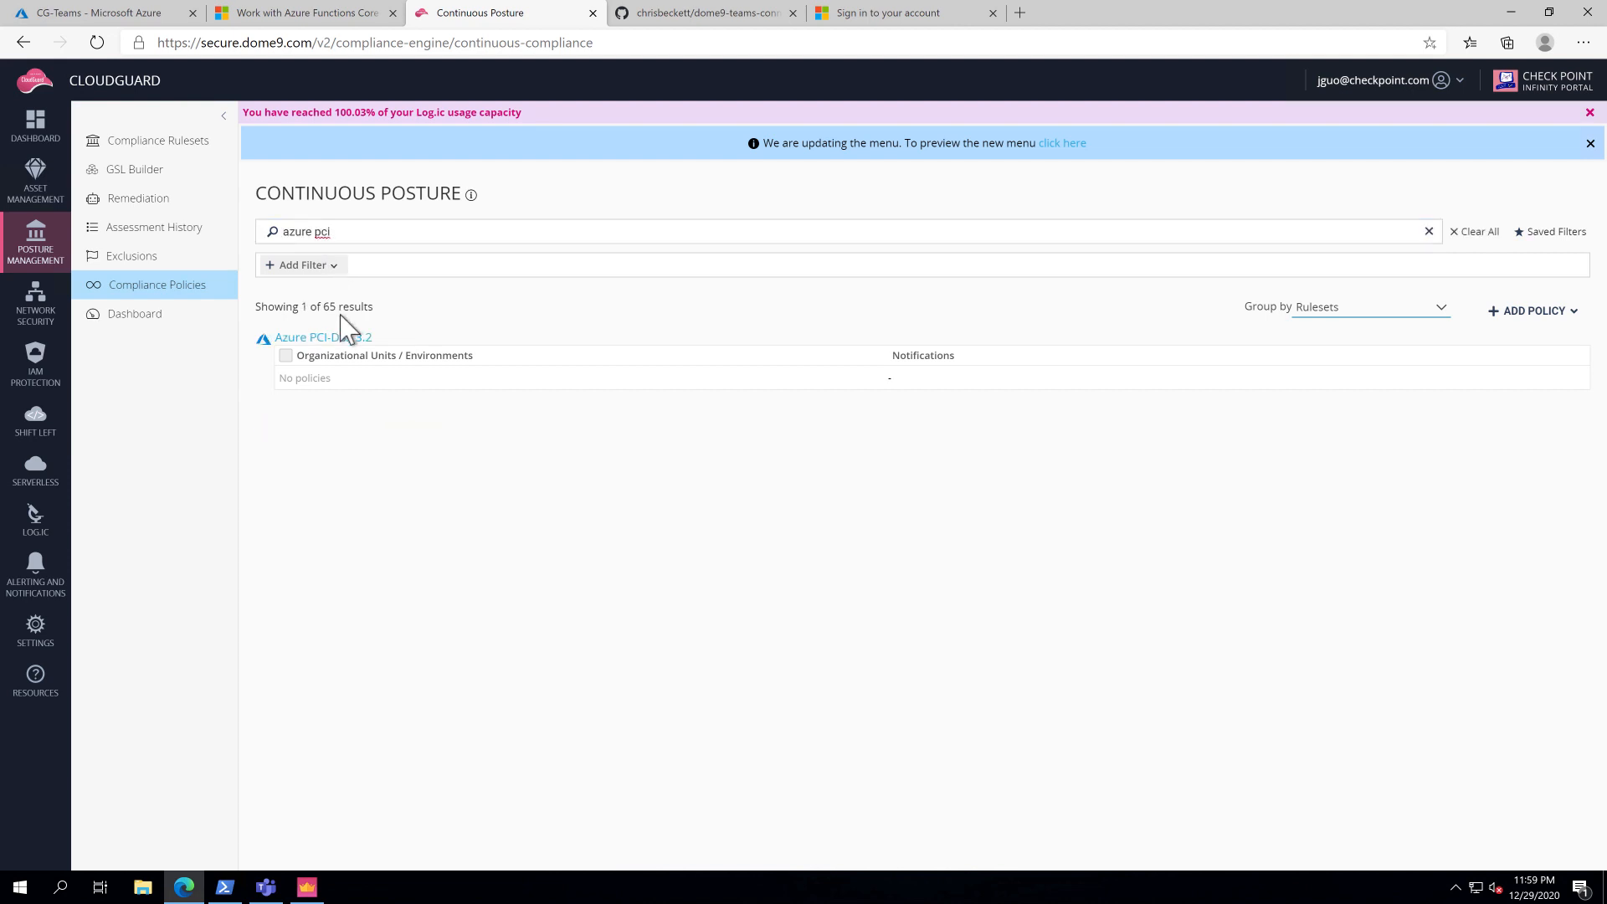
{"action": "left_click", "coordinate": [323, 336]}
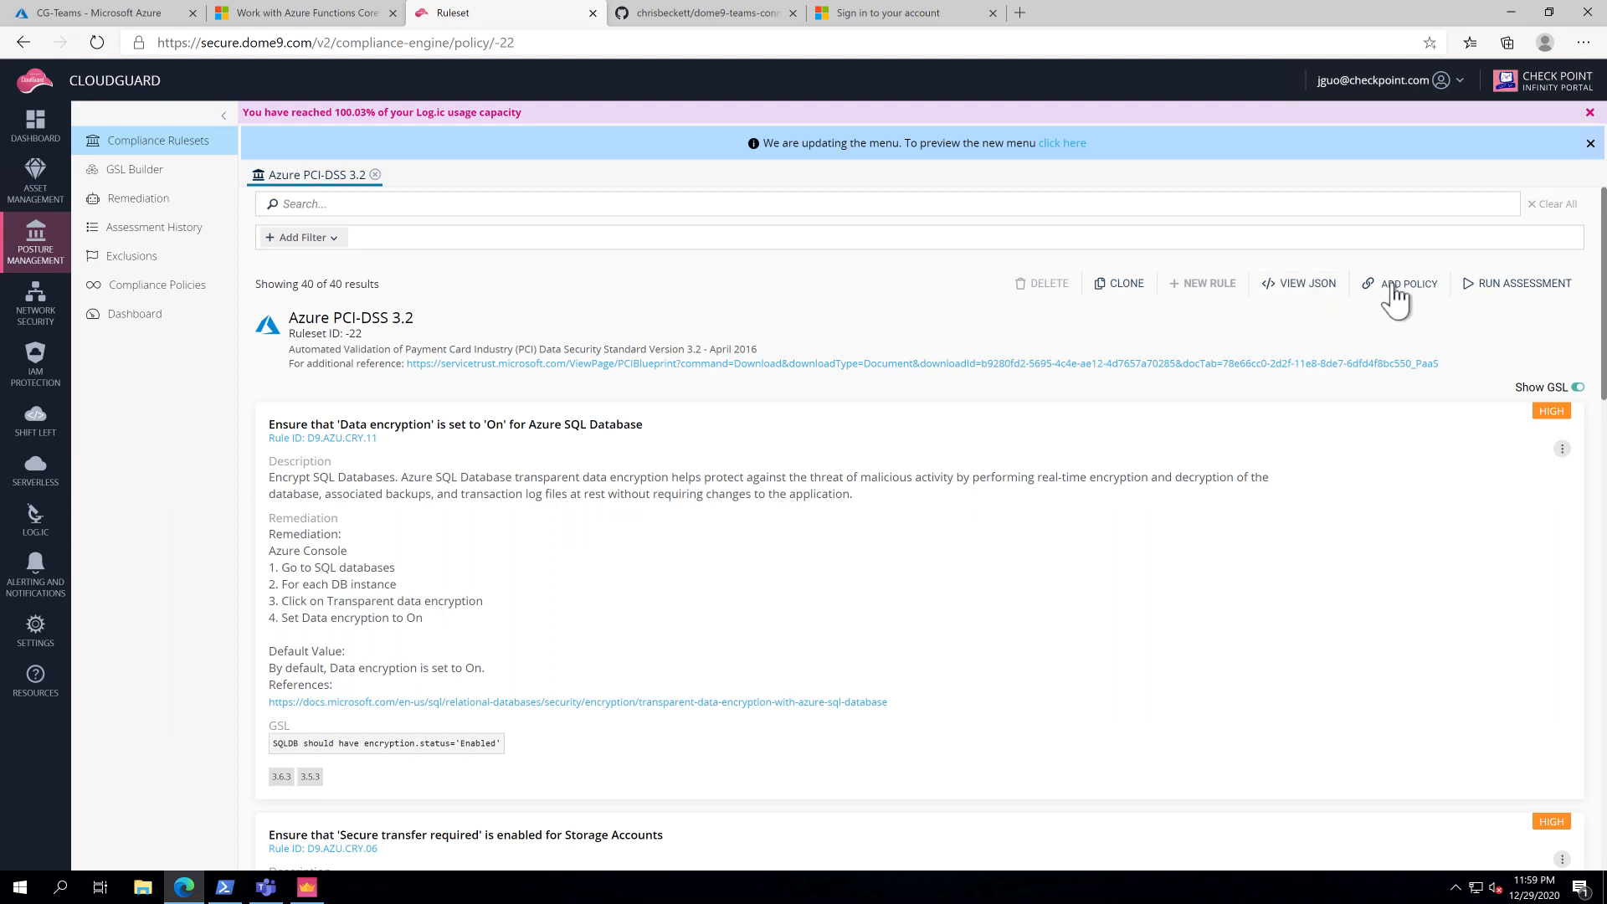
{"action": "left_click", "coordinate": [1406, 283]}
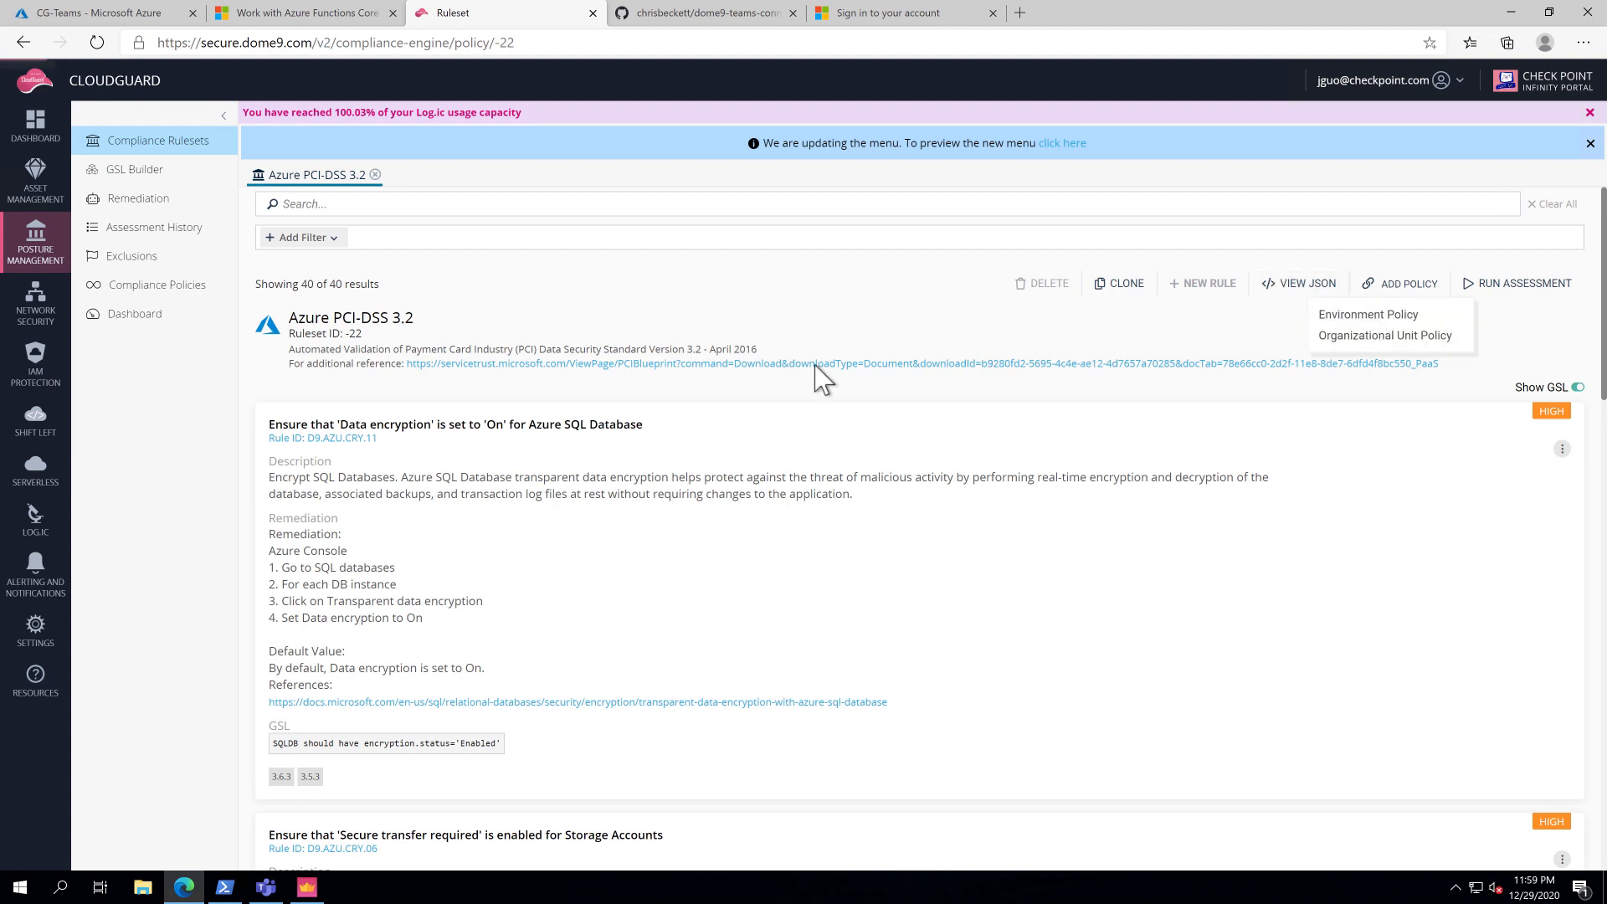
Create an Environment Policy for azure-account using the Azure PCI-DSS 3.2 ruleset.
{"action": "left_click", "coordinate": [1367, 314]}
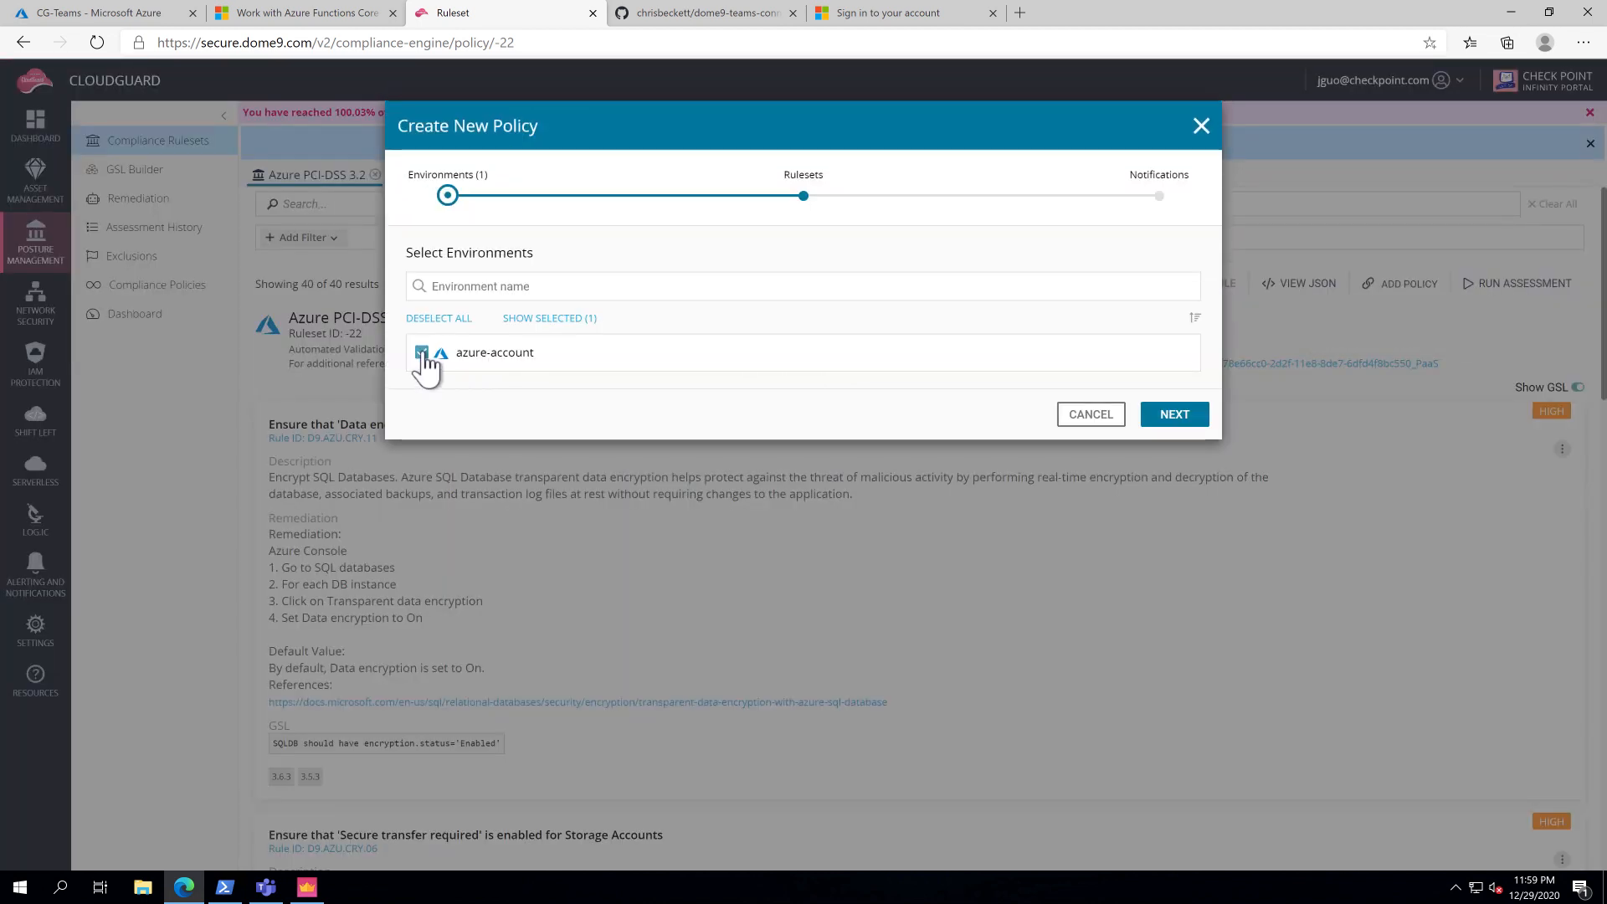
{"action": "left_click", "coordinate": [1173, 415]}
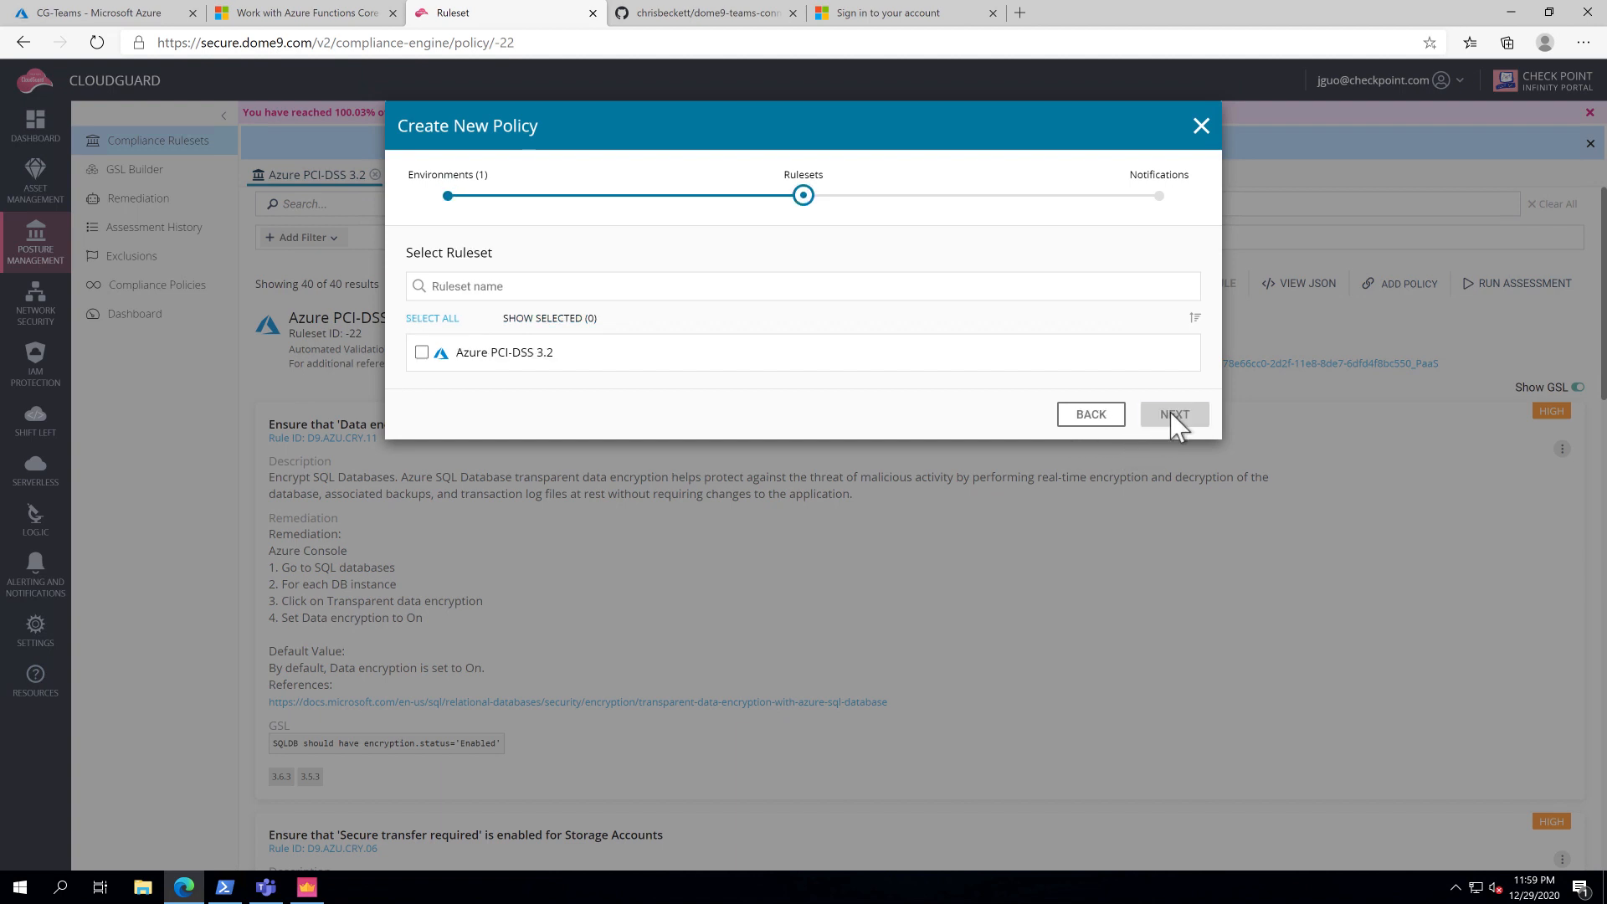
{"action": "left_click", "coordinate": [421, 351]}
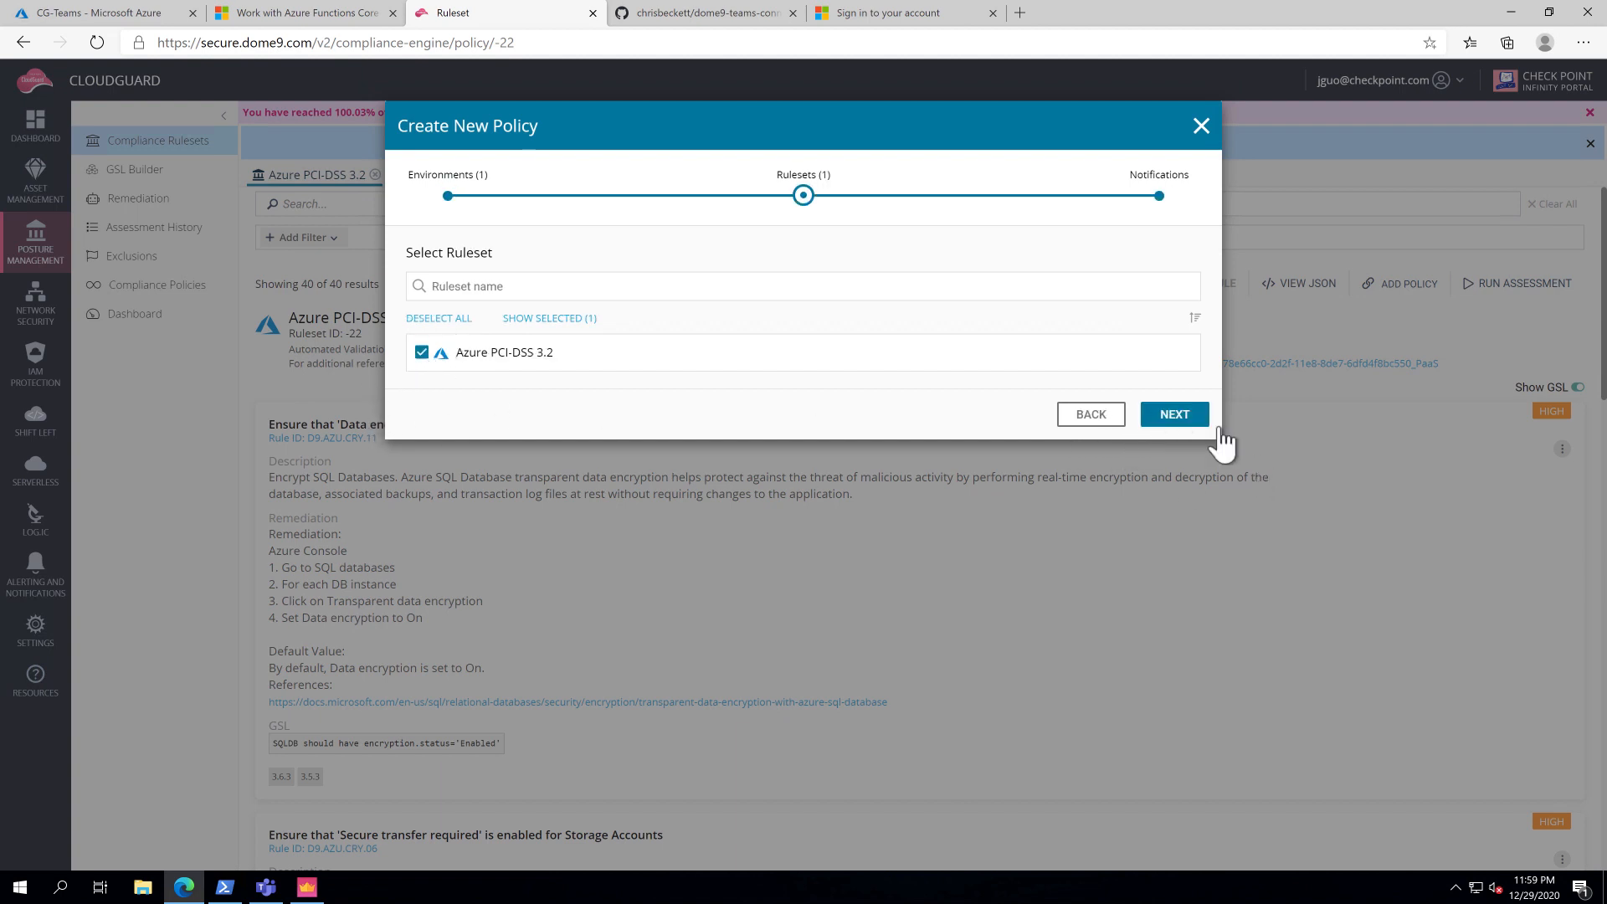
{"action": "left_click", "coordinate": [1174, 413]}
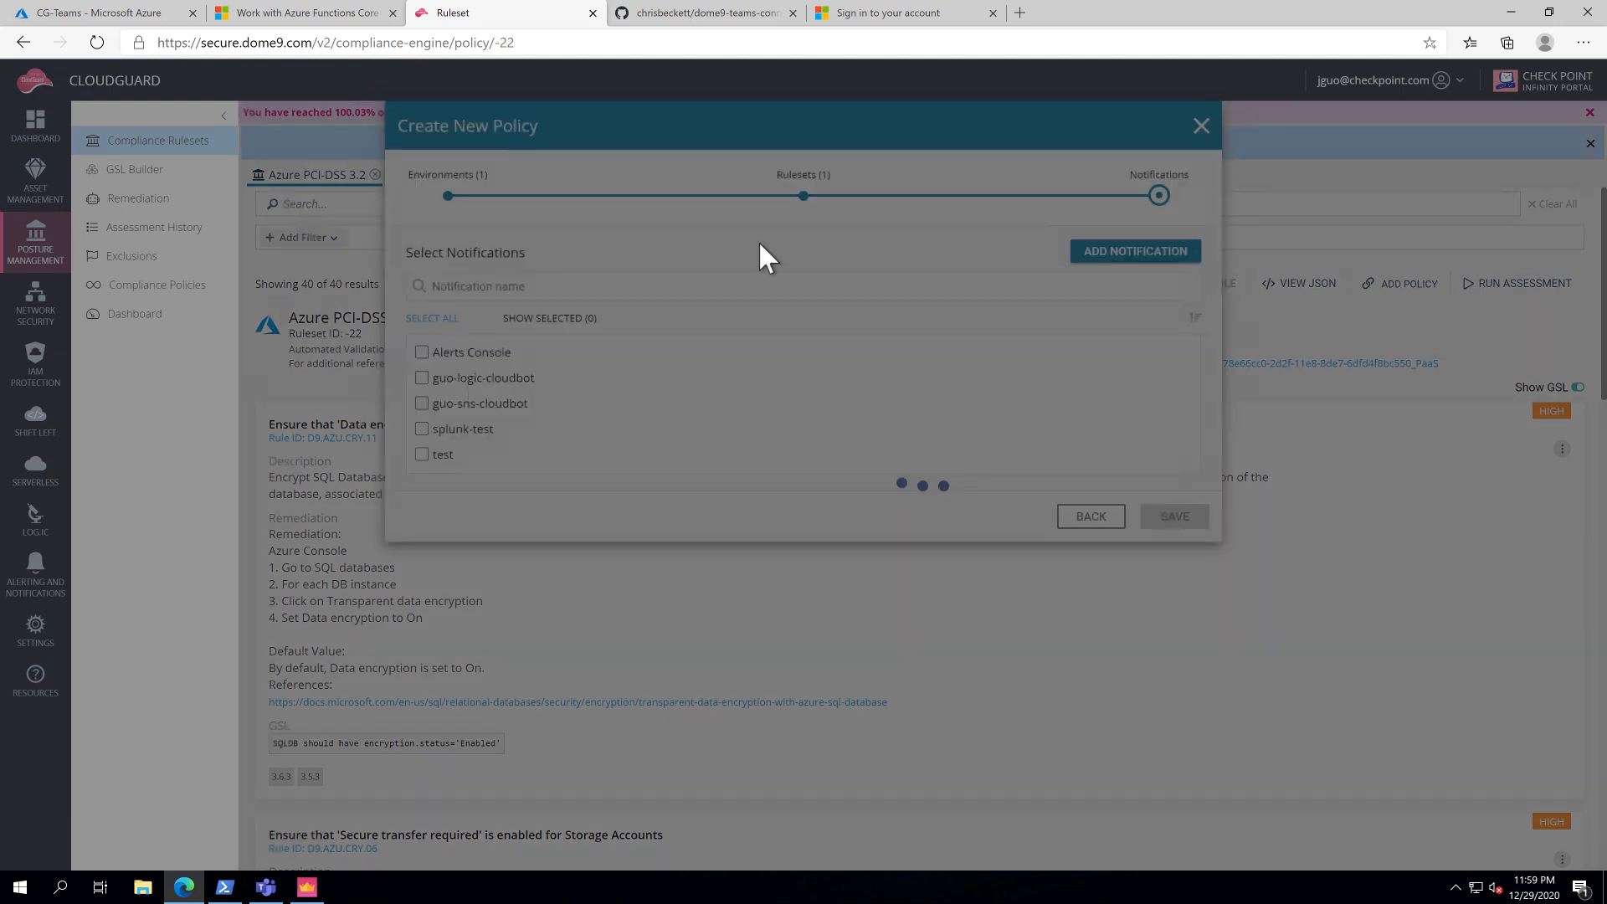
Start a new notification named 'teams-notifications-policy'.
{"action": "left_click", "coordinate": [1133, 251]}
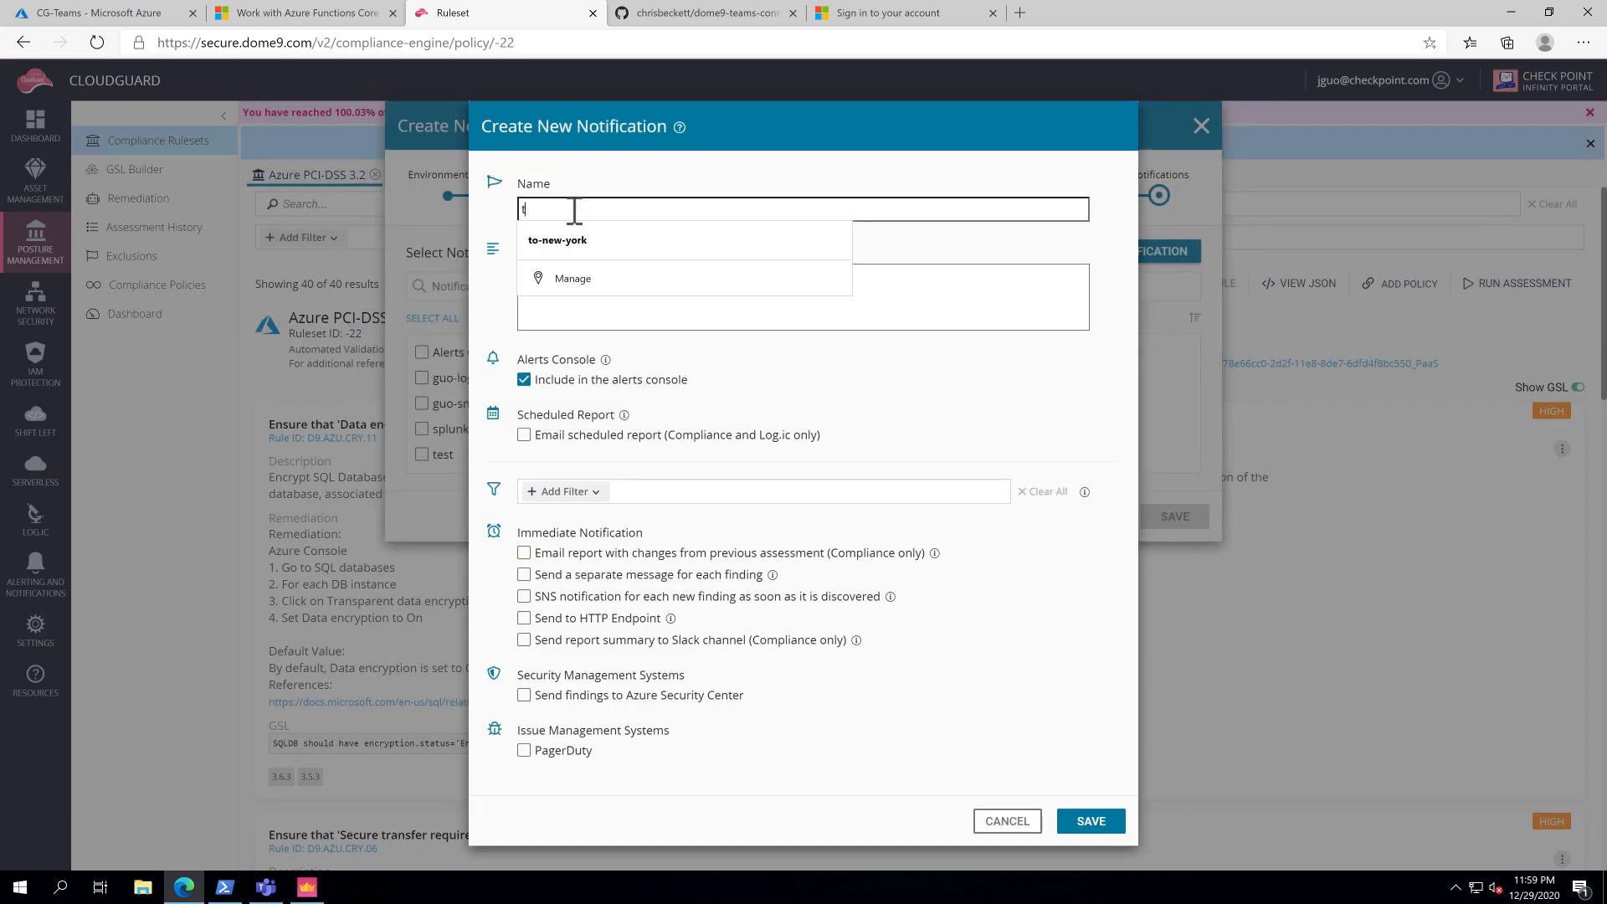
{"action": "type", "text": "eams-not"}
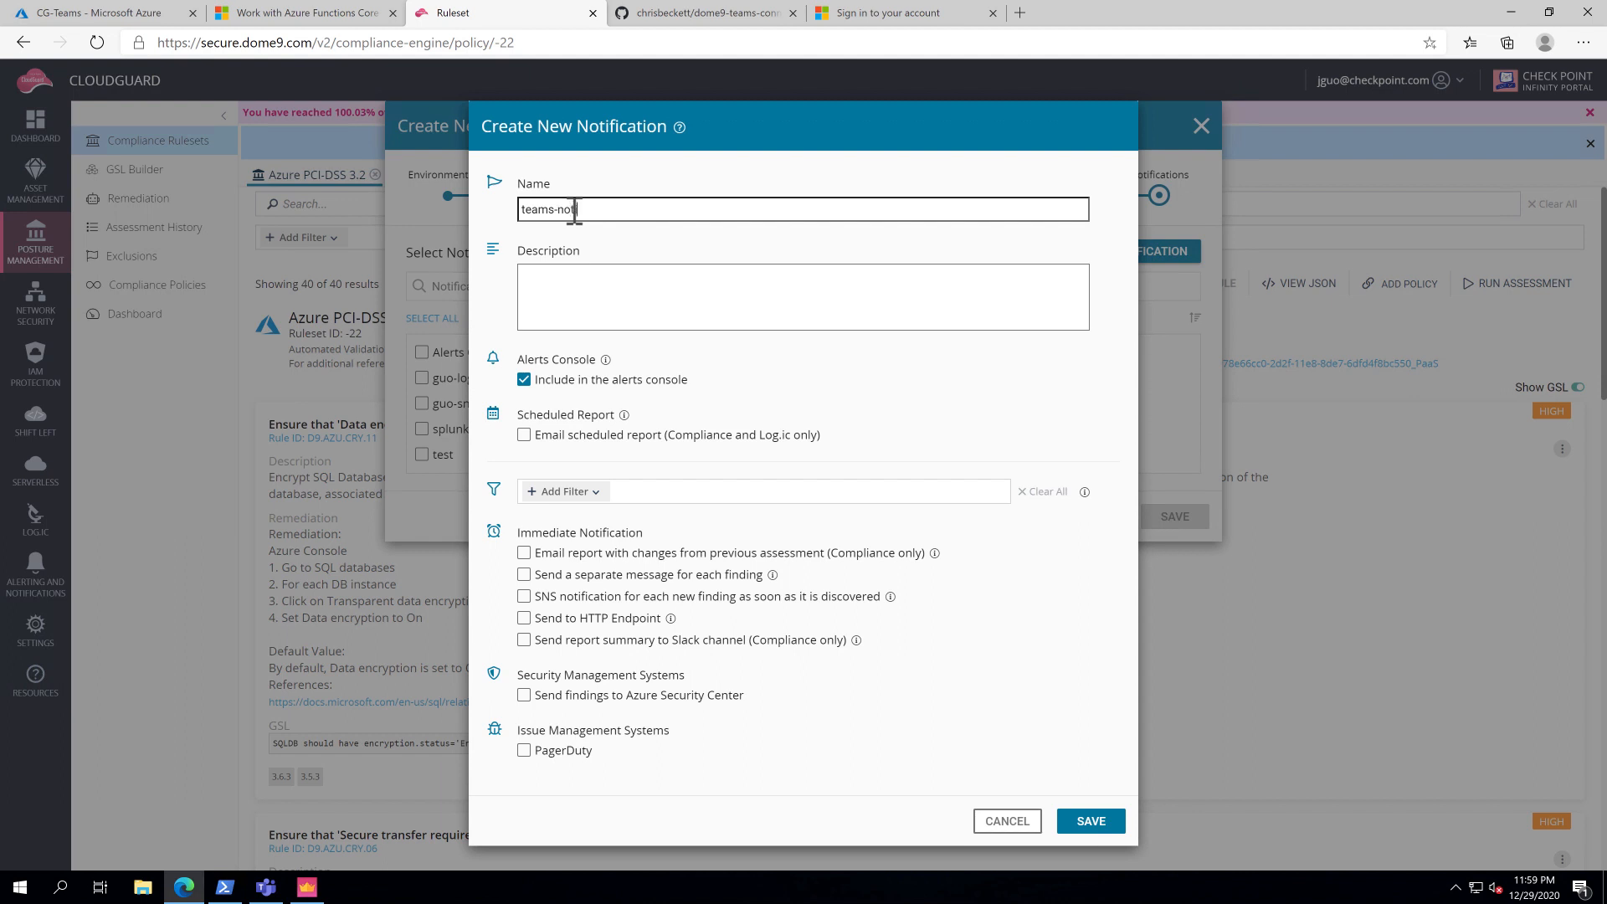
{"action": "type", "text": "fications-po"}
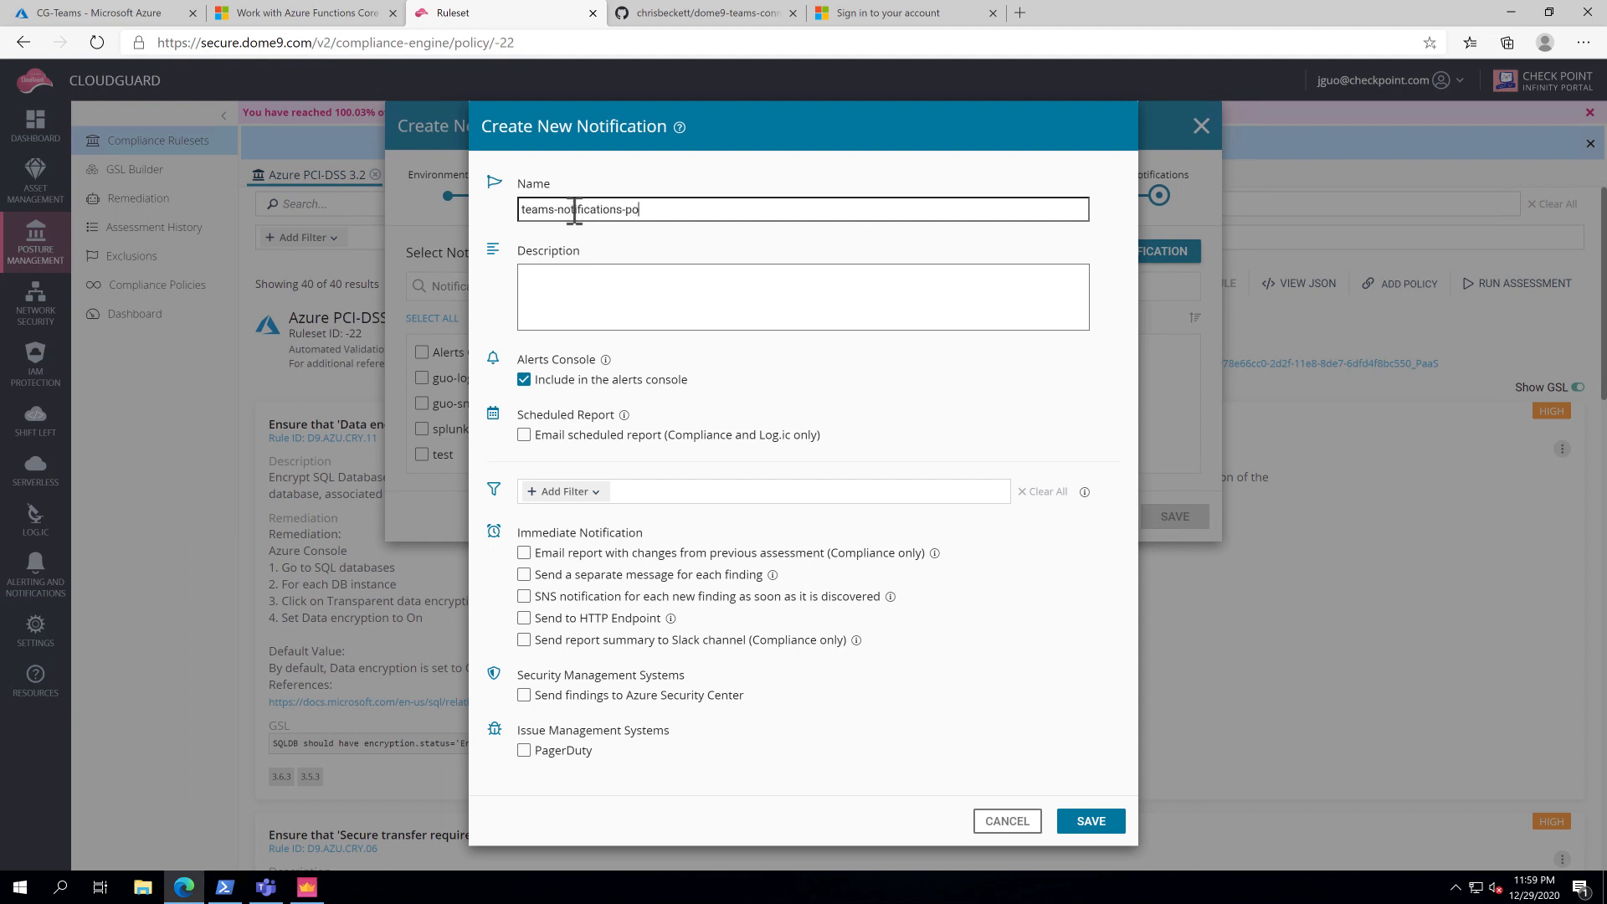
{"action": "type", "text": "licy"}
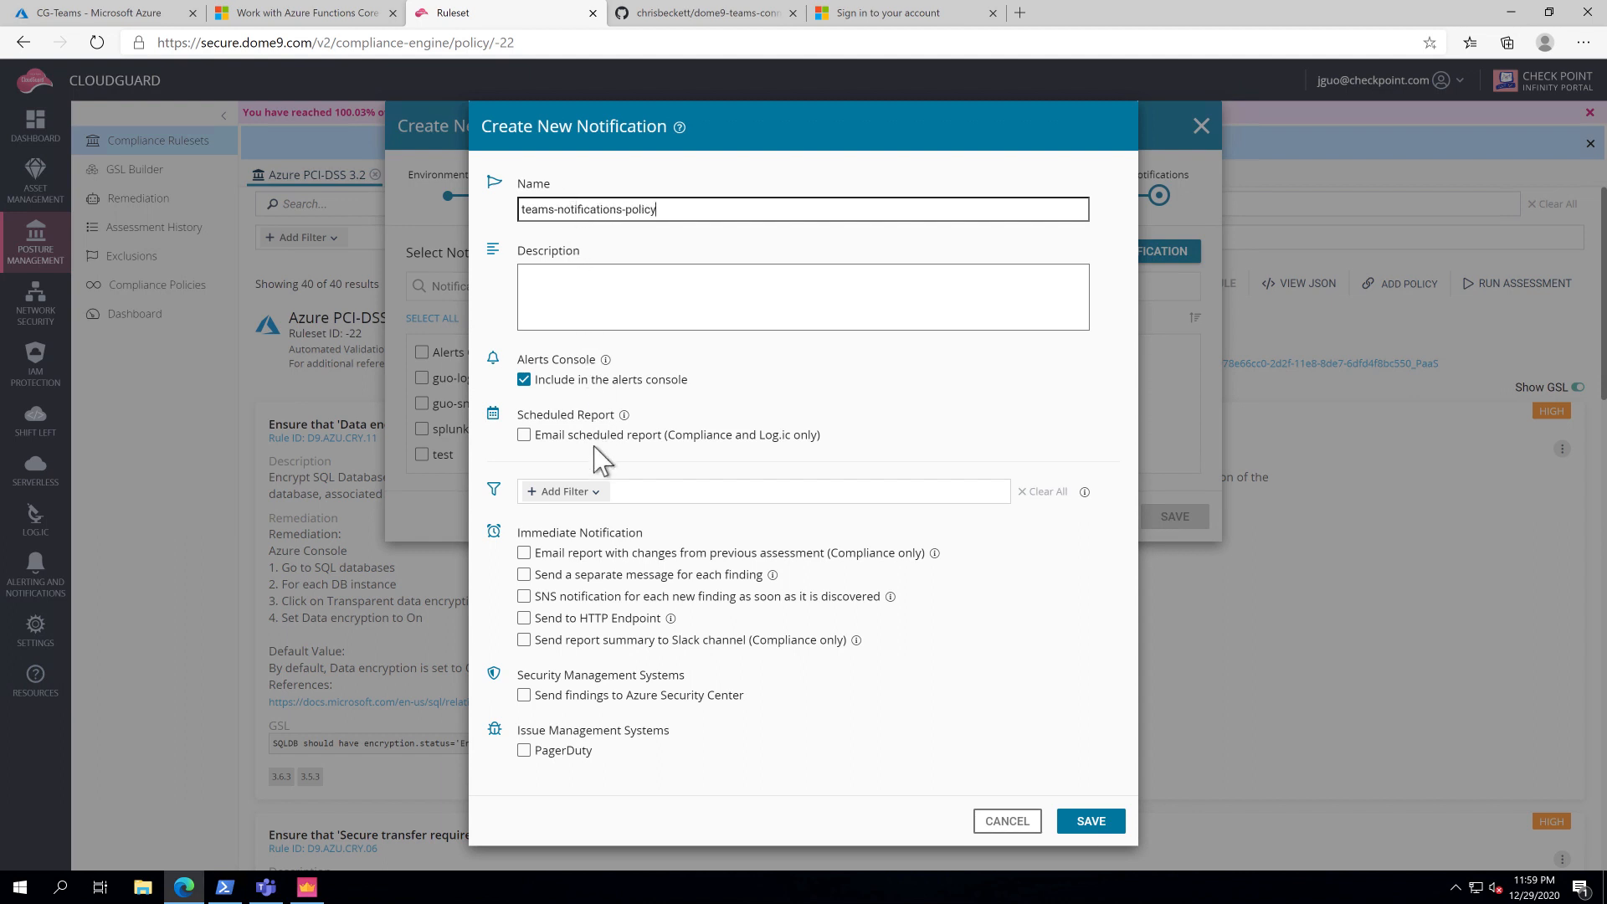
Send it to the CG-Teams HTTP endpoint with no authentication, test it, and save.
{"action": "left_click", "coordinate": [524, 617]}
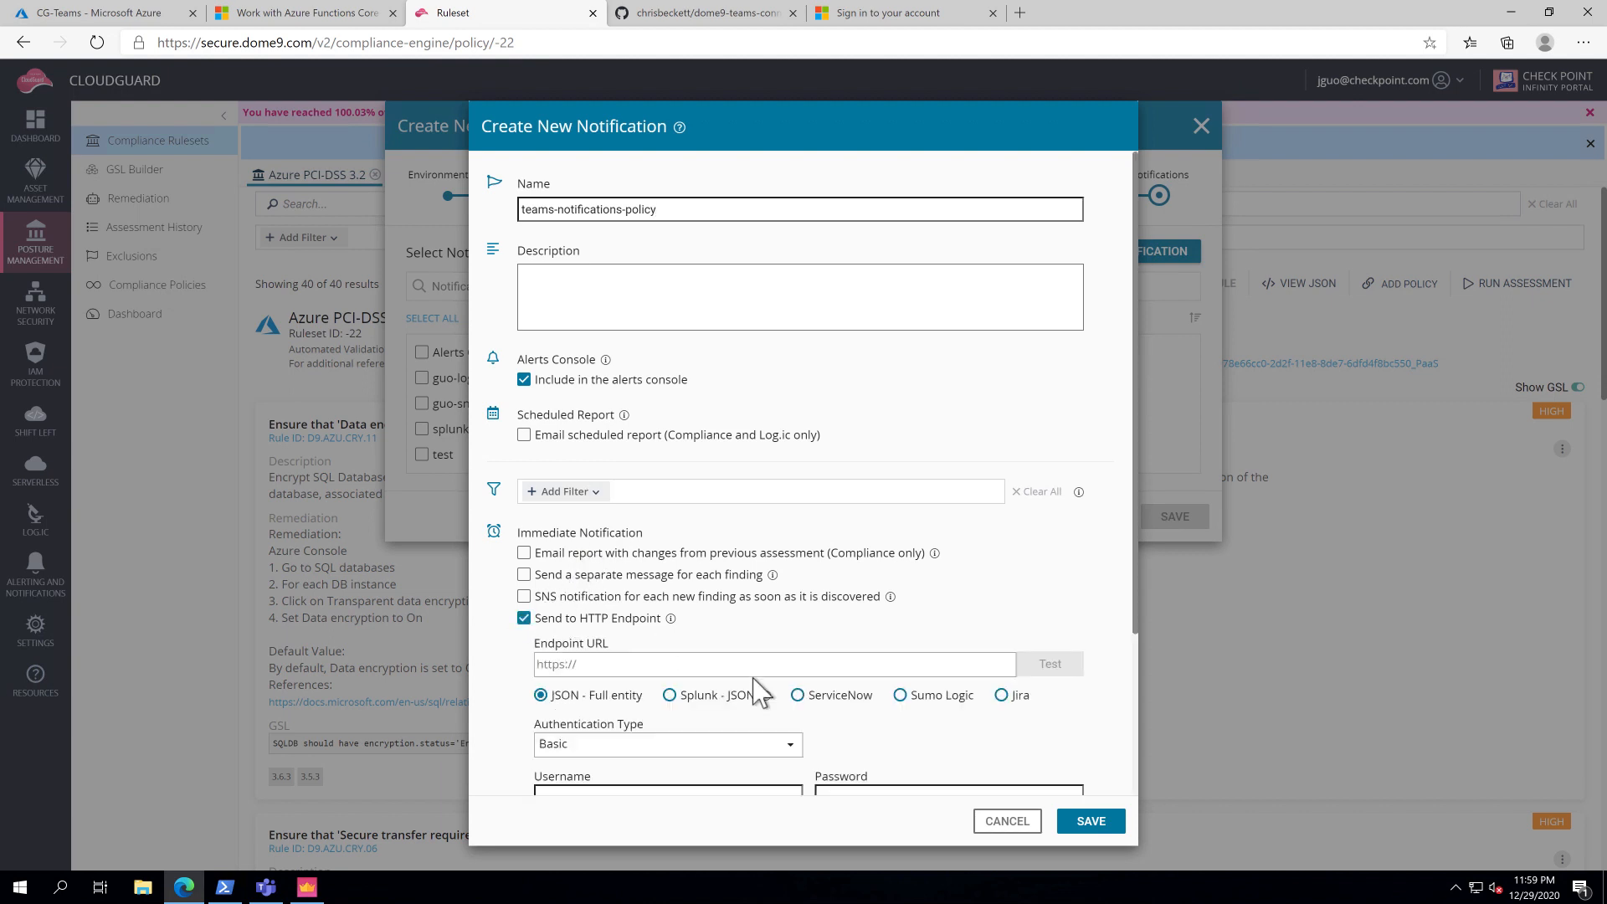
{"action": "type", "text": "https://cspm-teams-function.azurewebsites.net/api/CG-Teams?"}
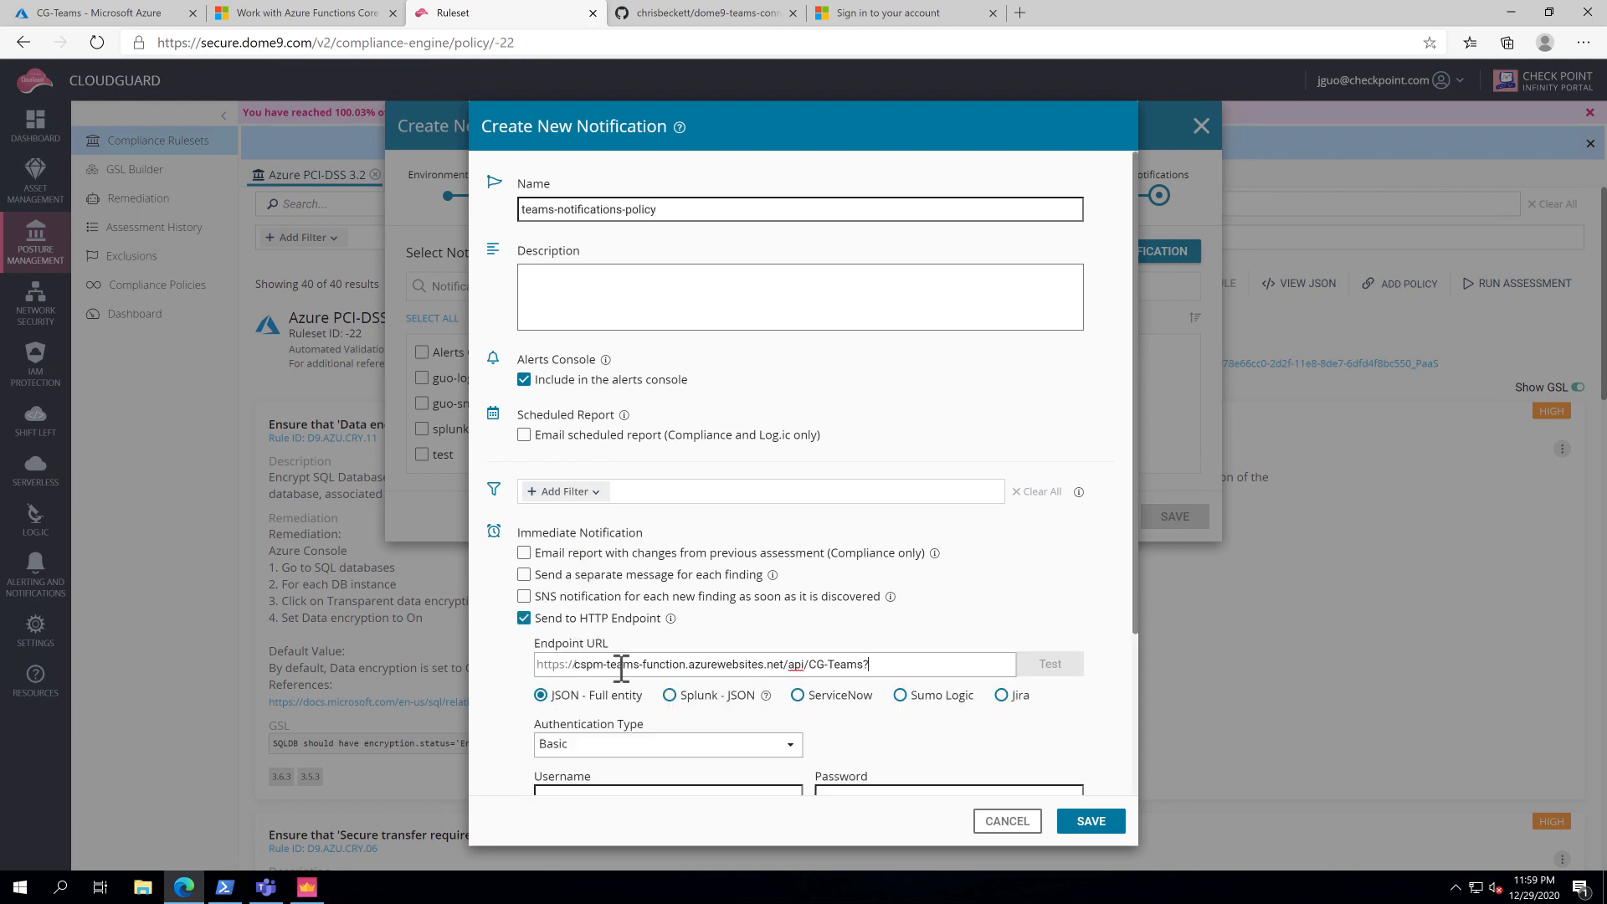
{"action": "mouse_move", "coordinate": [623, 728]}
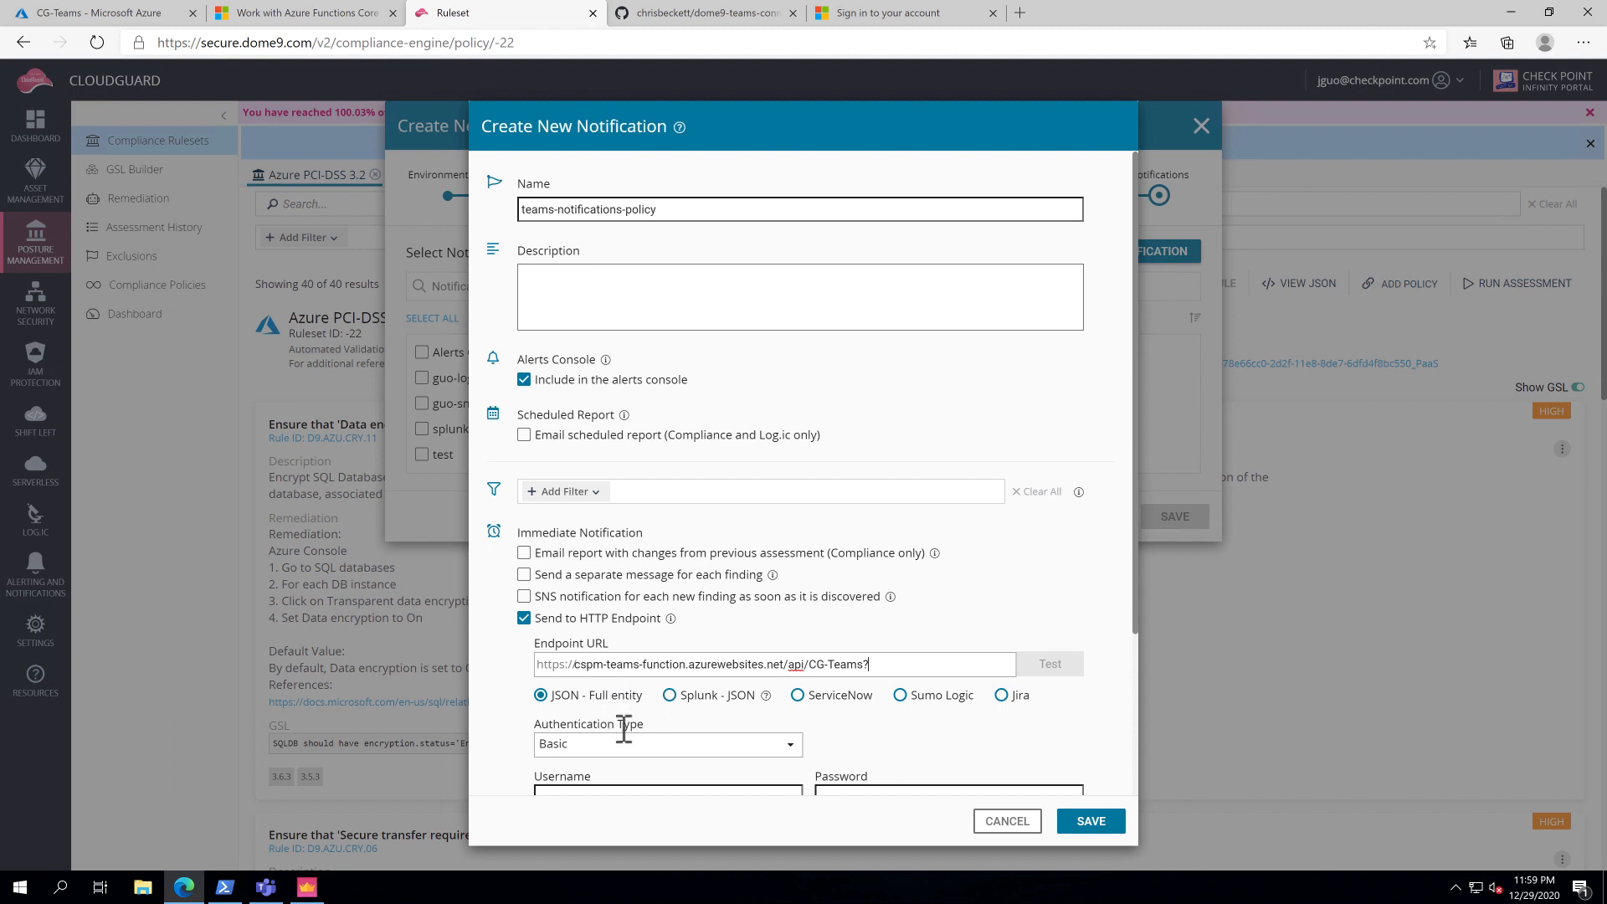
{"action": "left_click", "coordinate": [666, 743]}
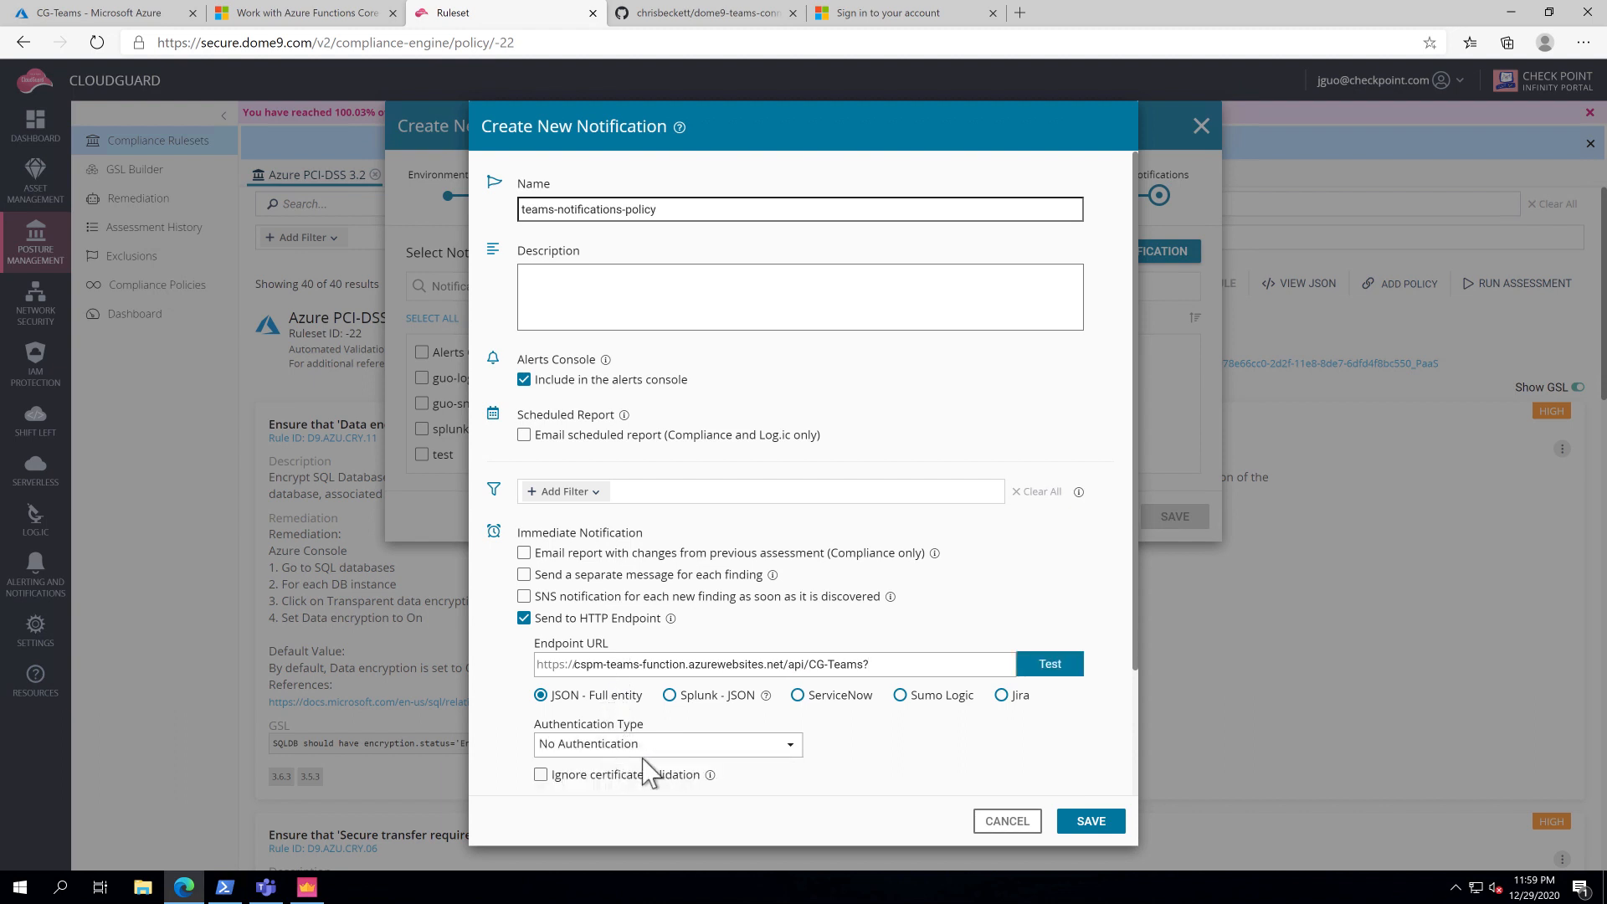
{"action": "left_click", "coordinate": [1048, 663]}
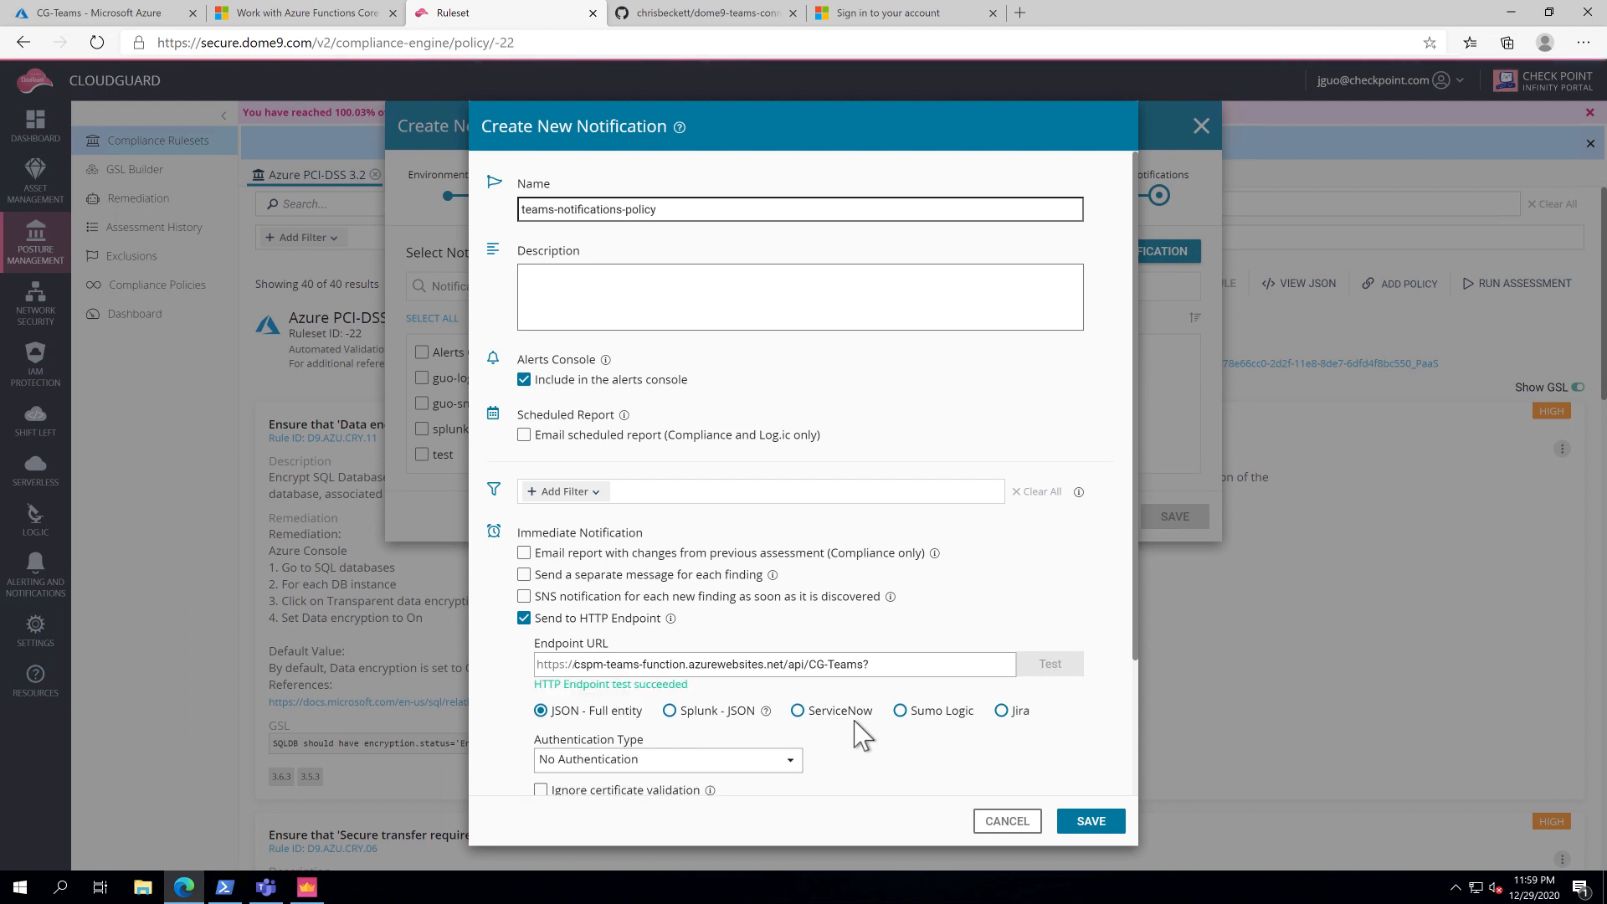
{"action": "scroll", "scroll_direction": "down", "scroll_amount": 3}
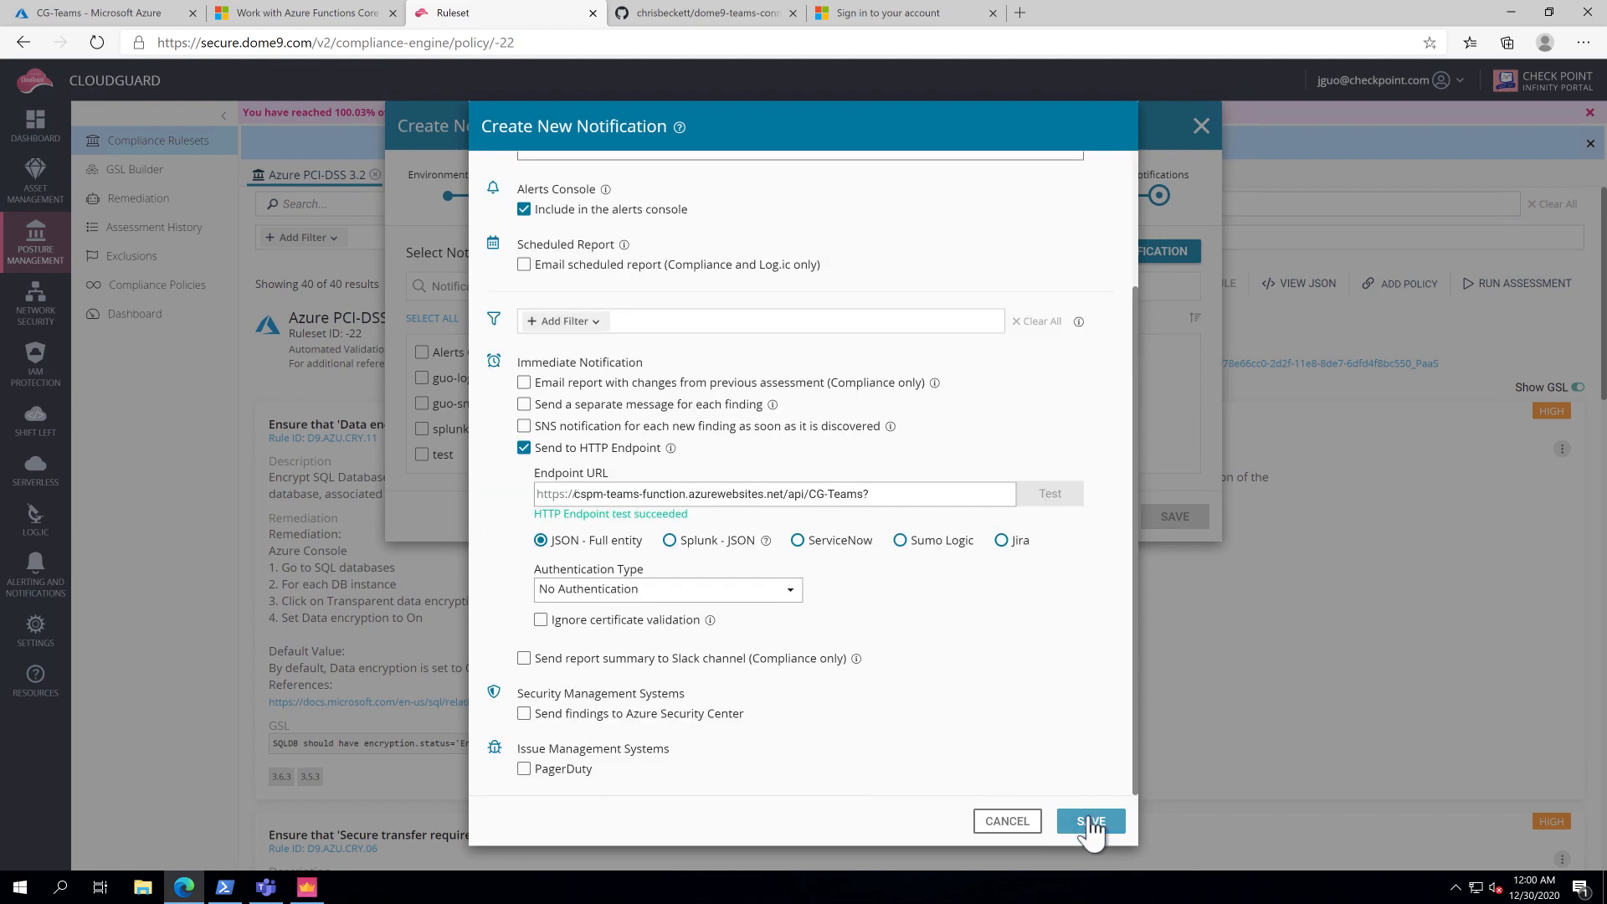
{"action": "left_click", "coordinate": [1090, 820]}
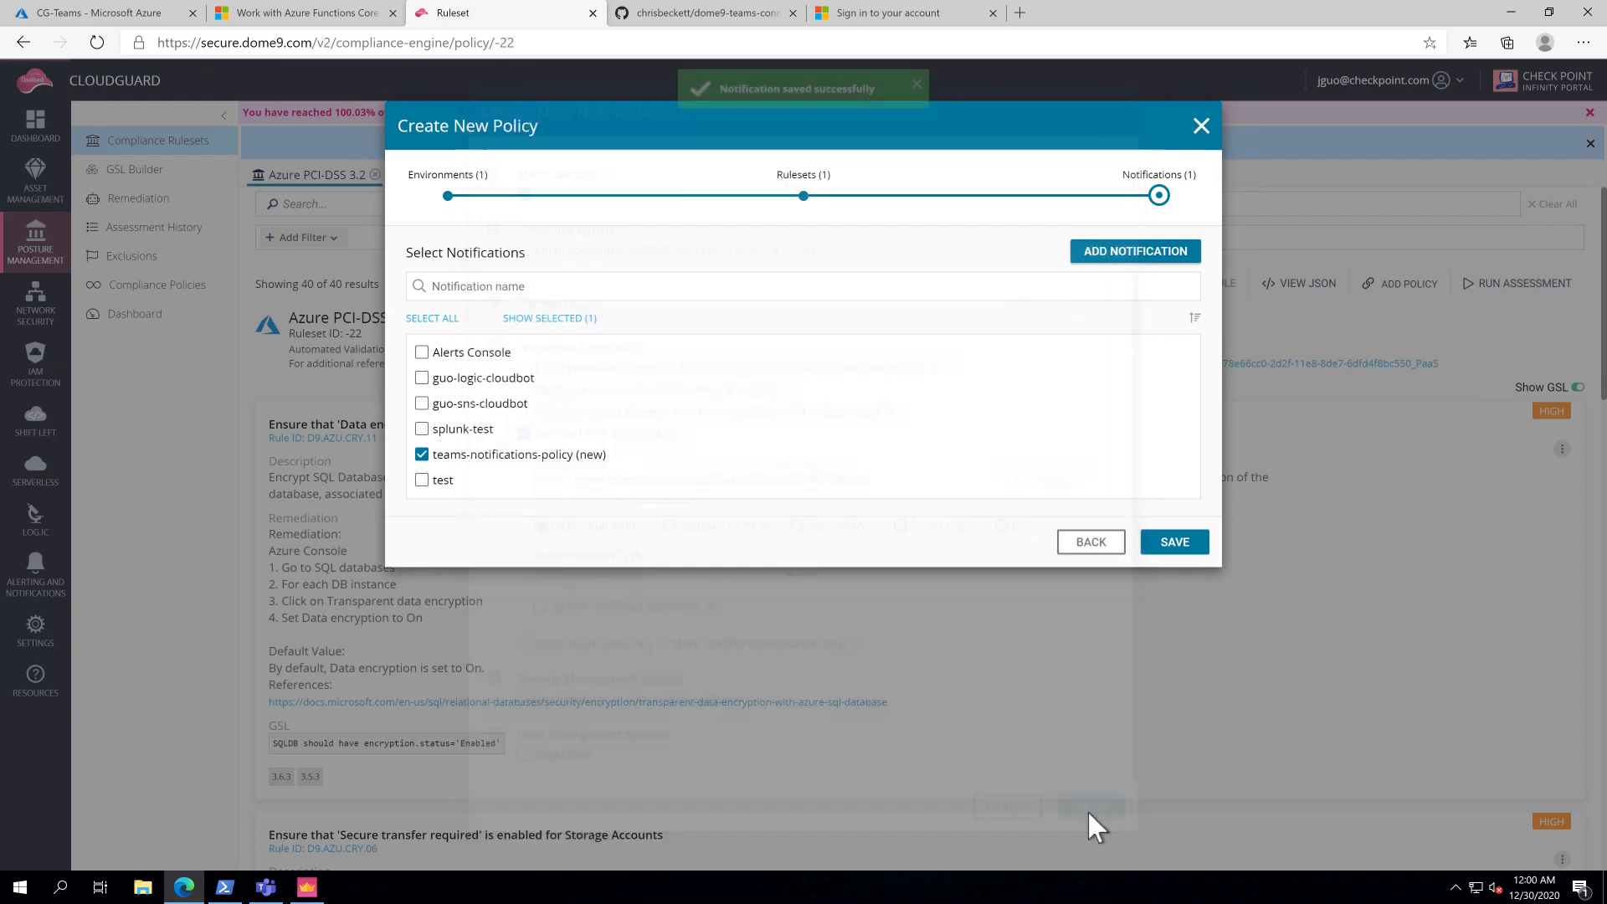
{"action": "mouse_move", "coordinate": [1173, 594]}
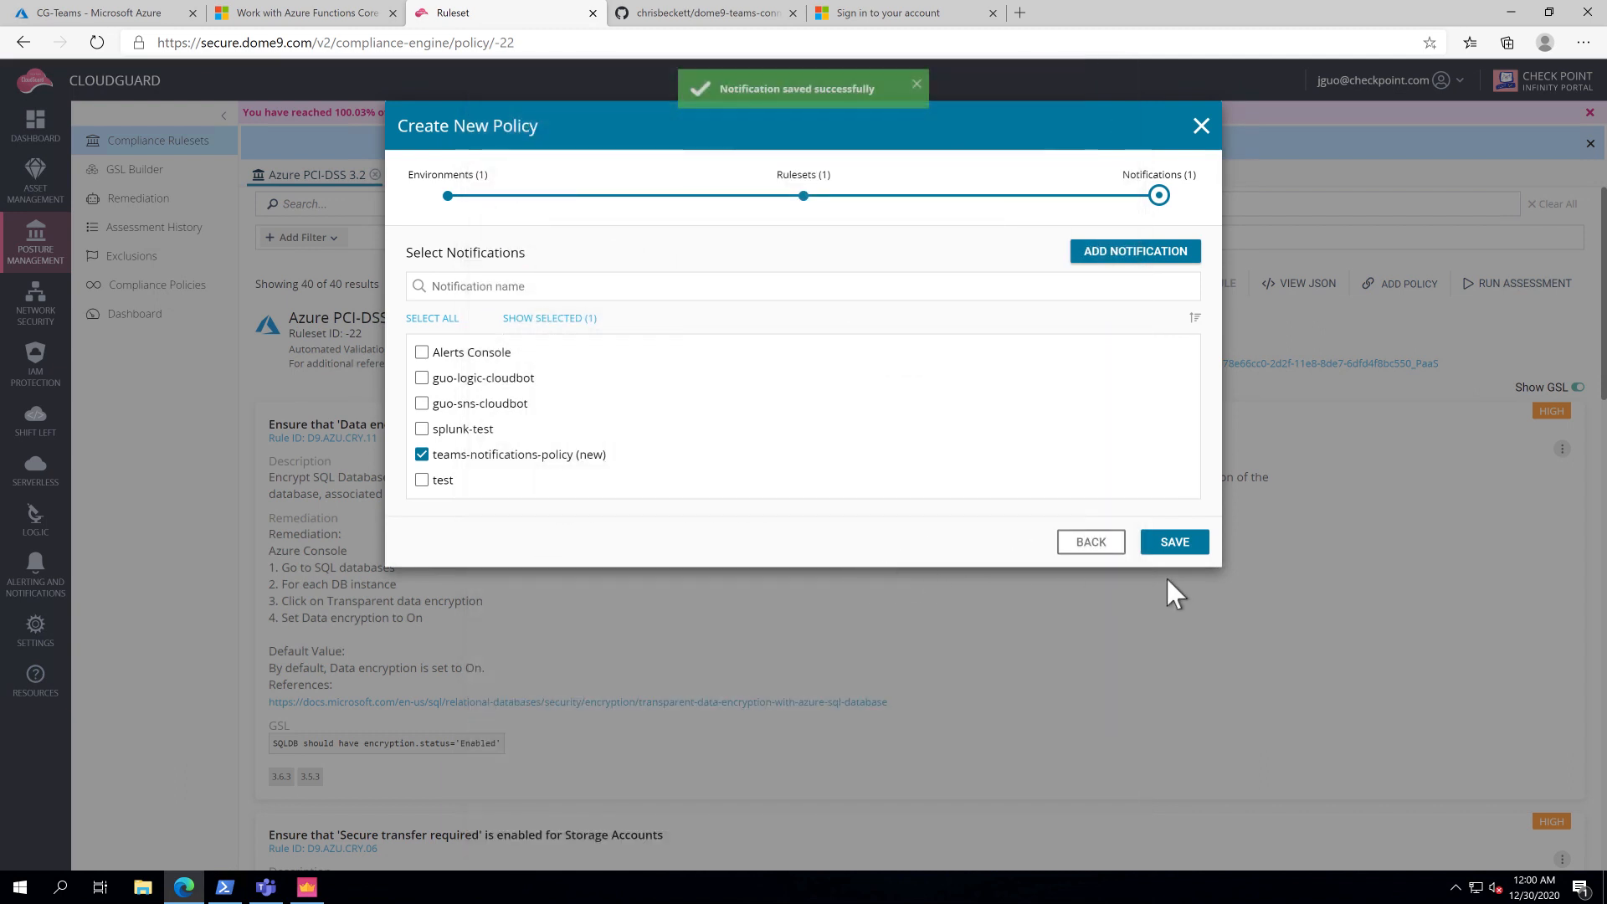
Save the policy with teams-notifications-policy checked, returning to the Azure PCI-DSS 3.2 ruleset.
{"action": "left_click", "coordinate": [1173, 542]}
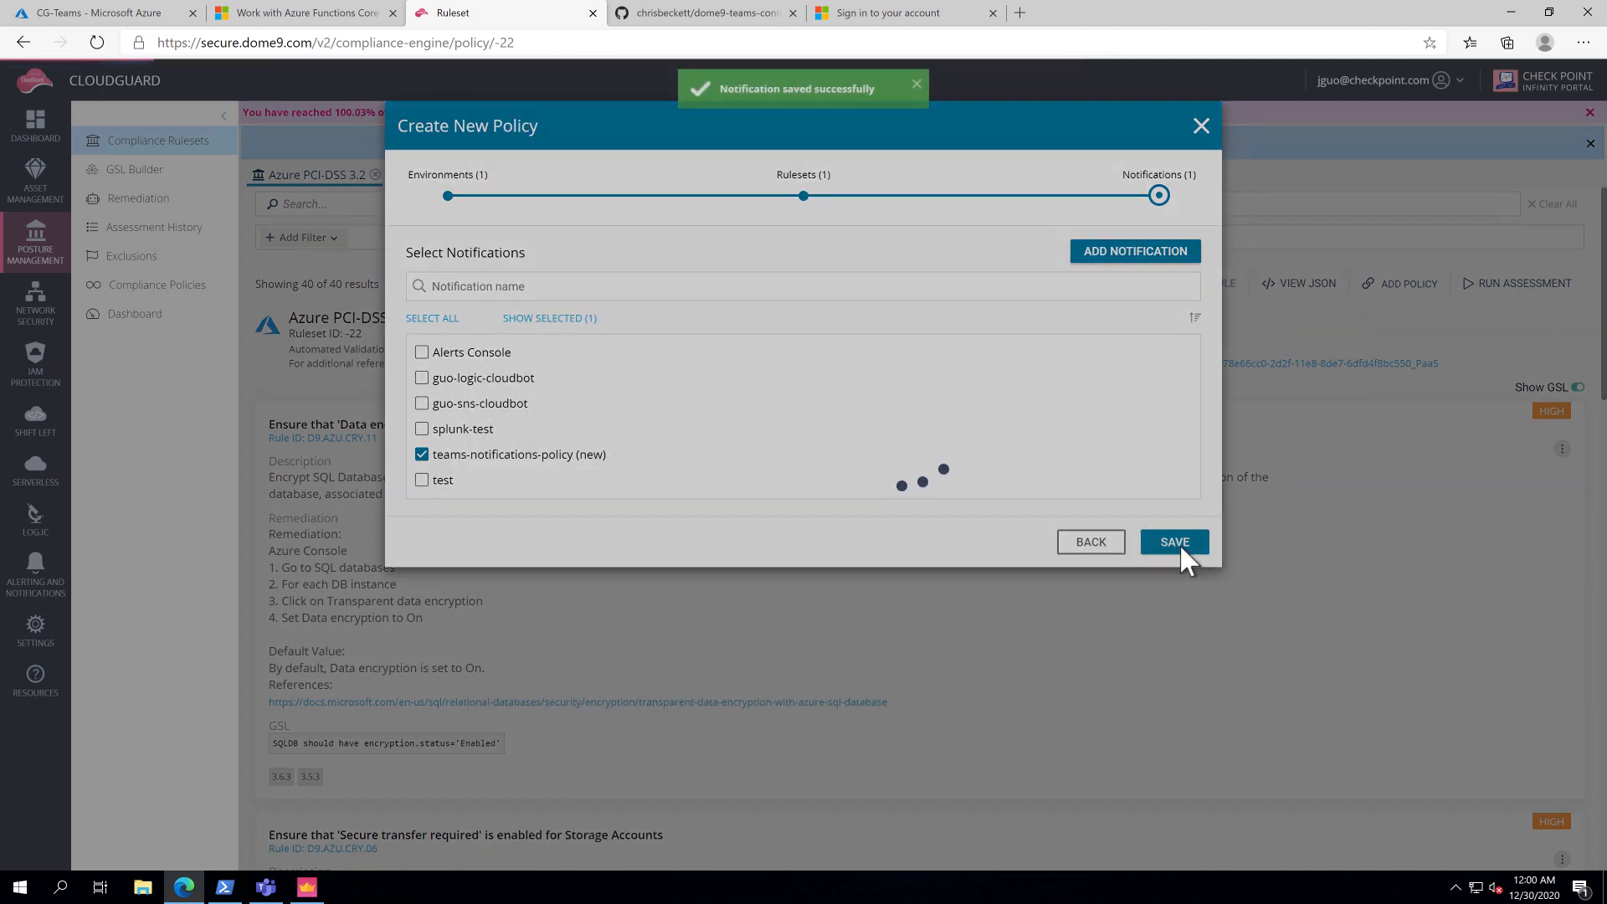
{"action": "left_click", "coordinate": [1174, 541]}
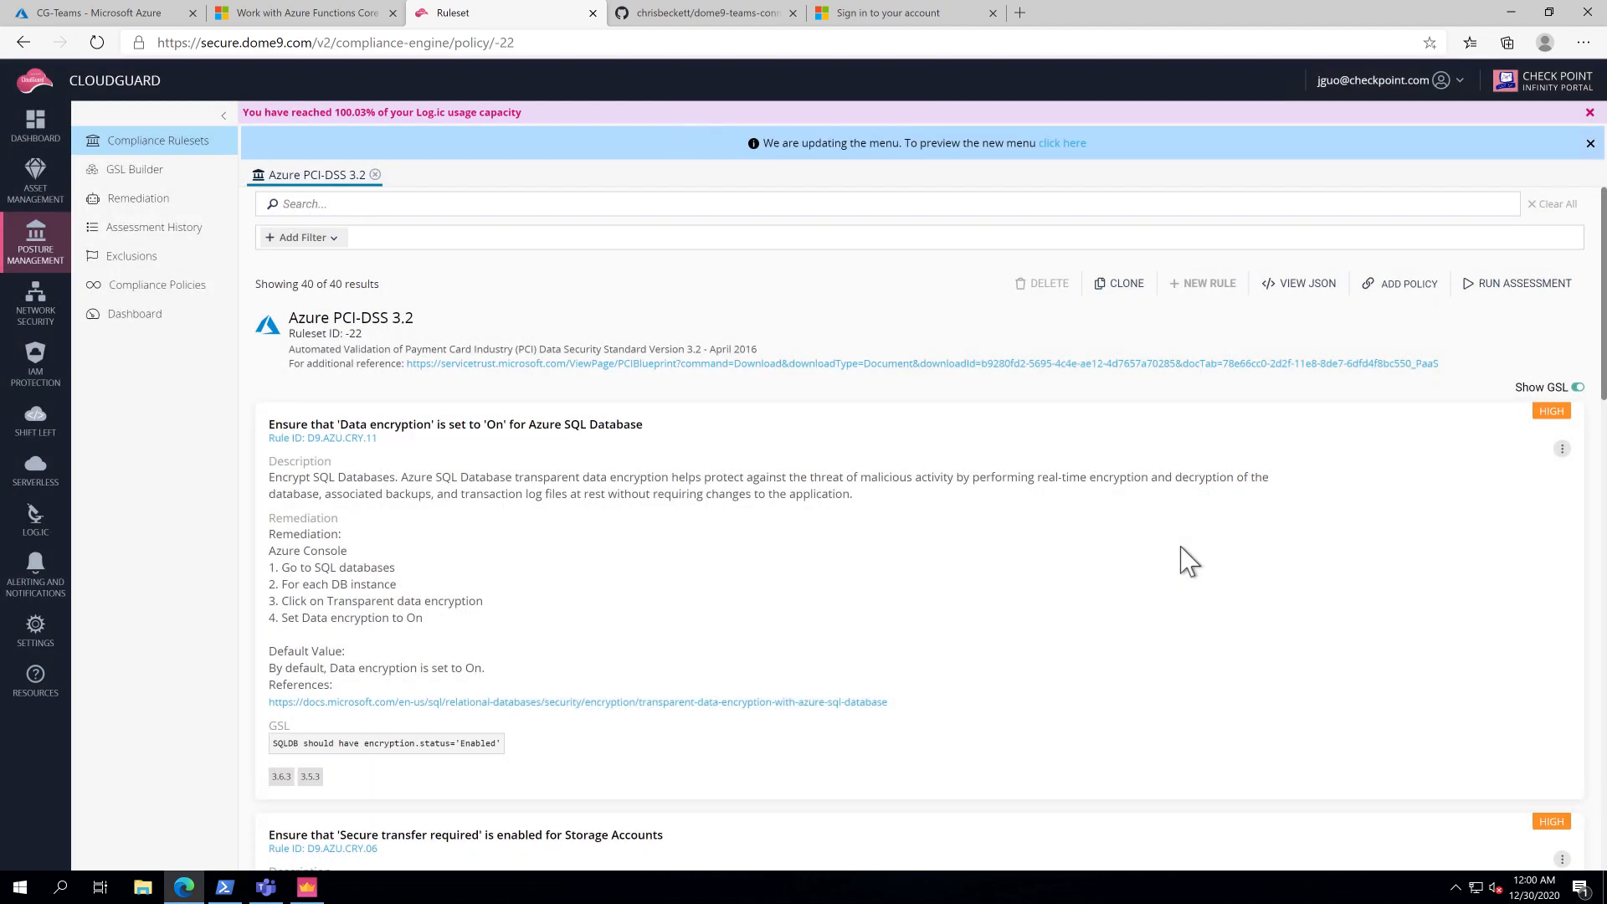
{"action": "mouse_move", "coordinate": [1524, 282]}
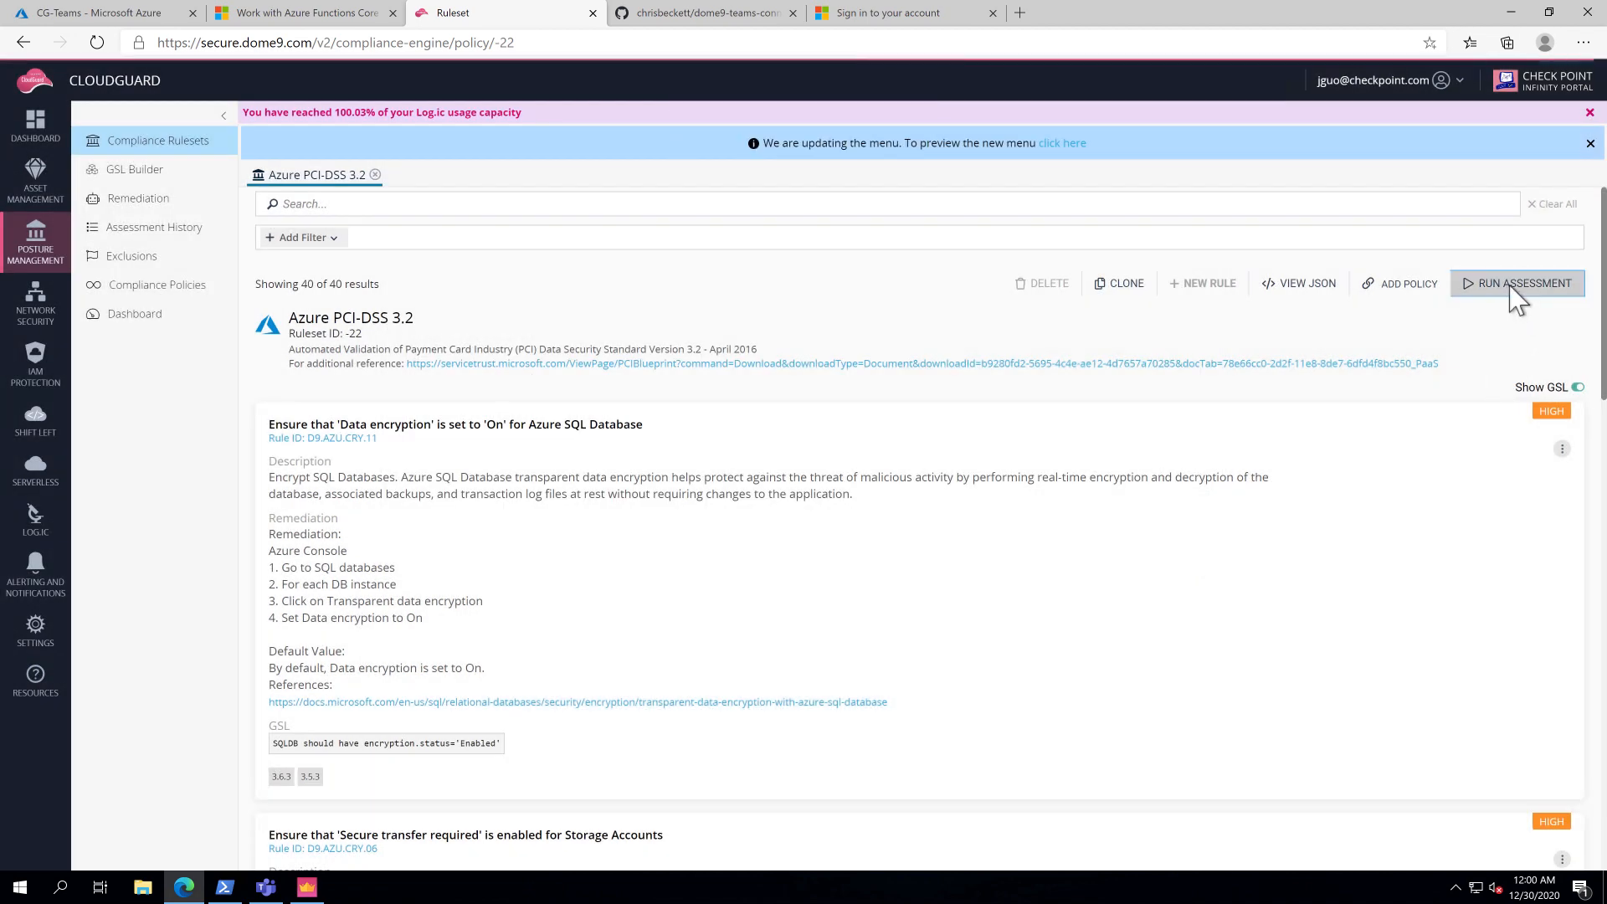
Run the Azure PCI-DSS 3.2 assessment on all environments and regions, then review the failed rules.
{"action": "left_click", "coordinate": [1524, 283]}
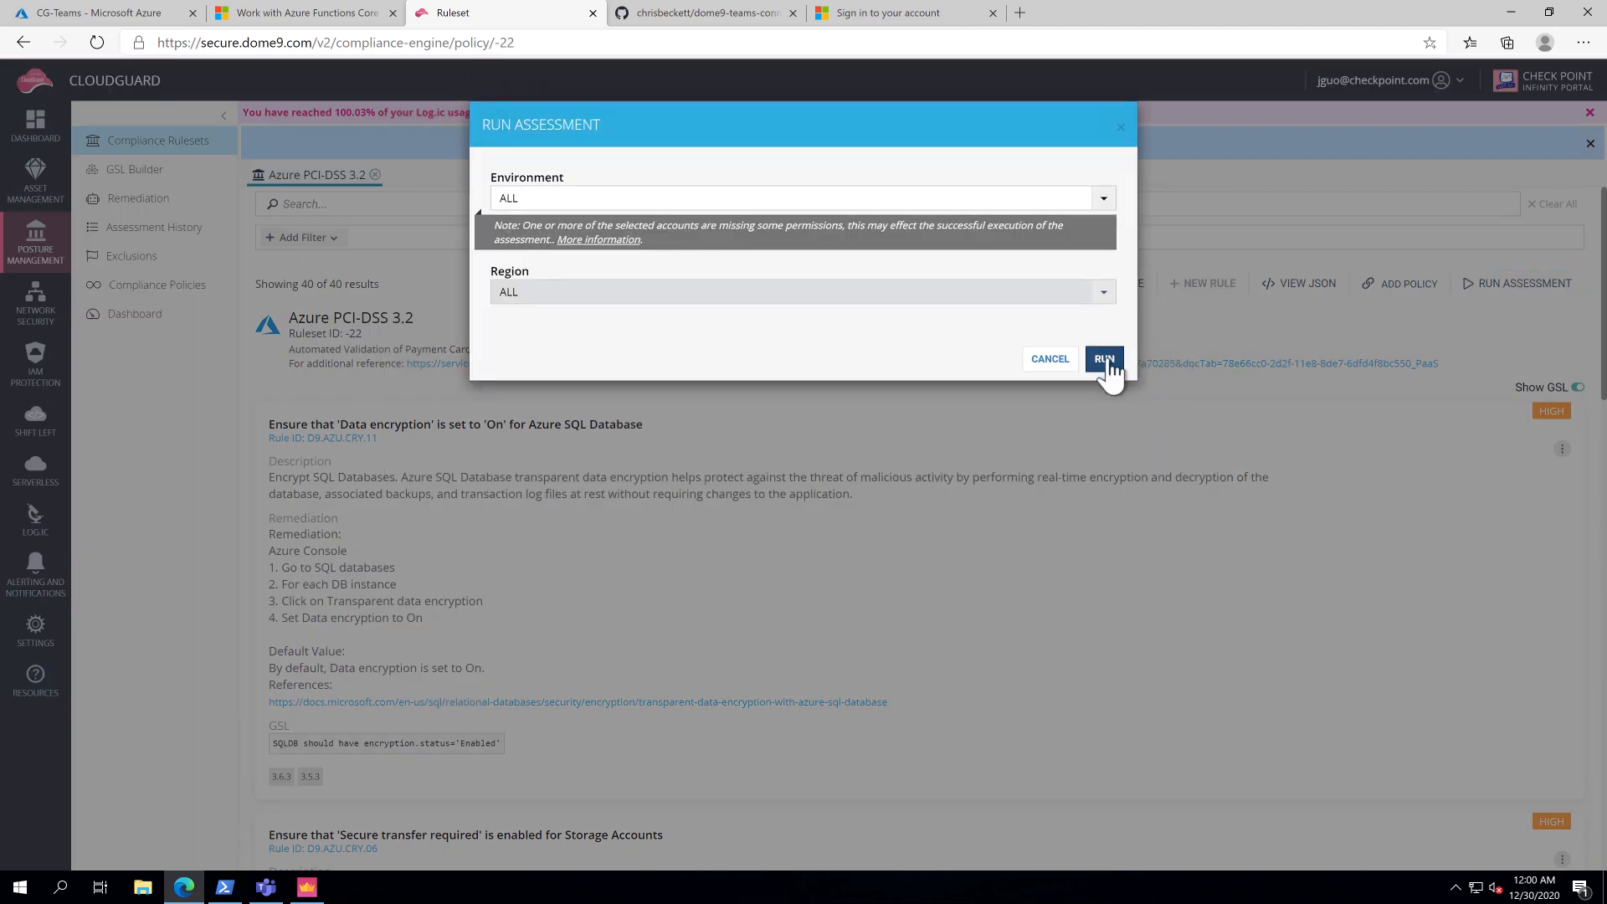
{"action": "left_click", "coordinate": [1104, 359]}
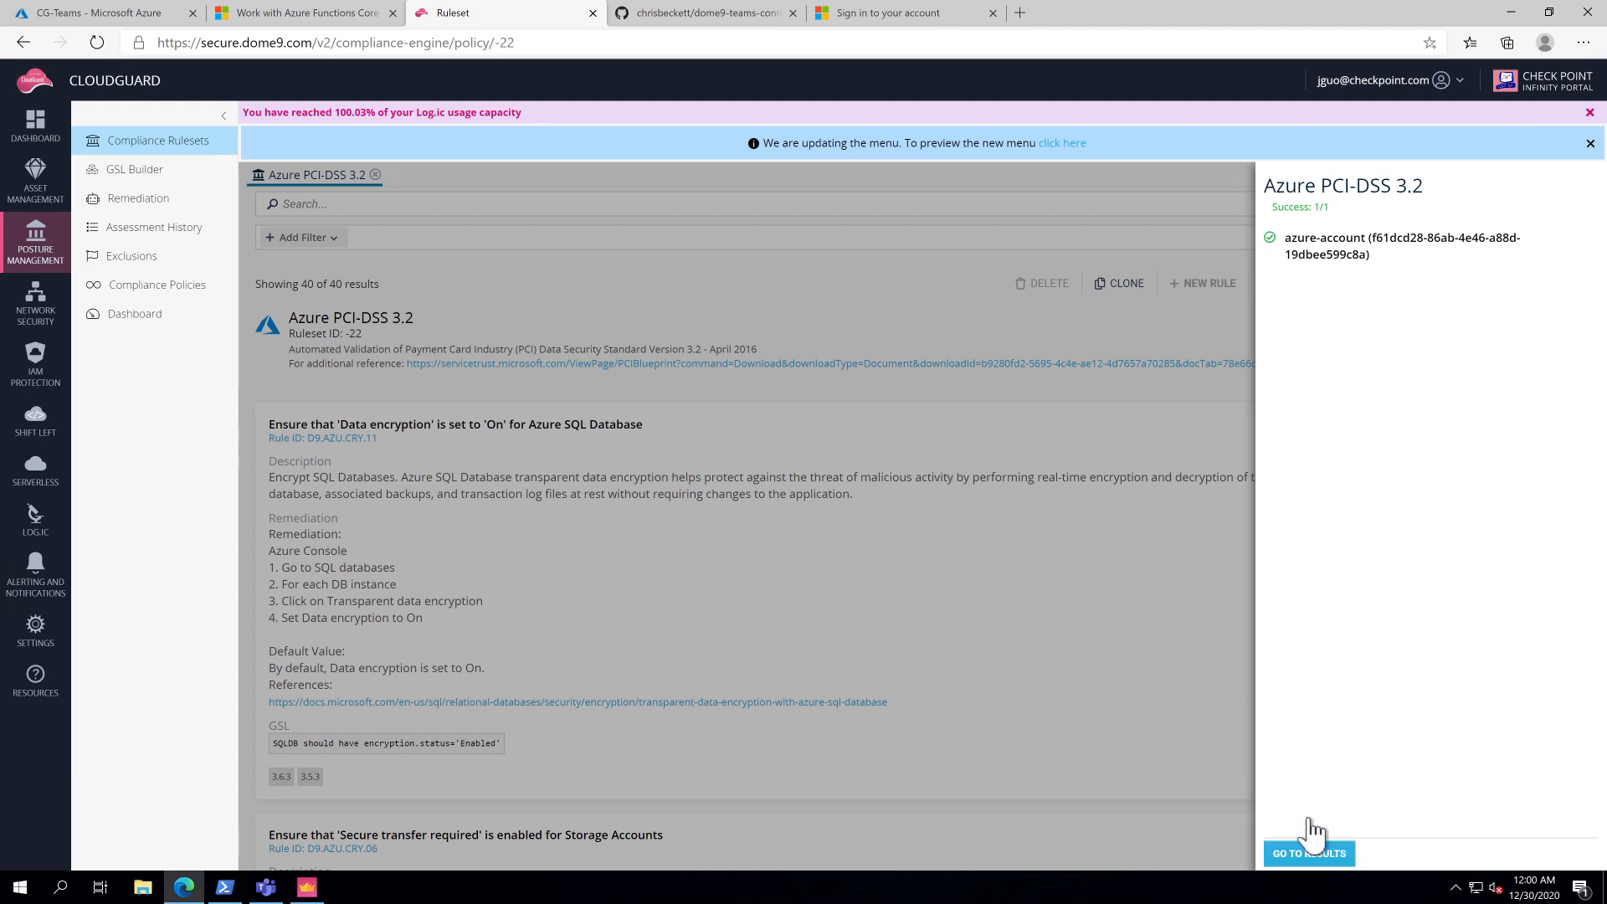
{"action": "left_click", "coordinate": [1307, 852]}
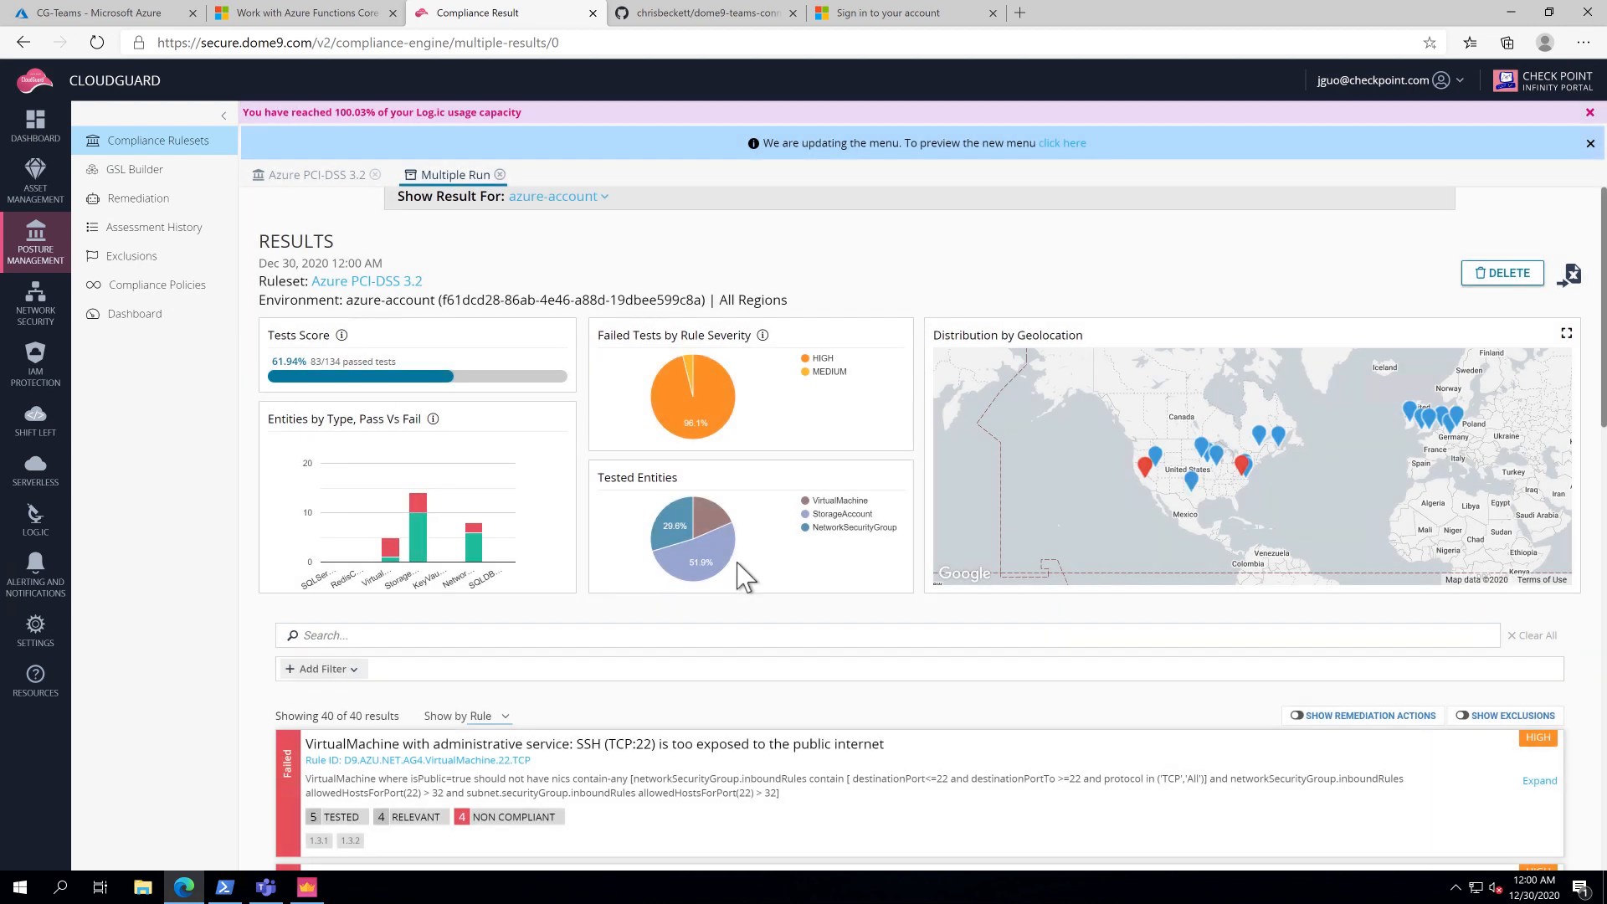
{"action": "scroll", "scroll_direction": "down", "scroll_amount": 3}
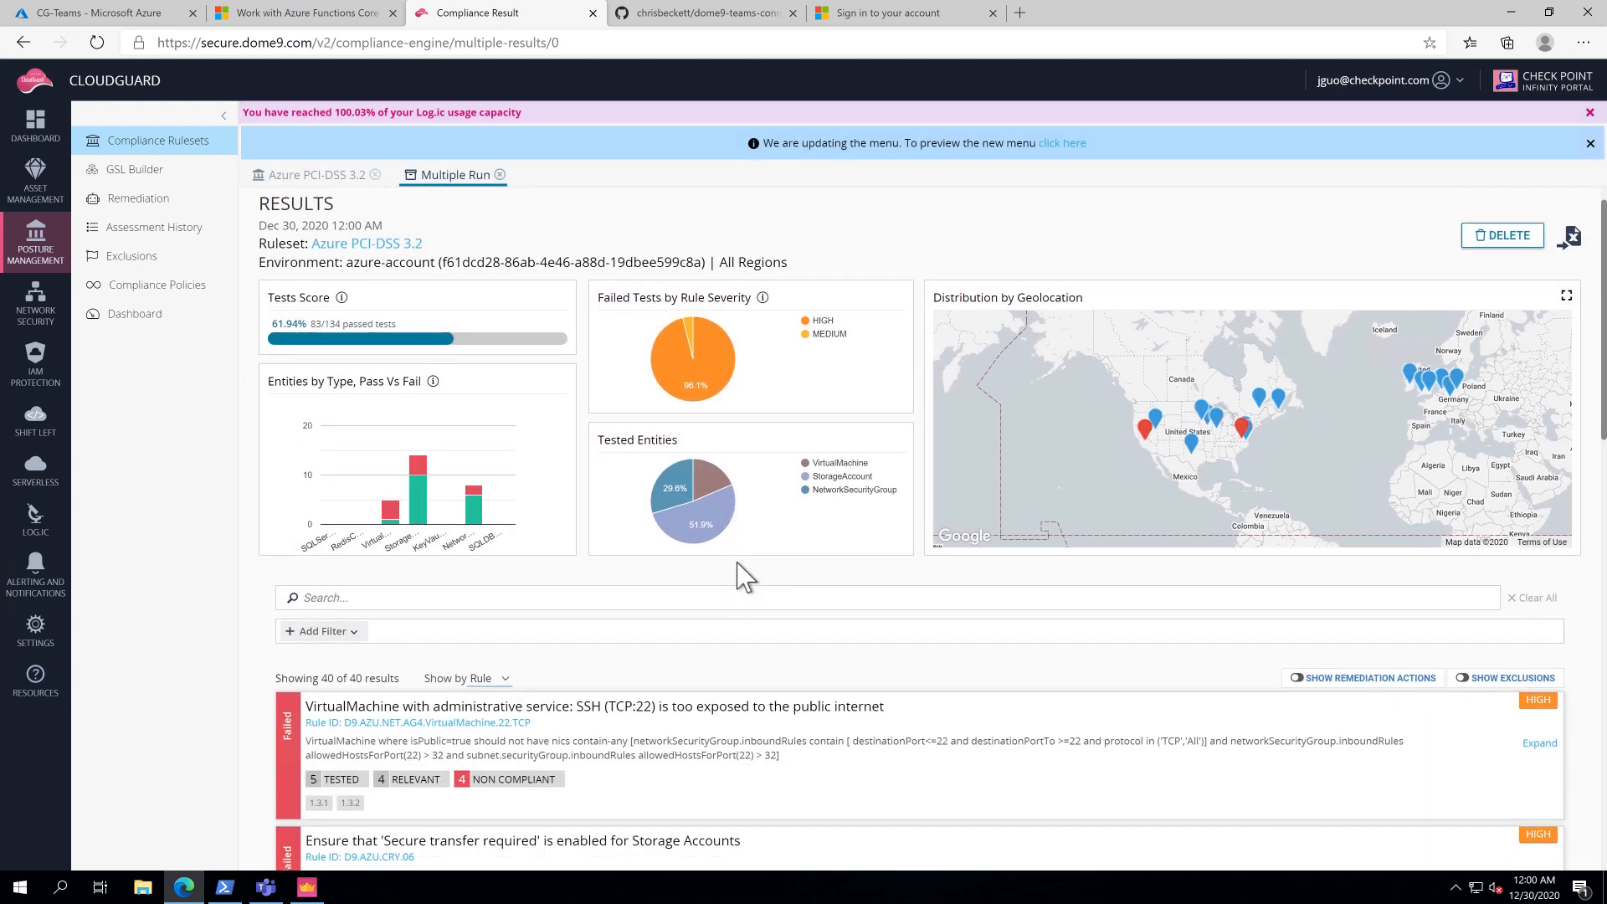
{"action": "scroll", "scroll_direction": "down", "scroll_amount": 3}
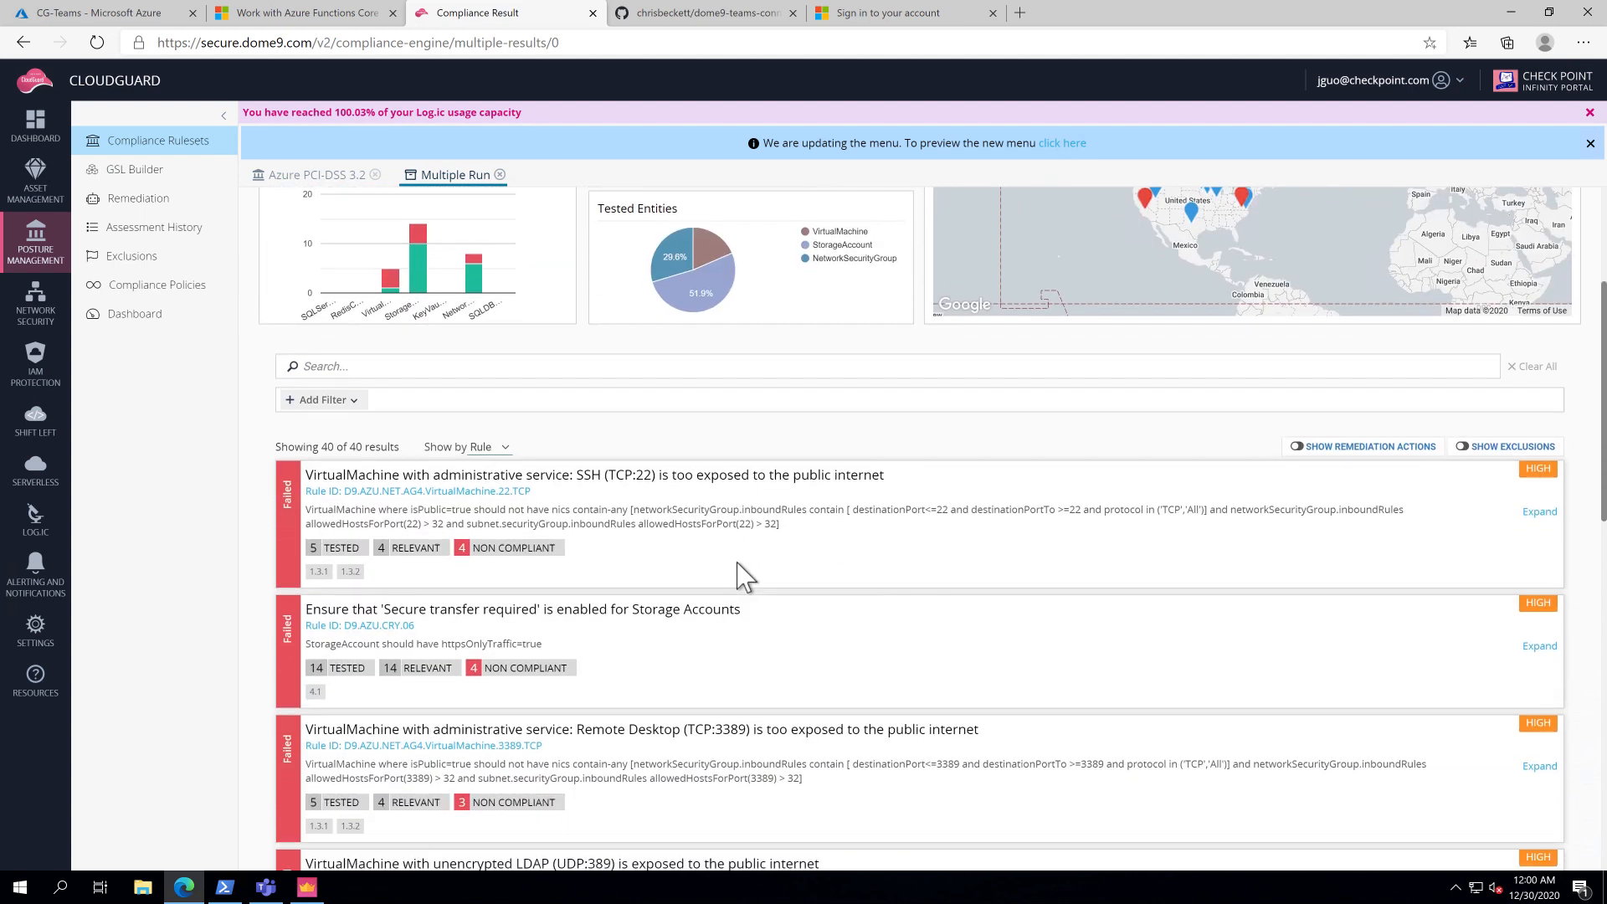
{"action": "left_click", "coordinate": [157, 141]}
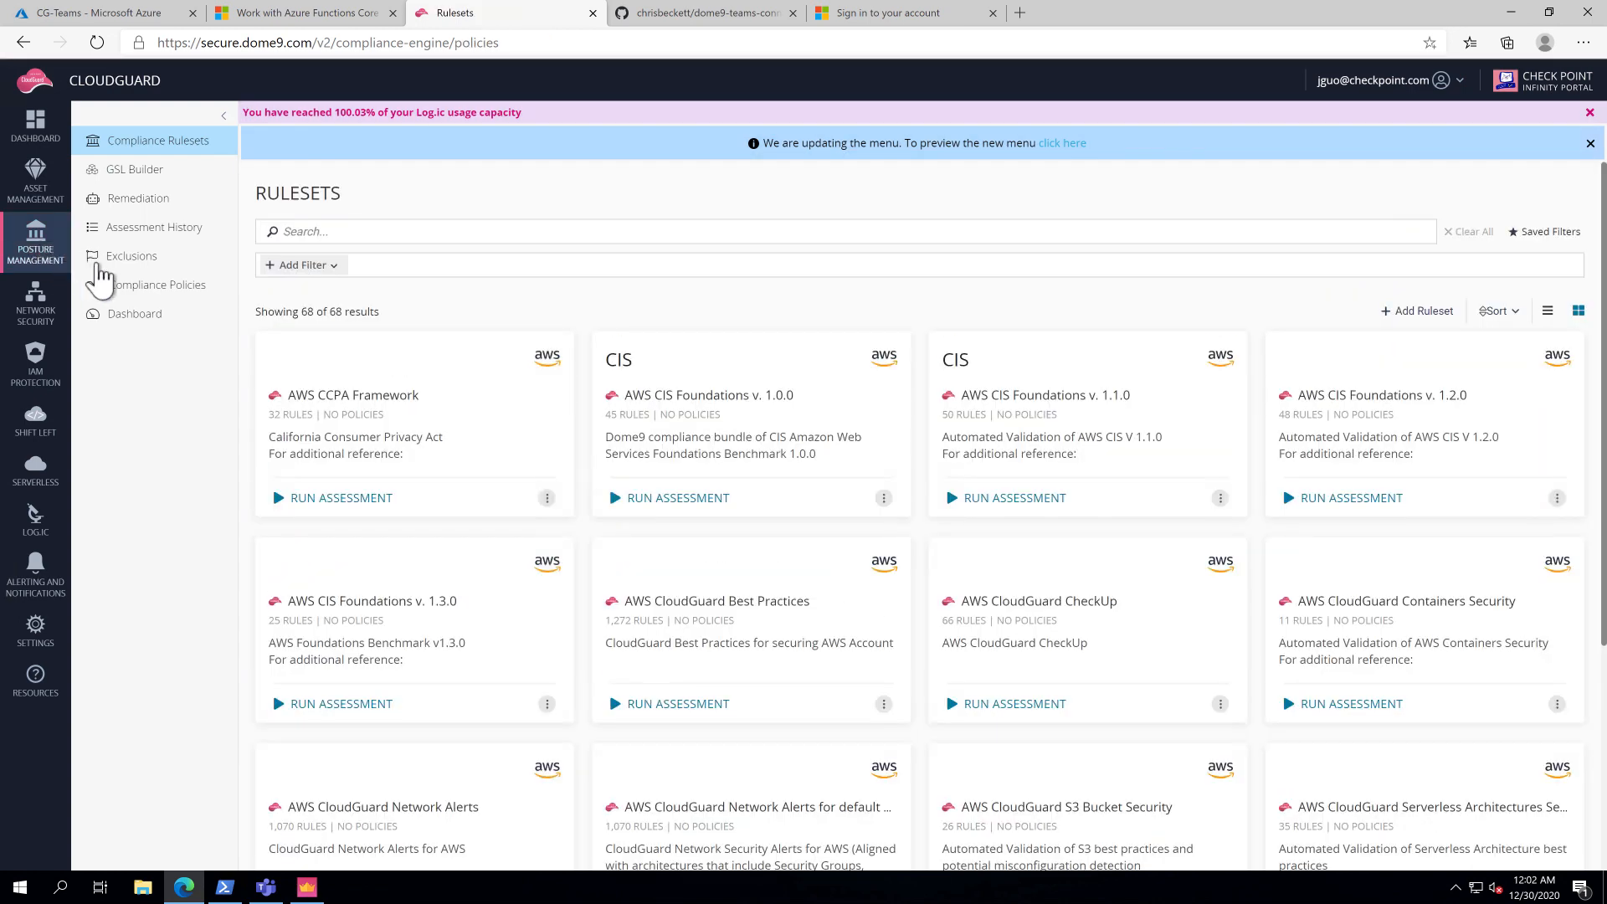
Send all alerts for the azure-account Azure PCI-DSS 3.2 policy from Continuous Posture policies.
{"action": "left_click", "coordinate": [157, 283]}
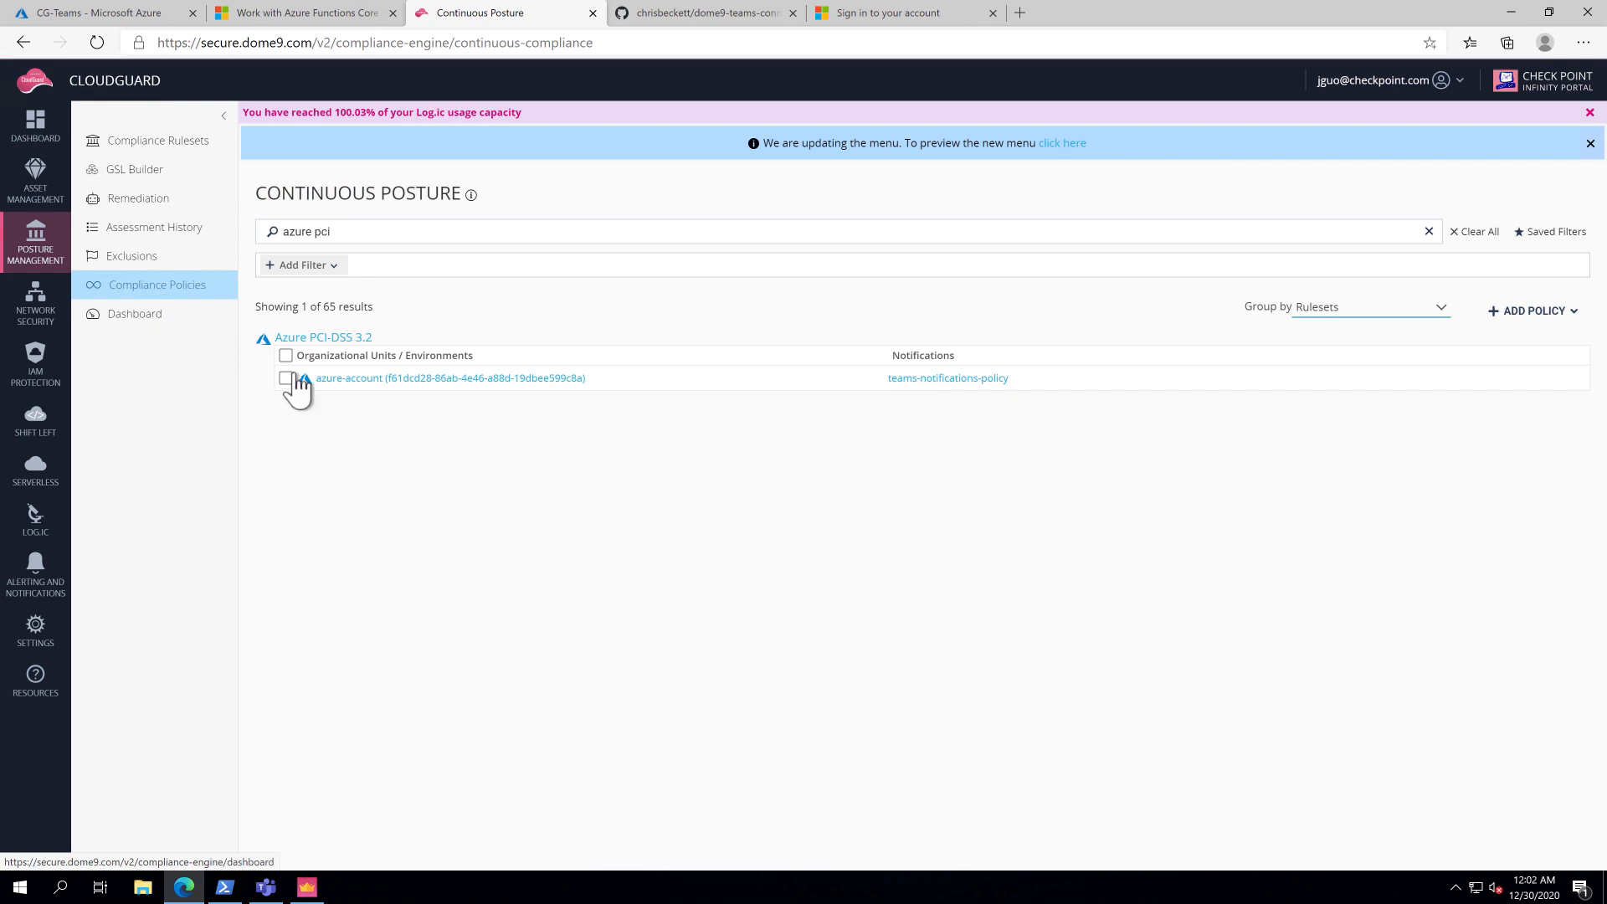
{"action": "left_click", "coordinate": [286, 377]}
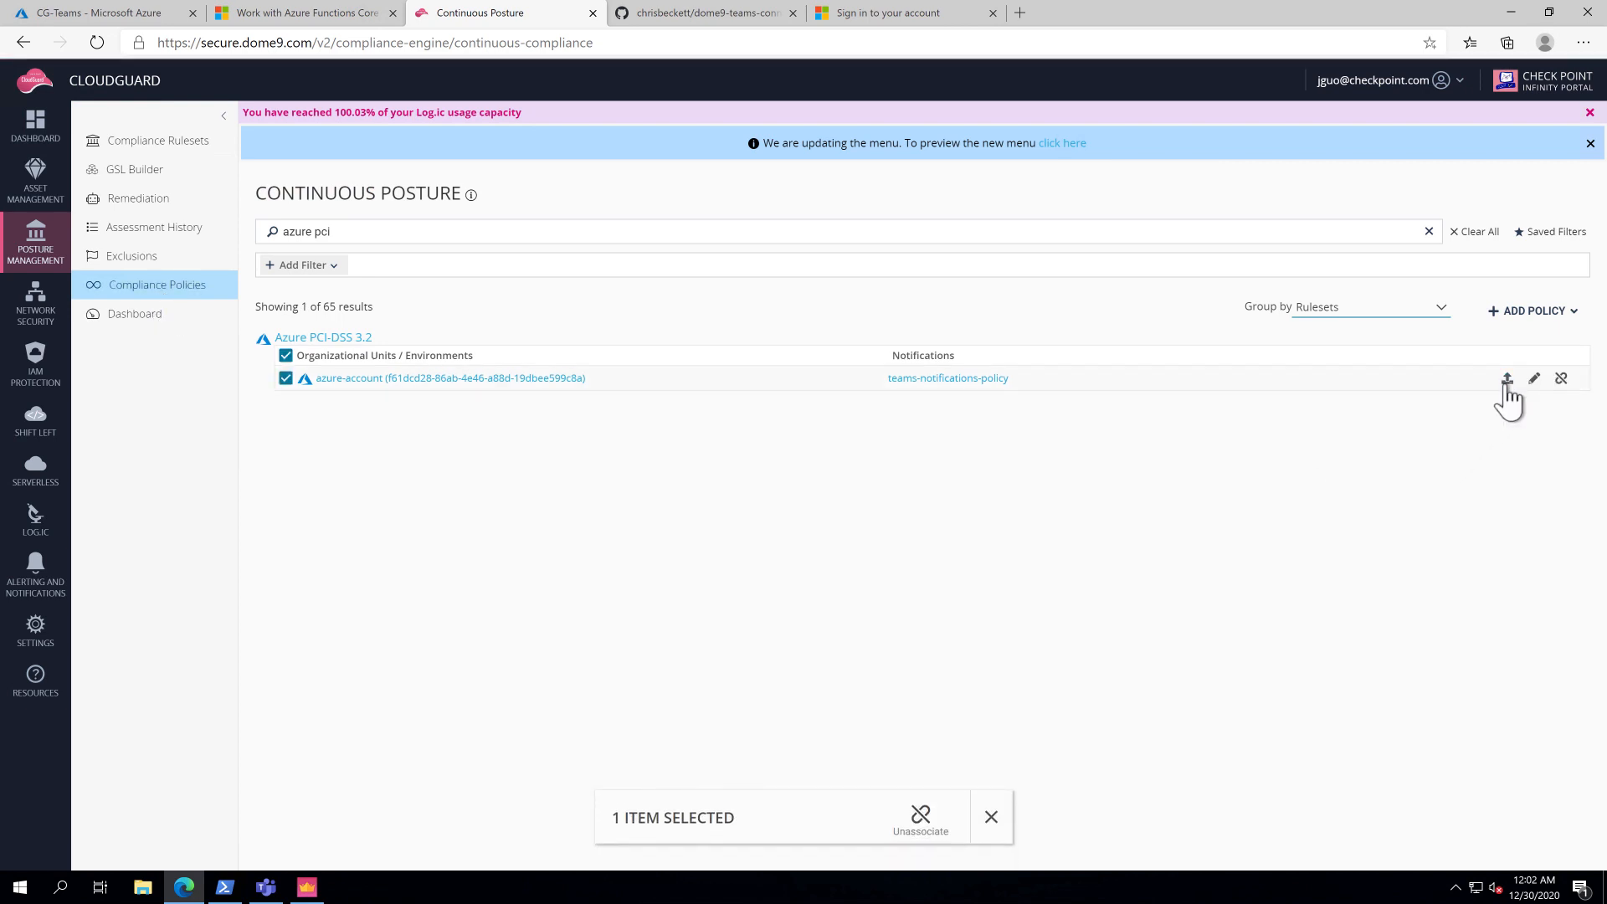
{"action": "mouse_move", "coordinate": [1507, 379]}
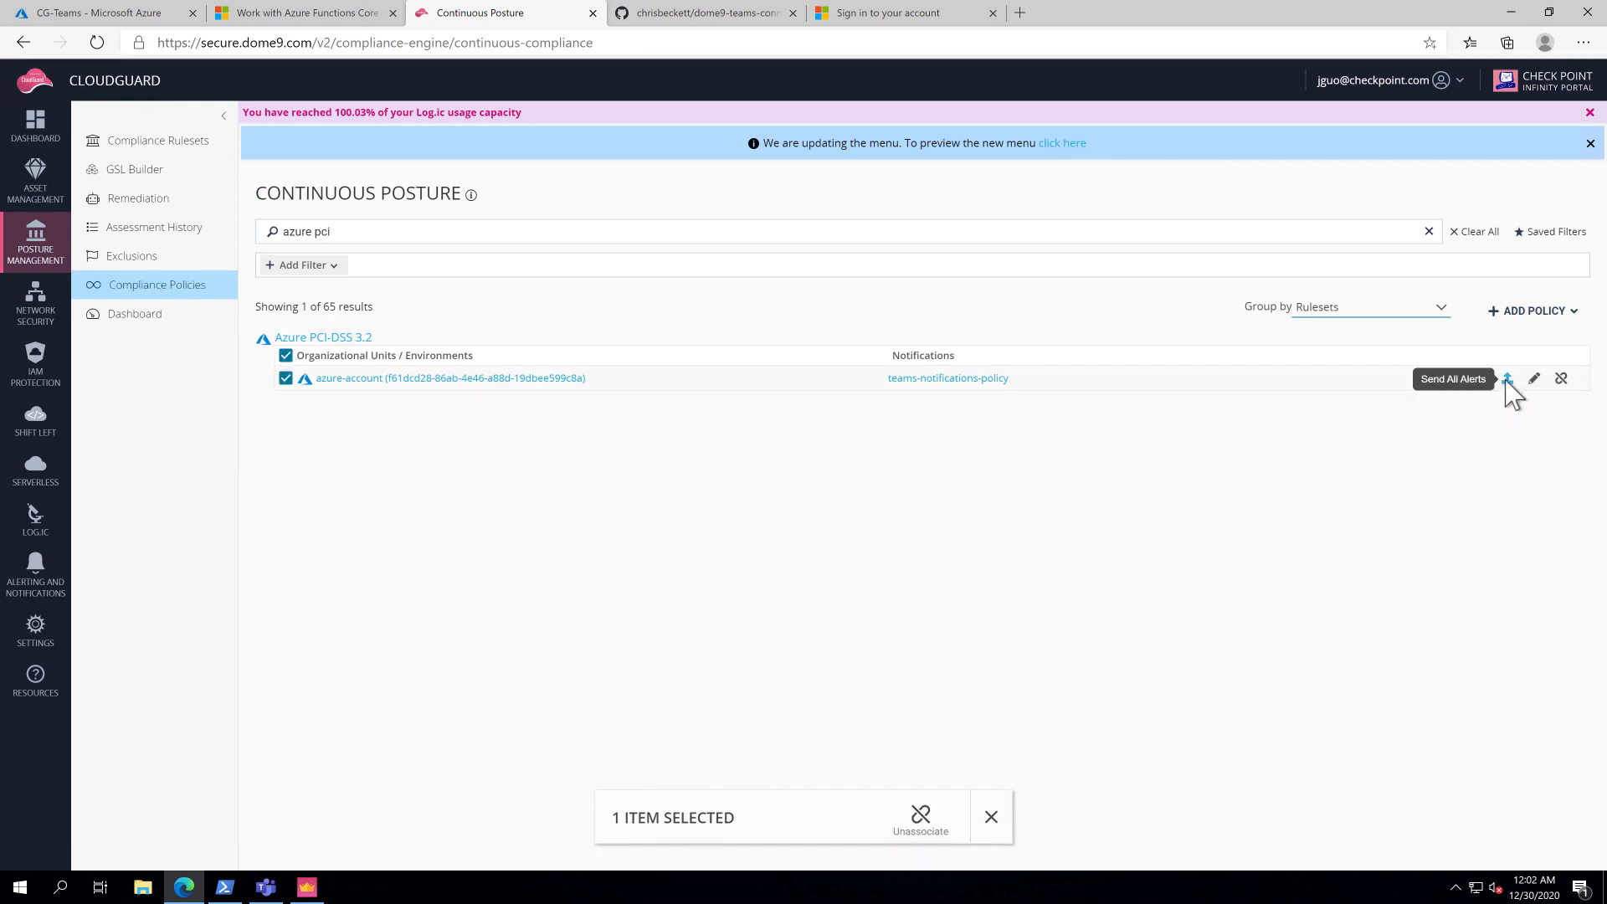
{"action": "left_click", "coordinate": [1506, 378]}
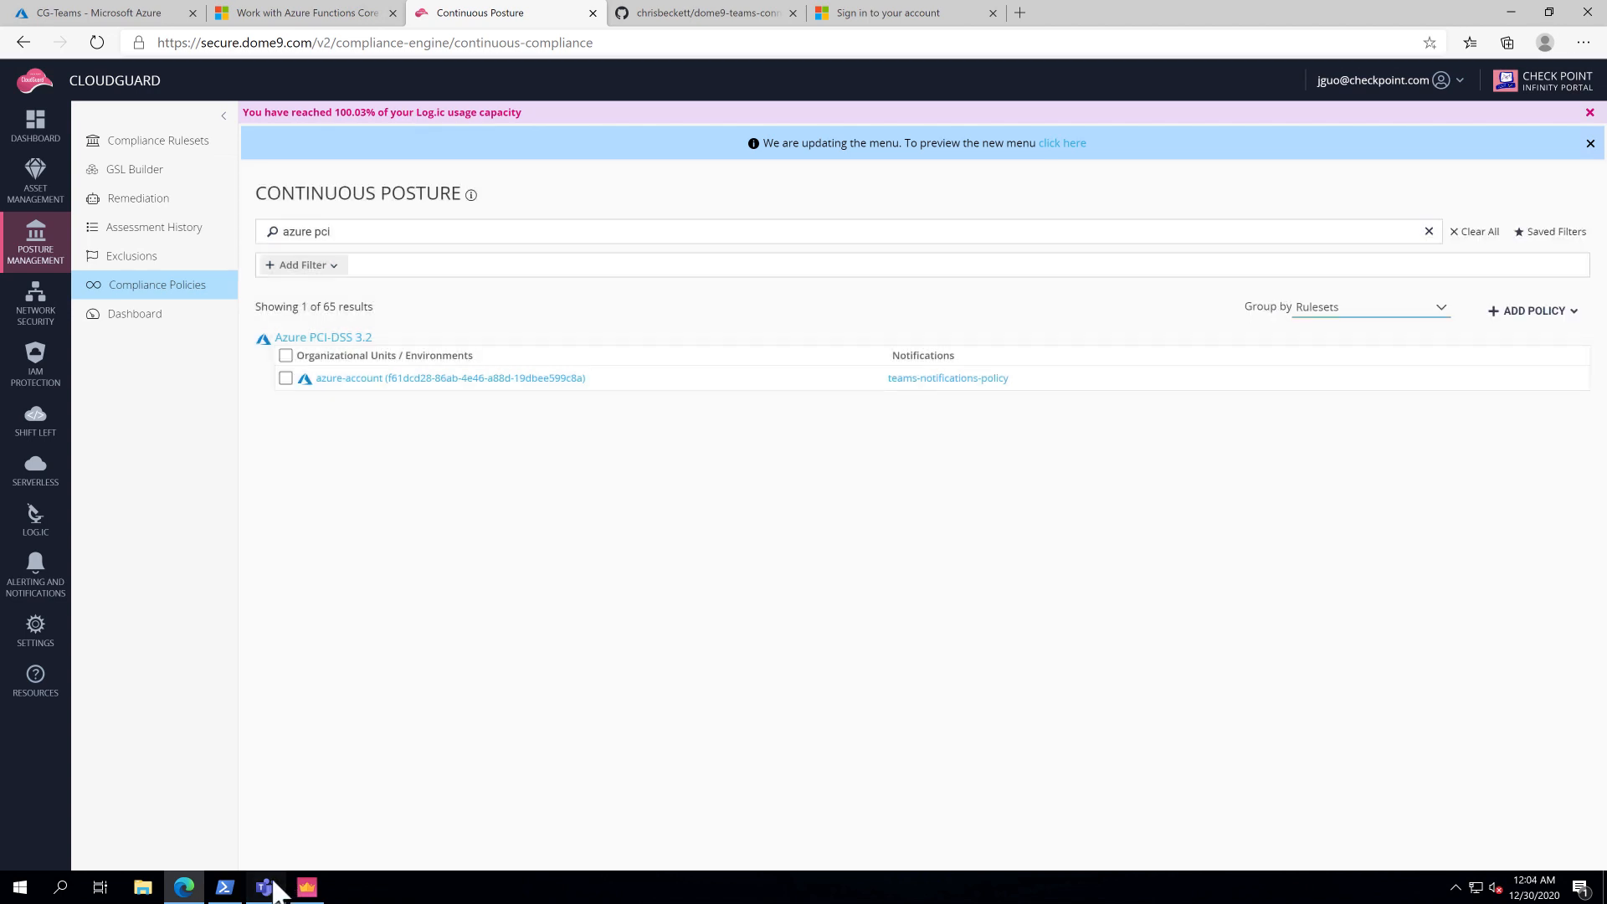
Browse the Teams General channel and expand the Cassandra CloudGuard alert card's full details.
{"action": "left_click", "coordinate": [264, 886]}
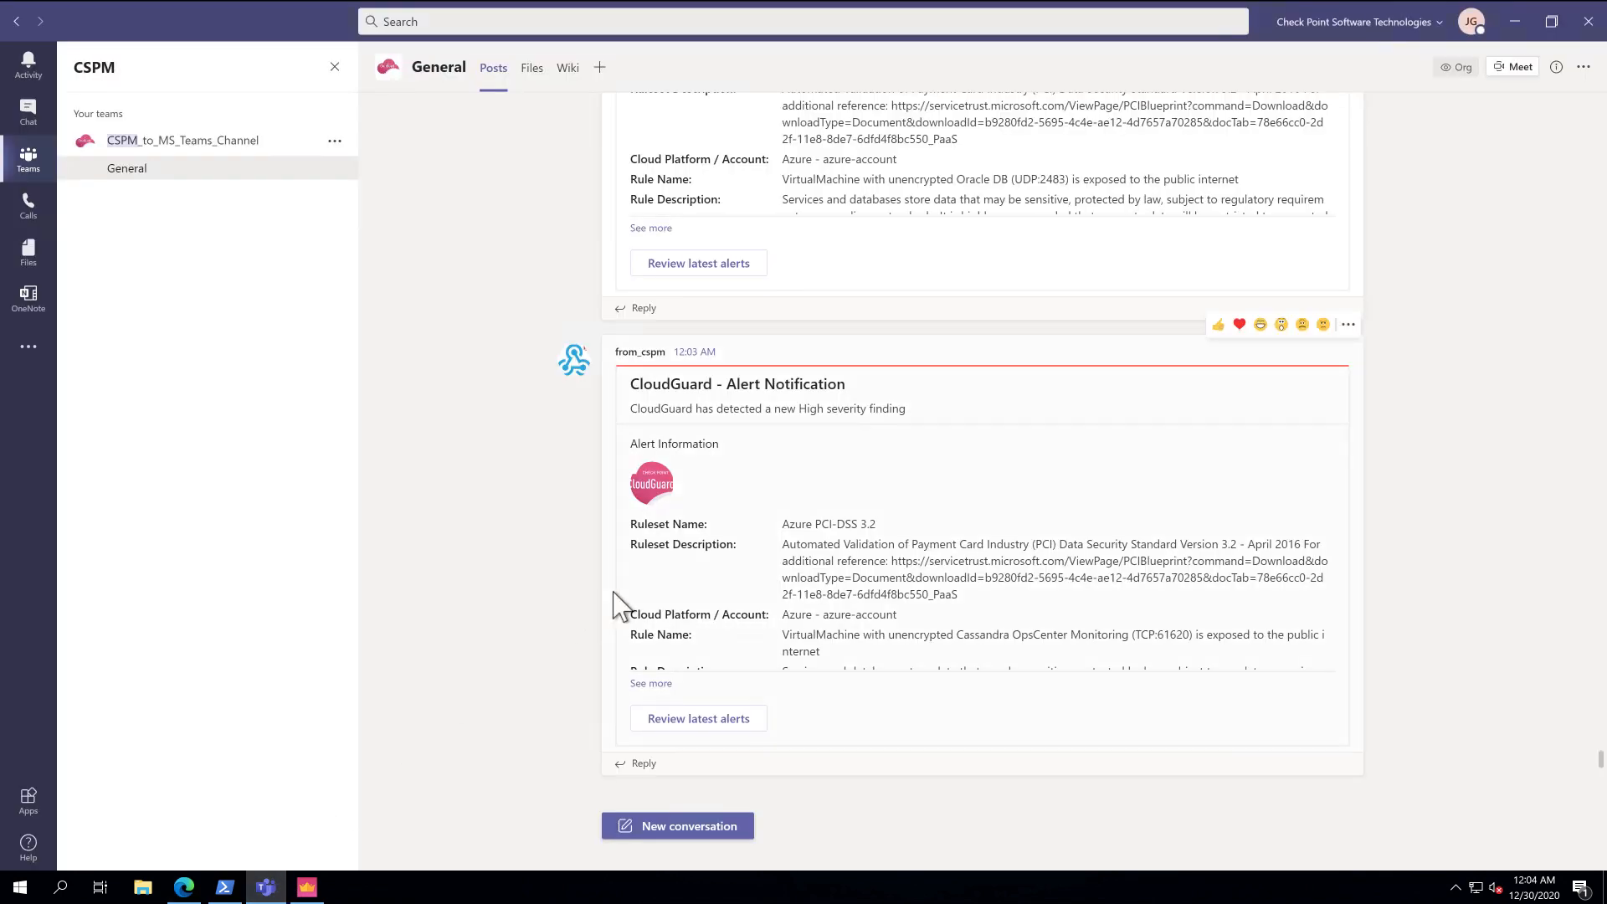
{"action": "mouse_move", "coordinate": [1377, 618]}
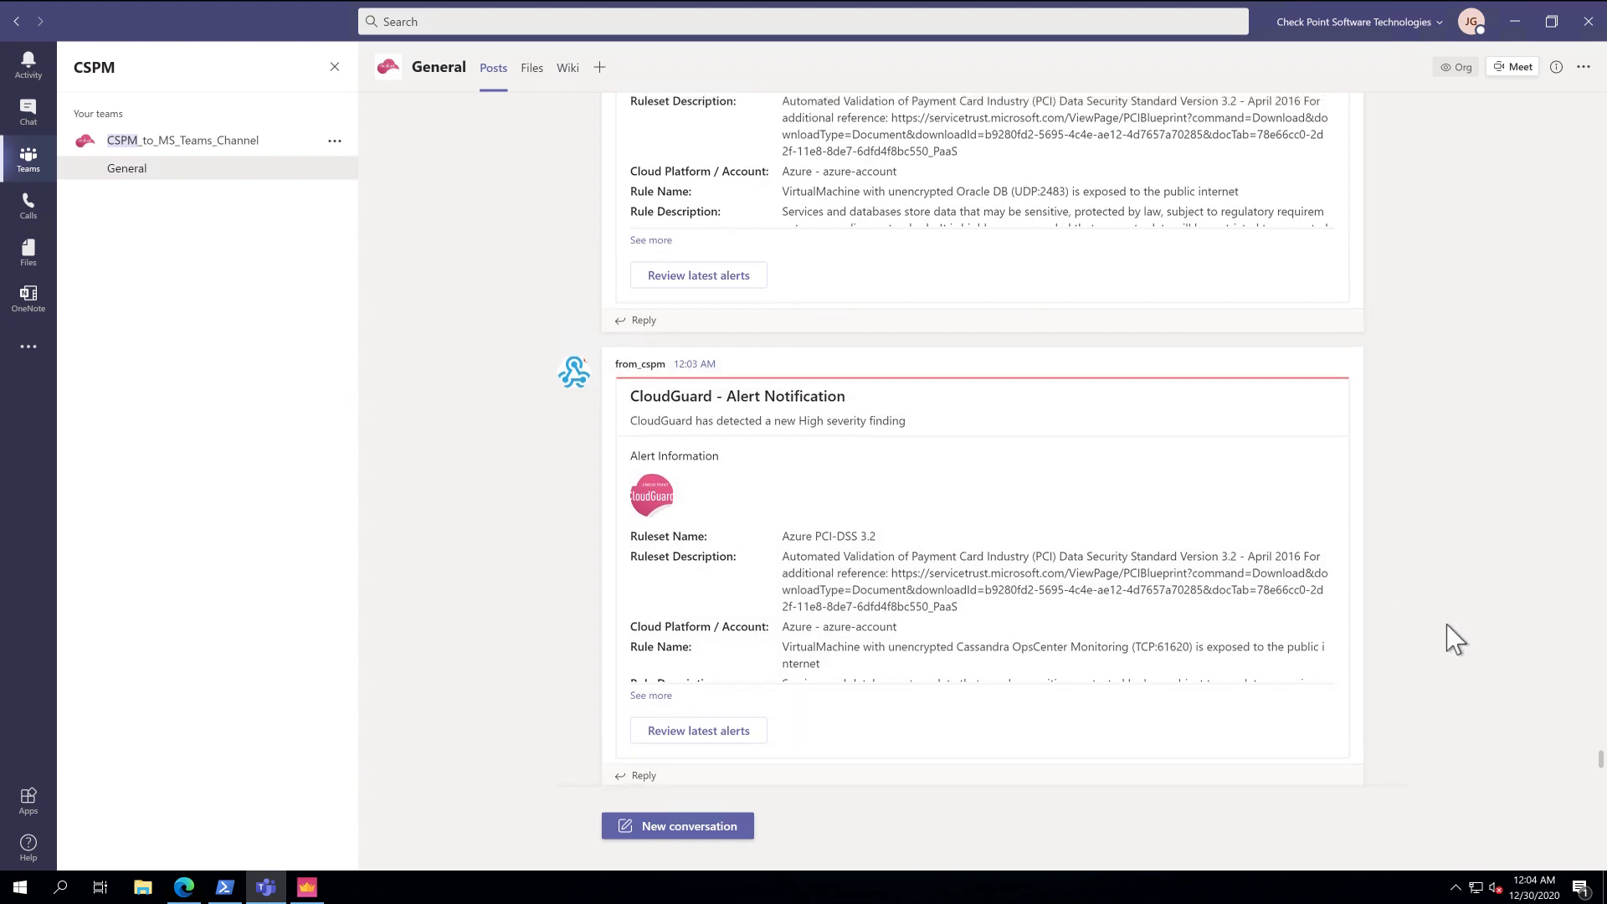
{"action": "scroll", "scroll_direction": "down", "scroll_amount": 3}
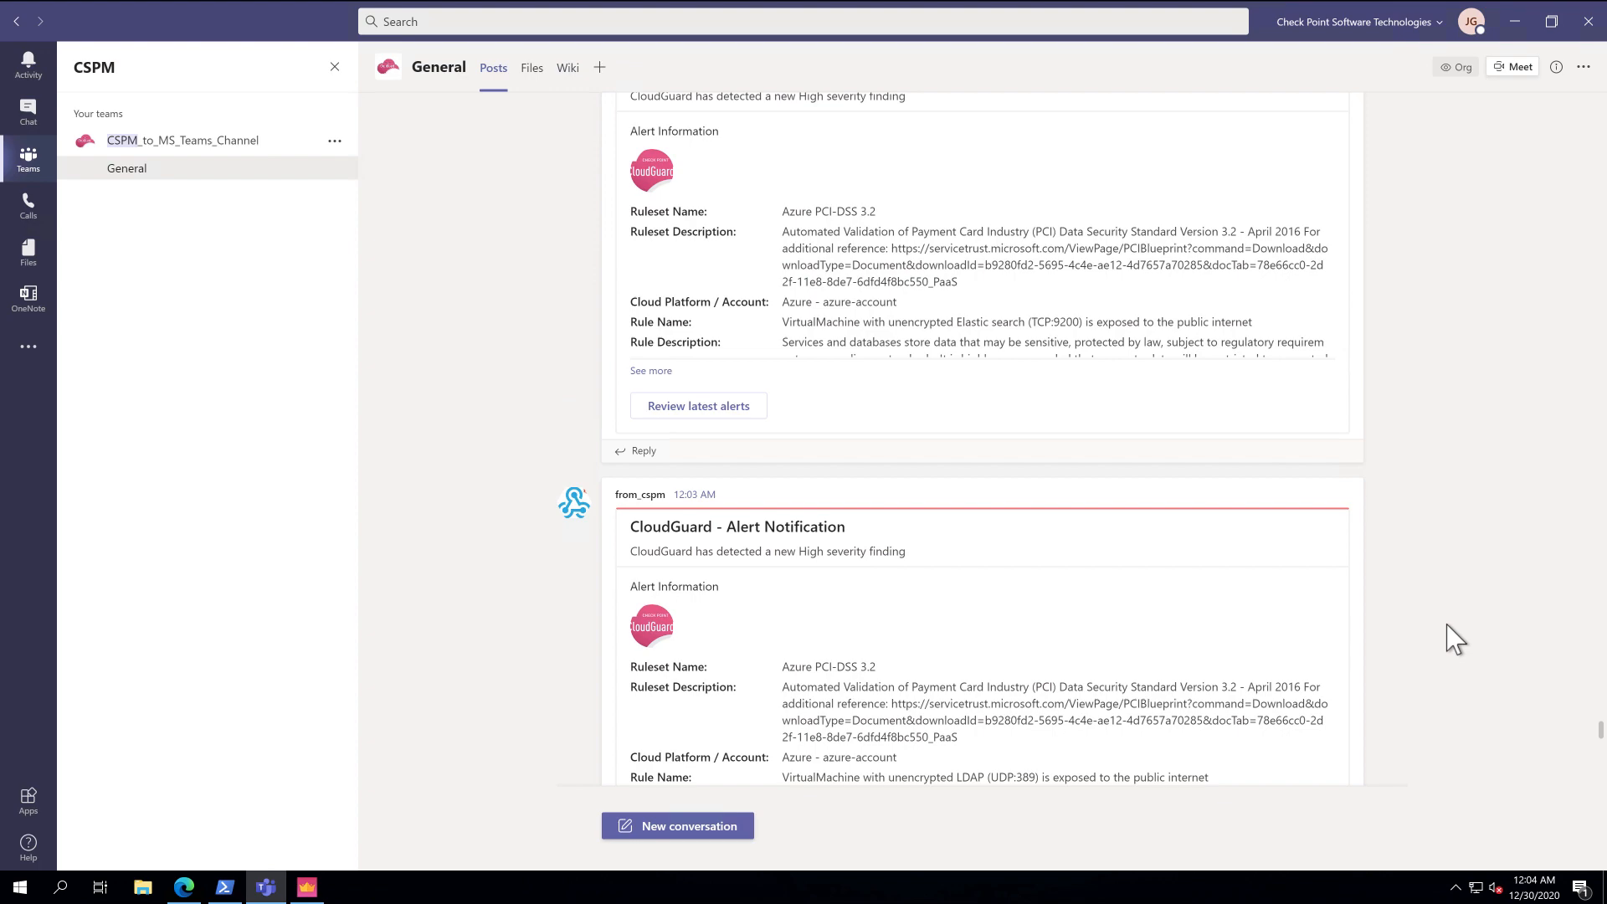
{"action": "scroll", "scroll_direction": "down", "scroll_amount": 3}
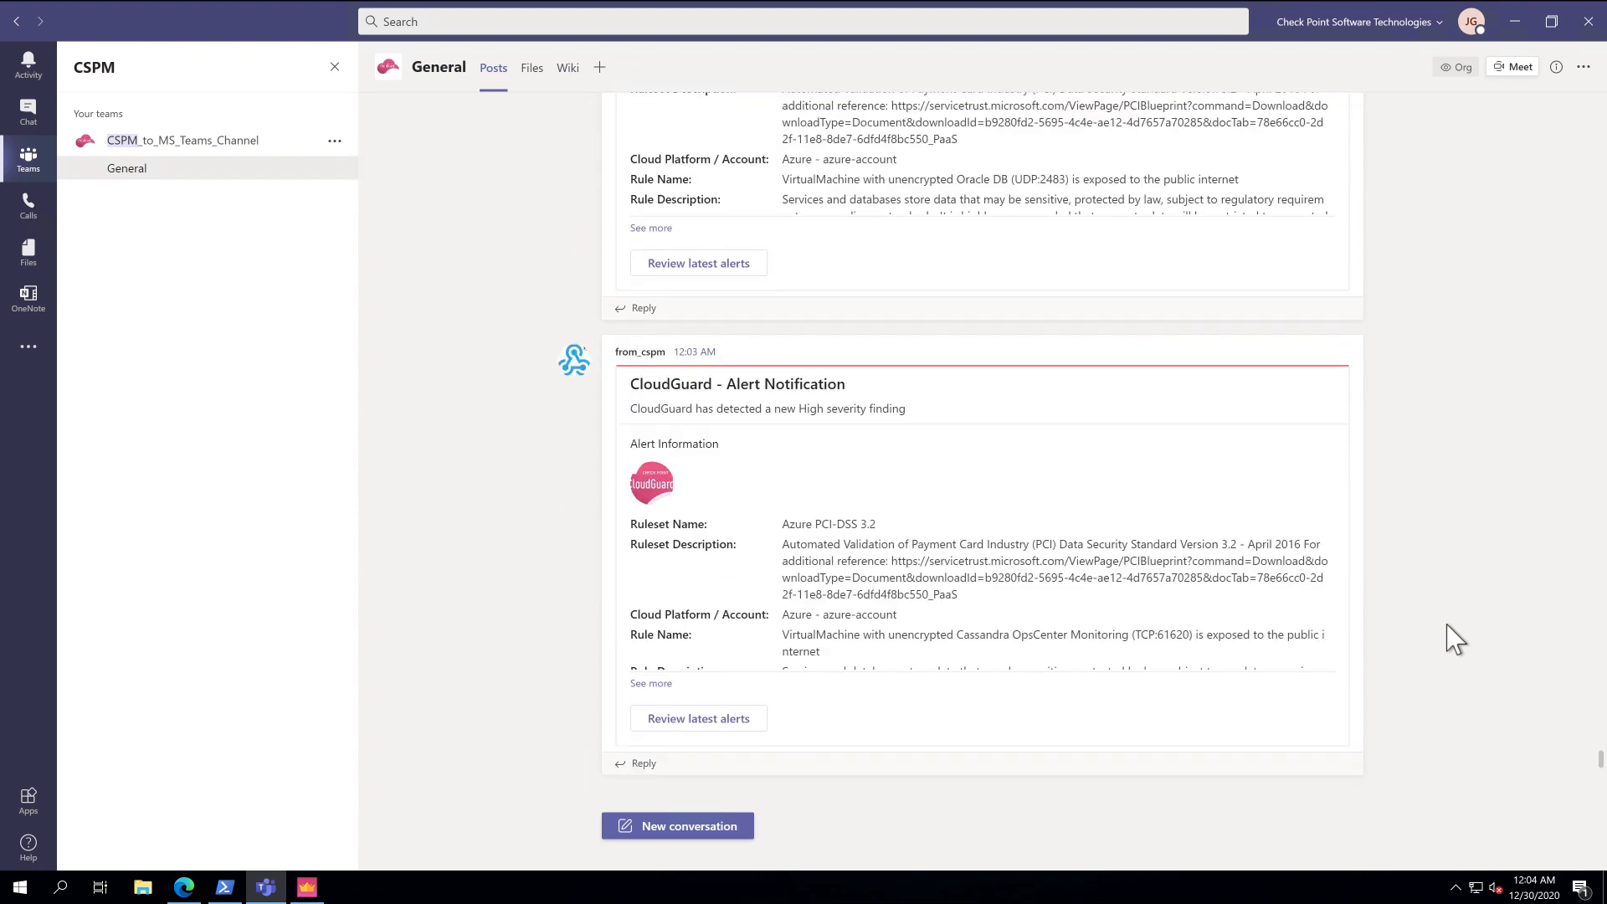
{"action": "mouse_move", "coordinate": [1399, 640]}
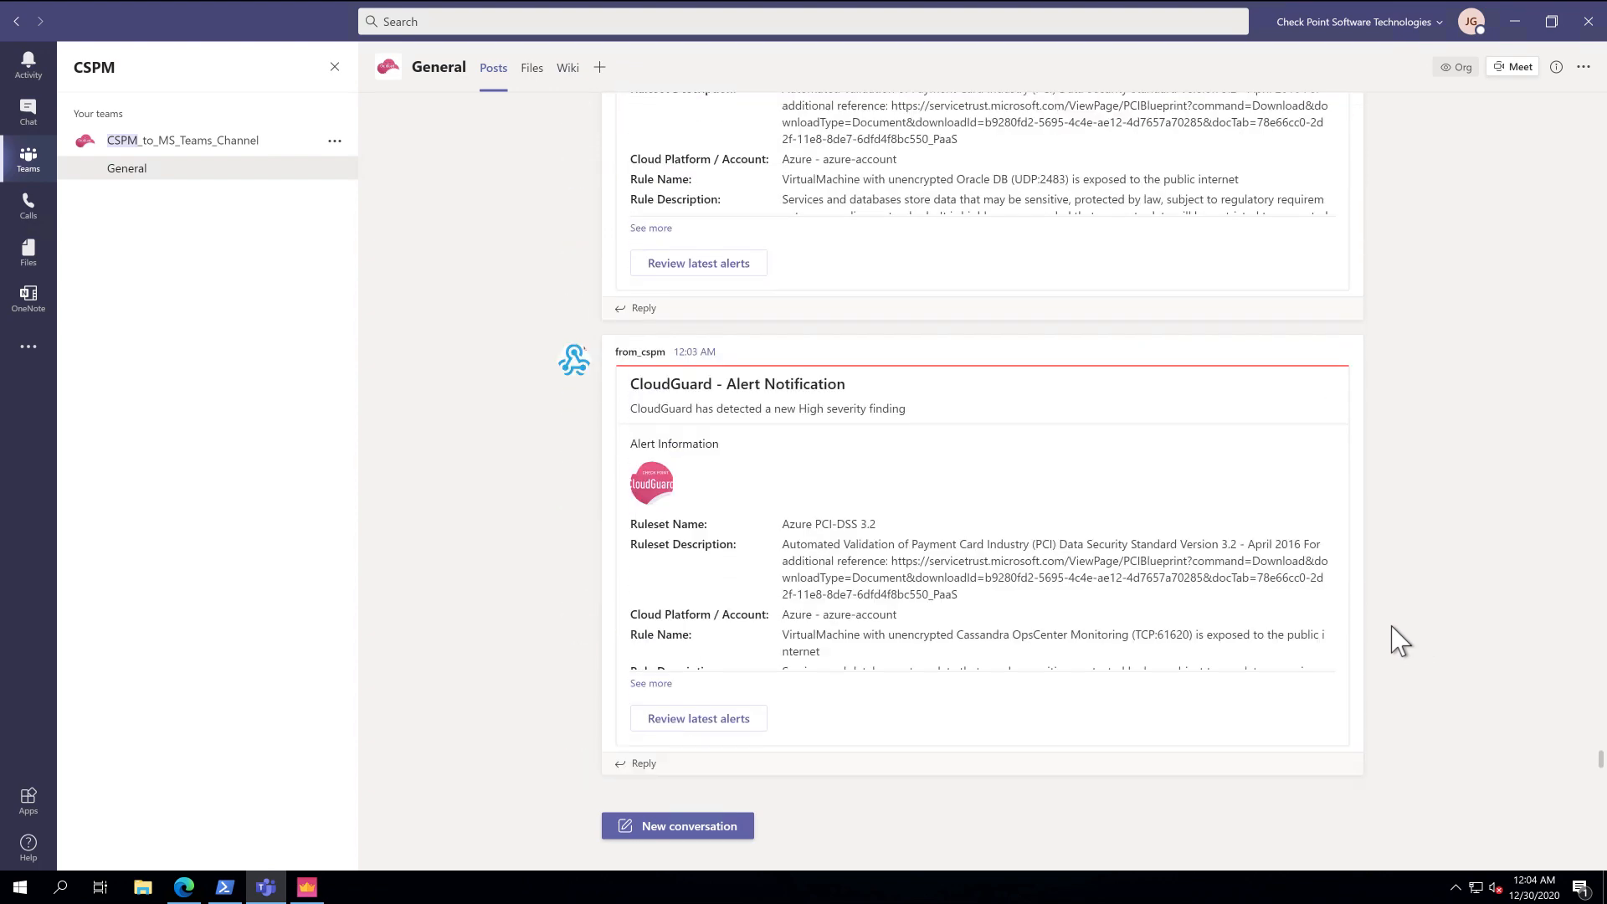
{"action": "mouse_move", "coordinate": [1061, 615]}
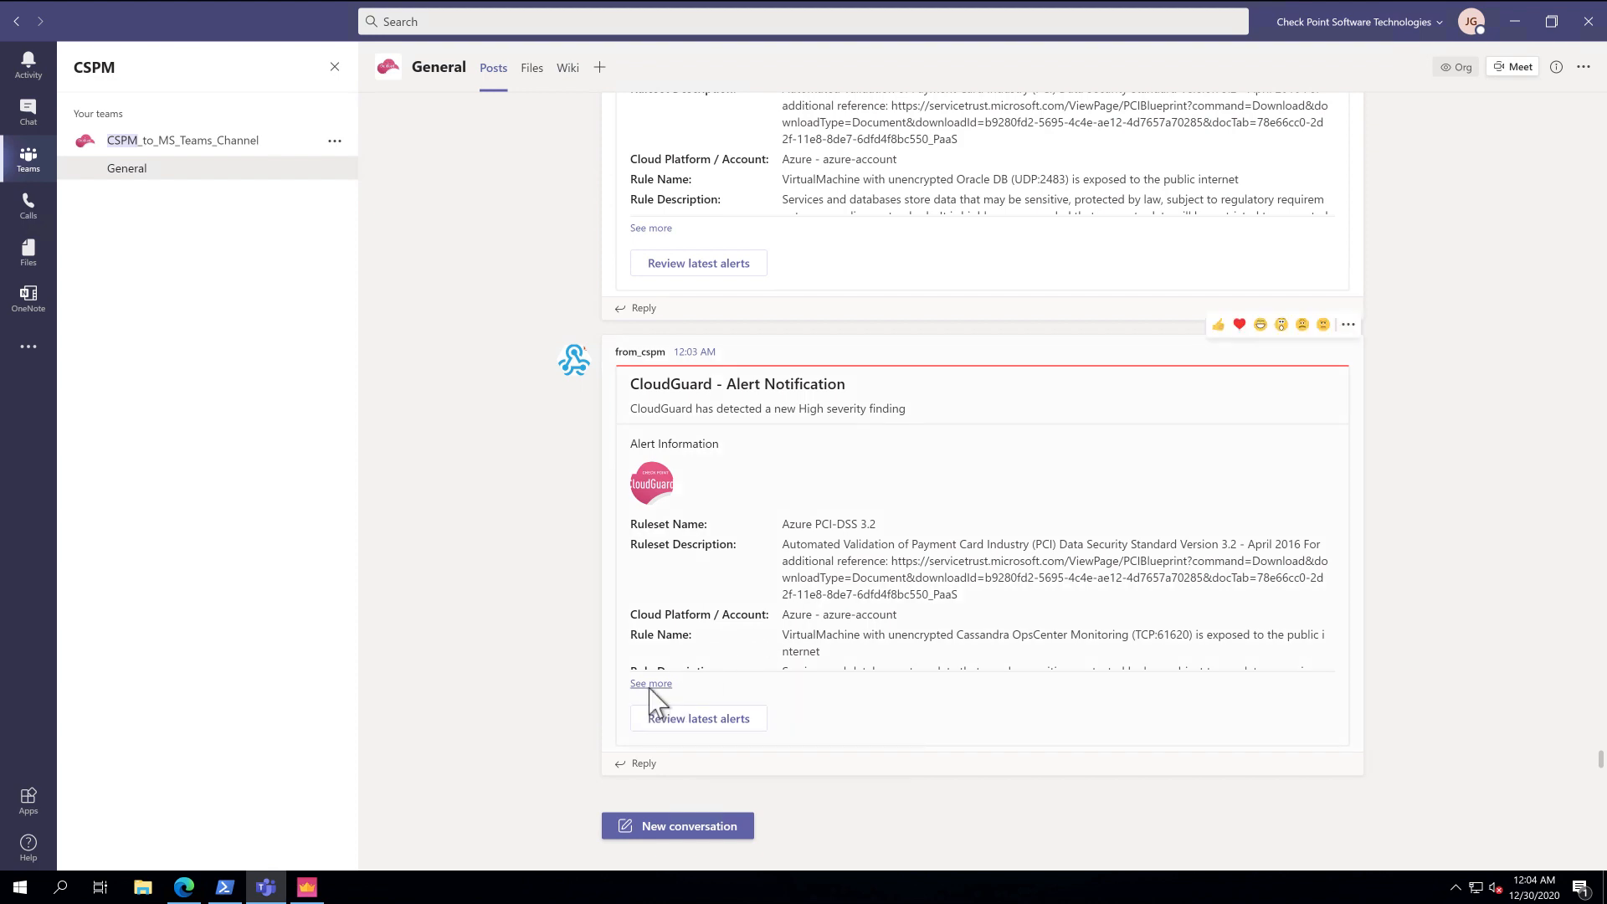
{"action": "left_click", "coordinate": [651, 683]}
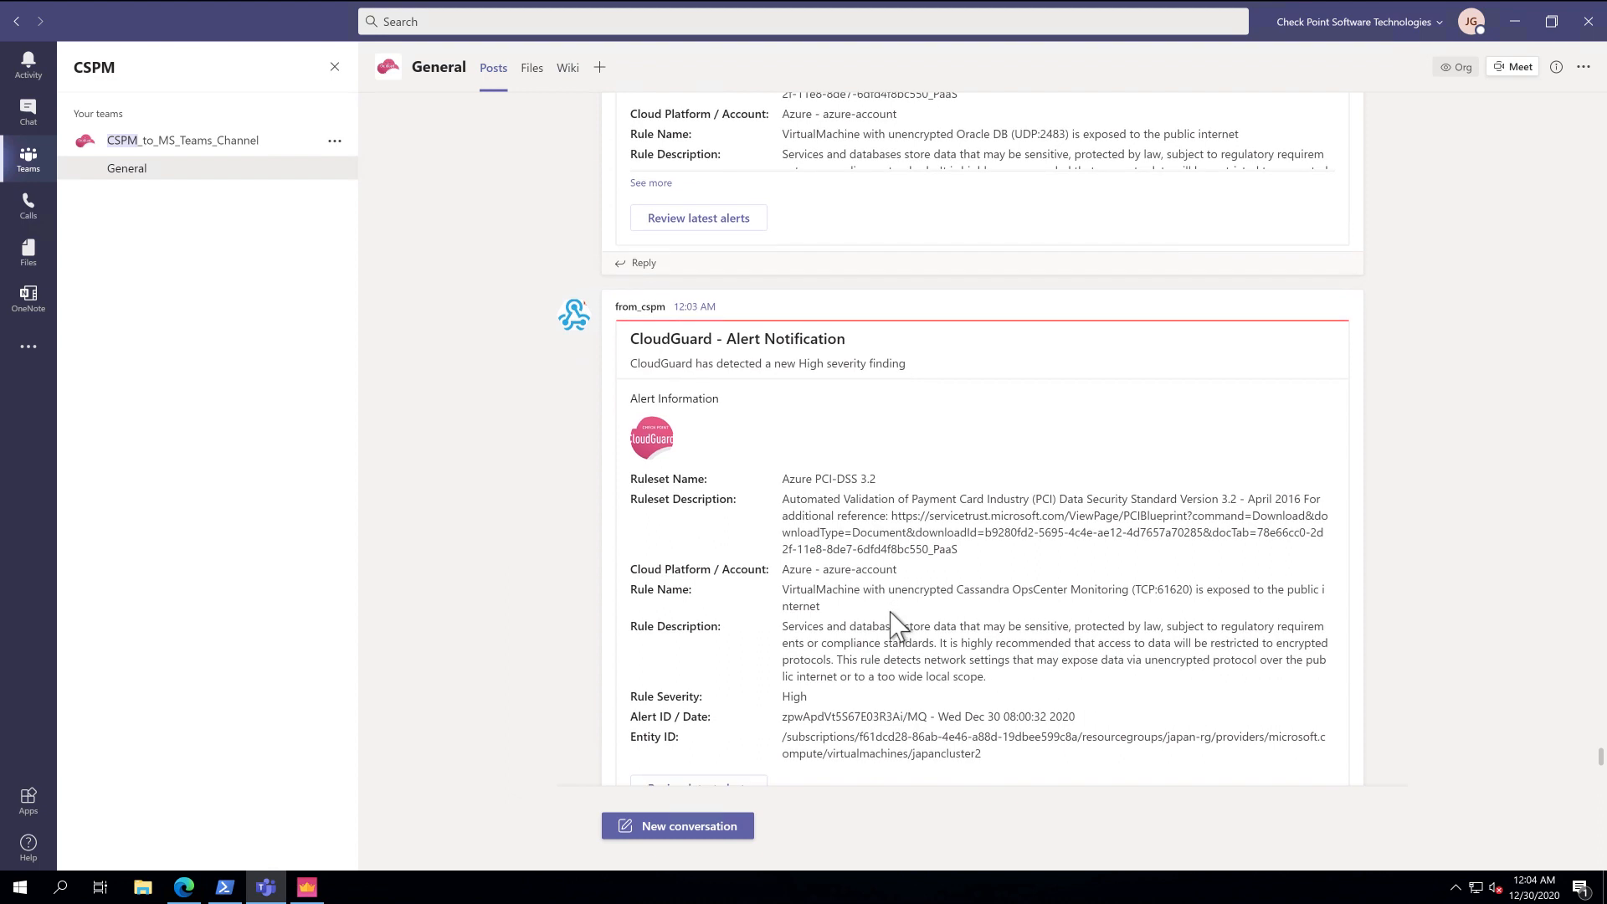
{"action": "scroll", "scroll_direction": "down", "scroll_amount": 3}
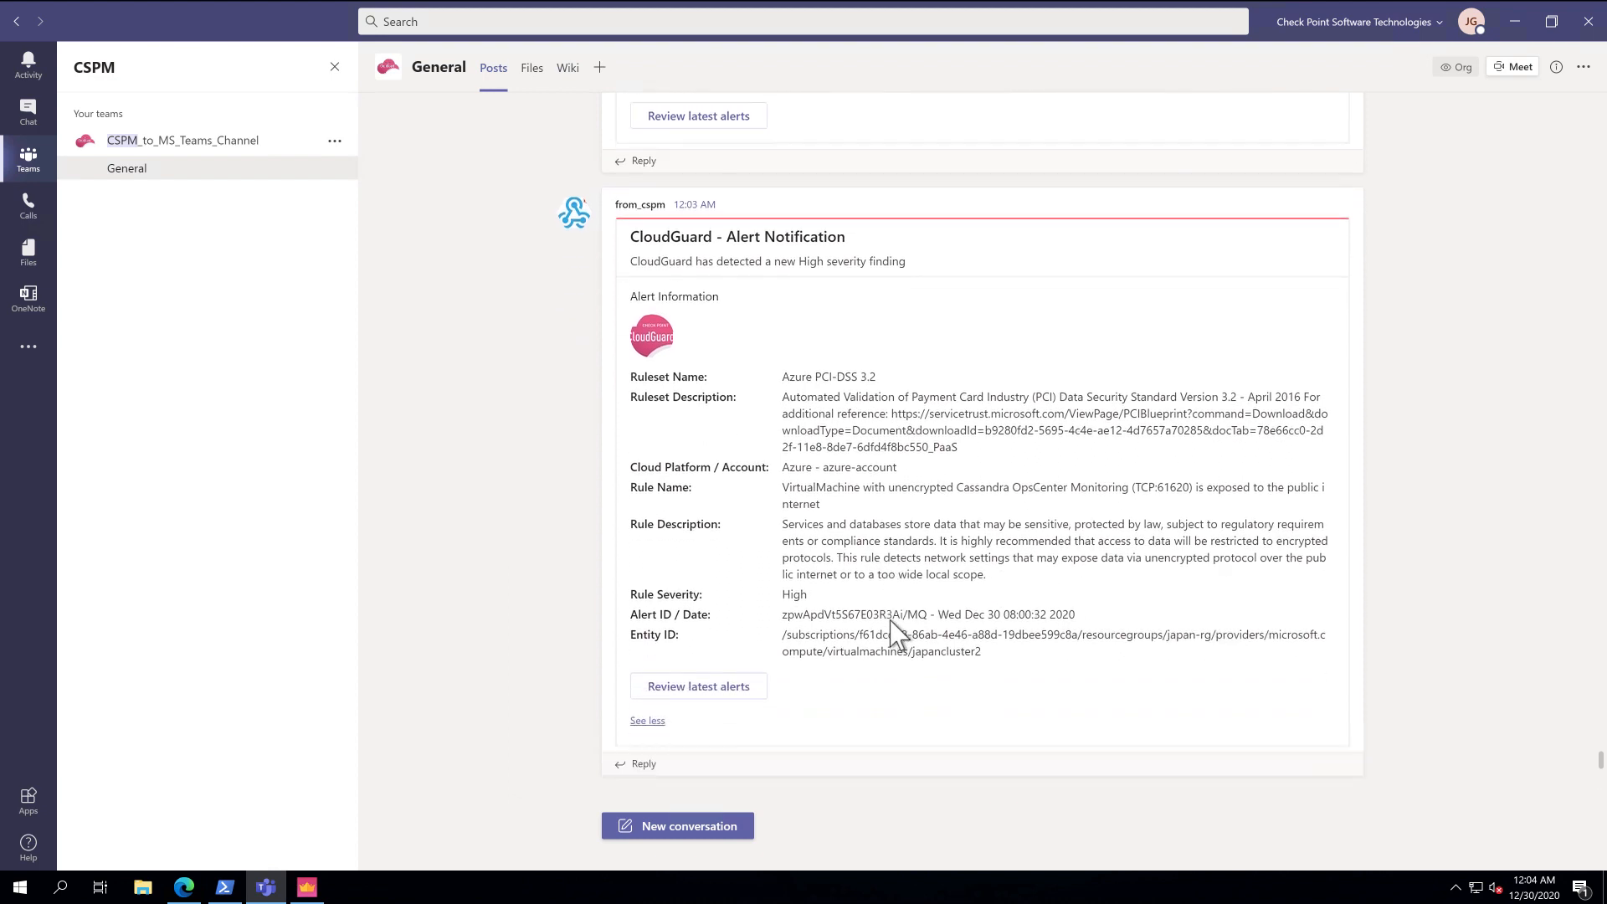